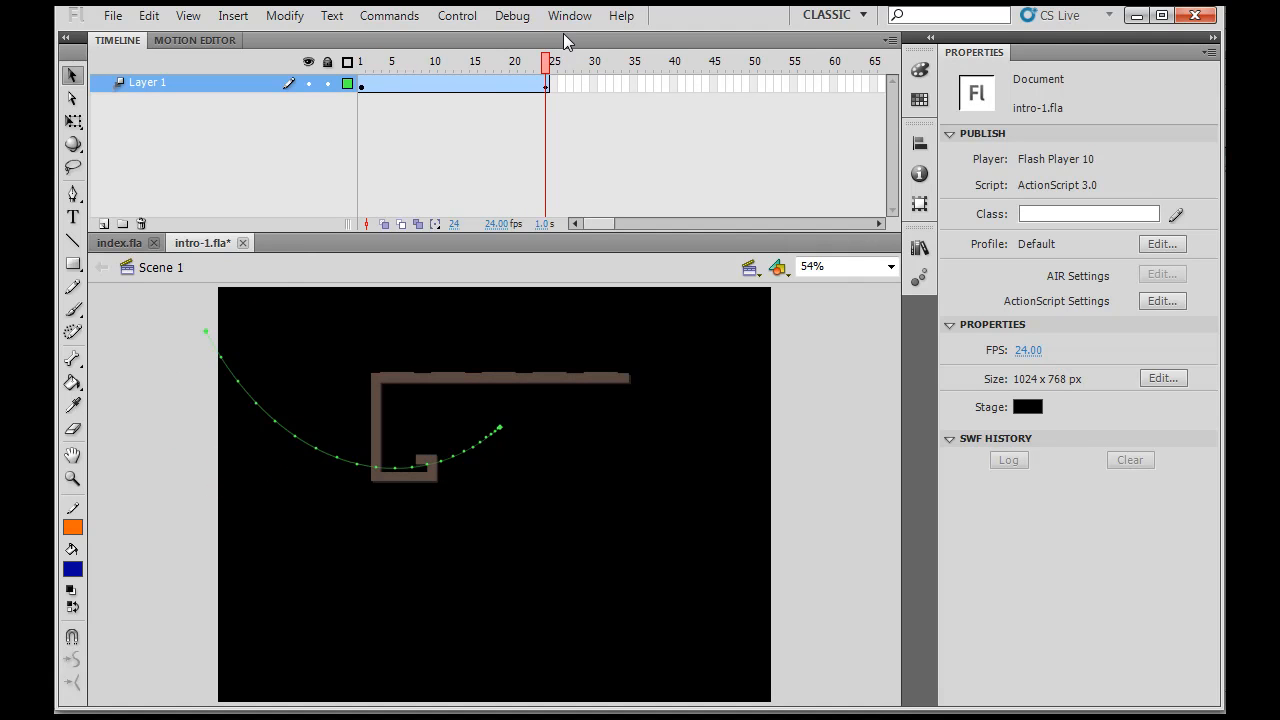
pyautogui.moveTo(560, 97)
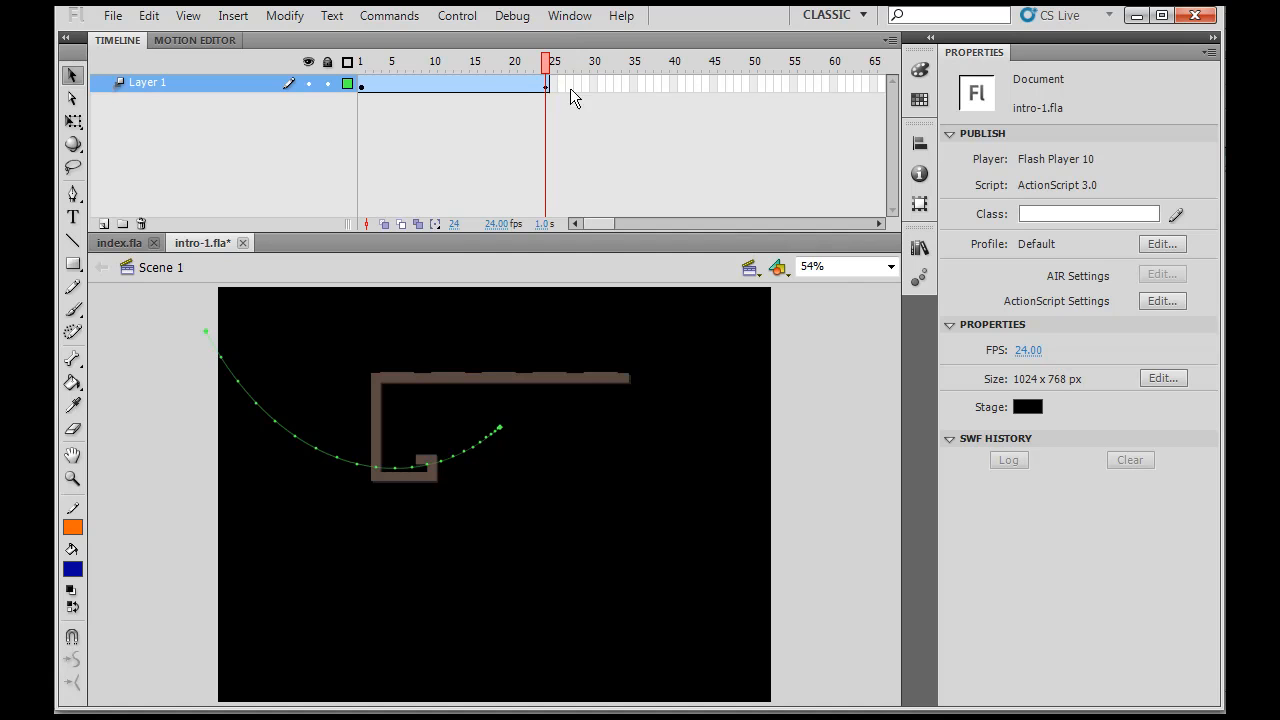
pyautogui.moveTo(849, 87)
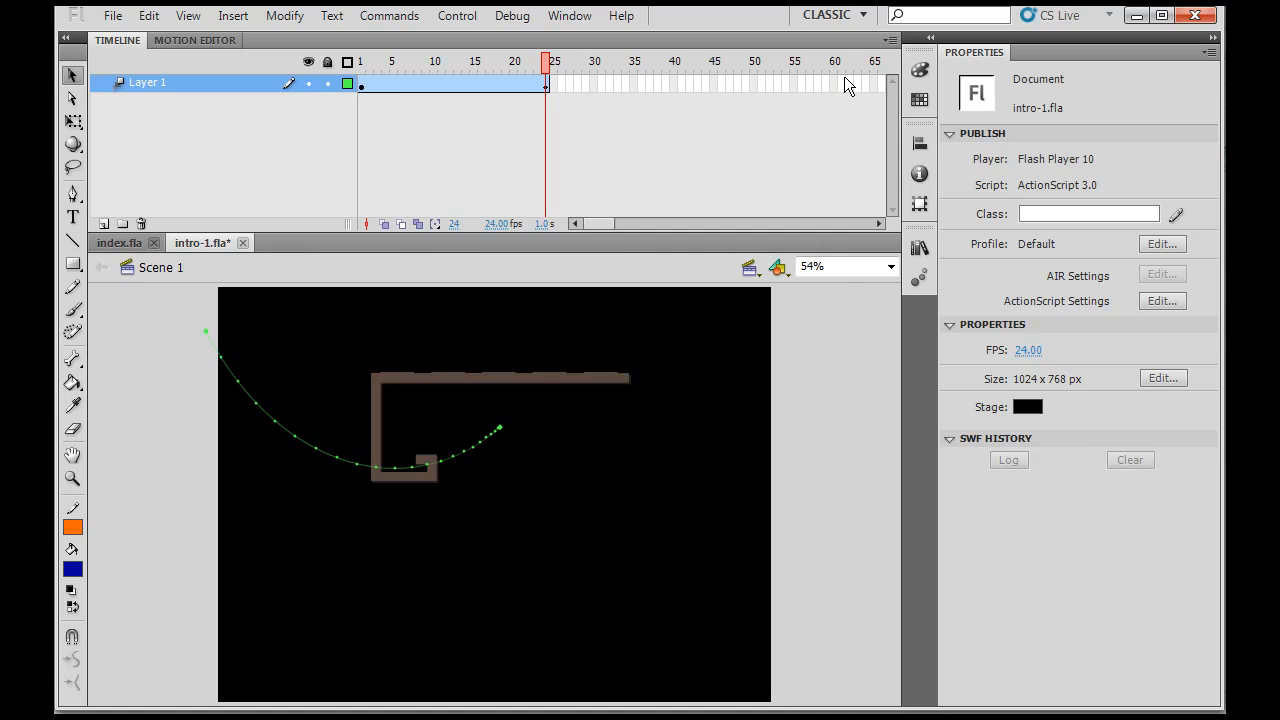
pyautogui.moveTo(709, 175)
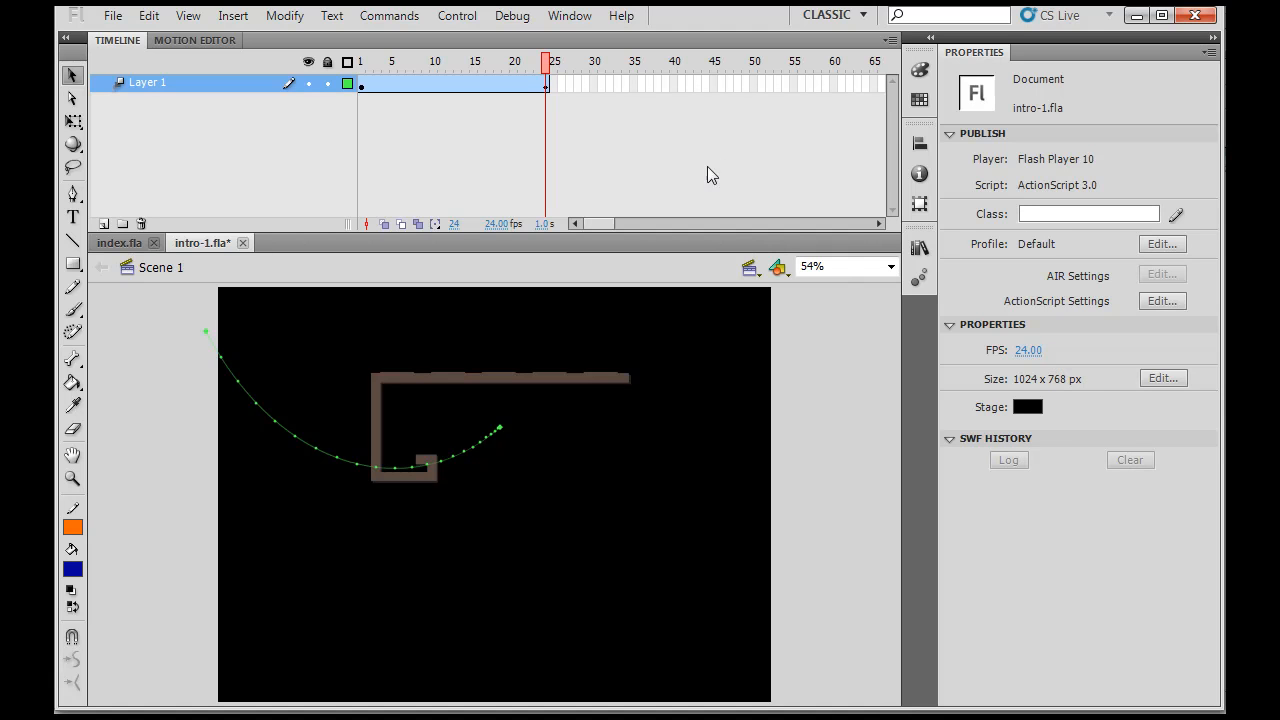
# - Extend Layer 1's G bar tween to frame 50 and return the playhead to frame 24
pyautogui.rightClick(753, 88)
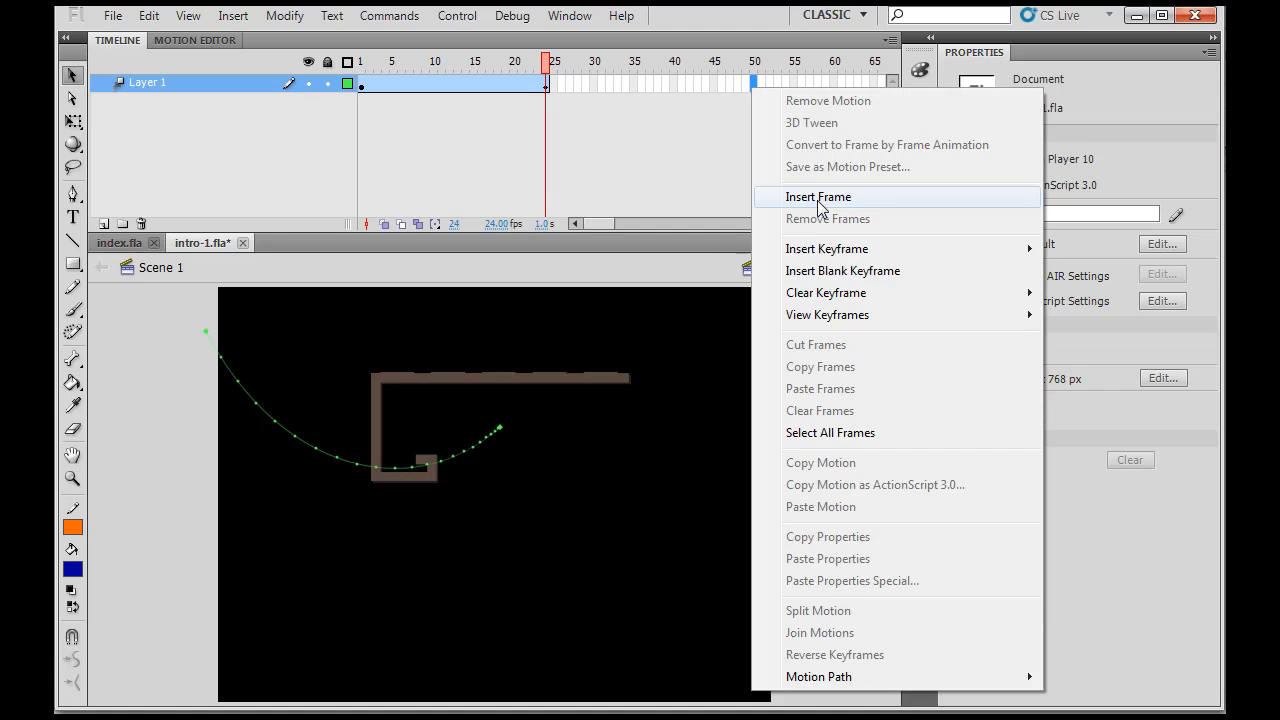
pyautogui.click(818, 196)
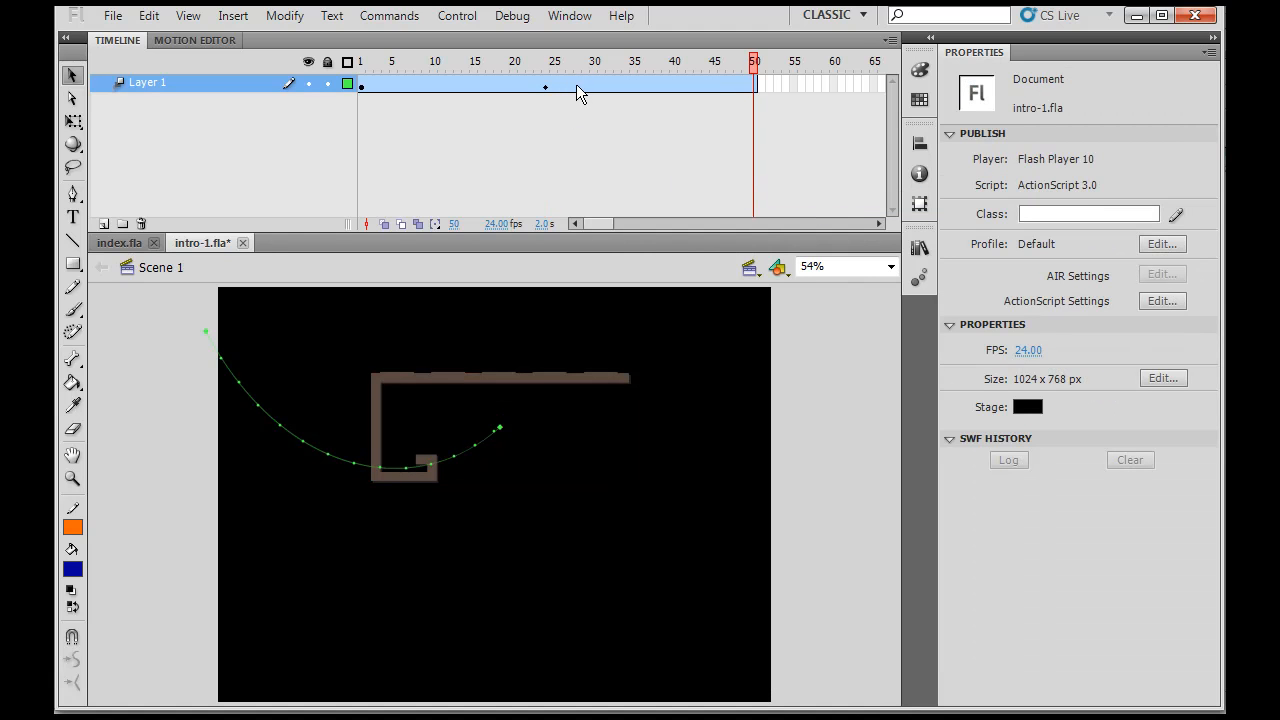
pyautogui.moveTo(678, 94)
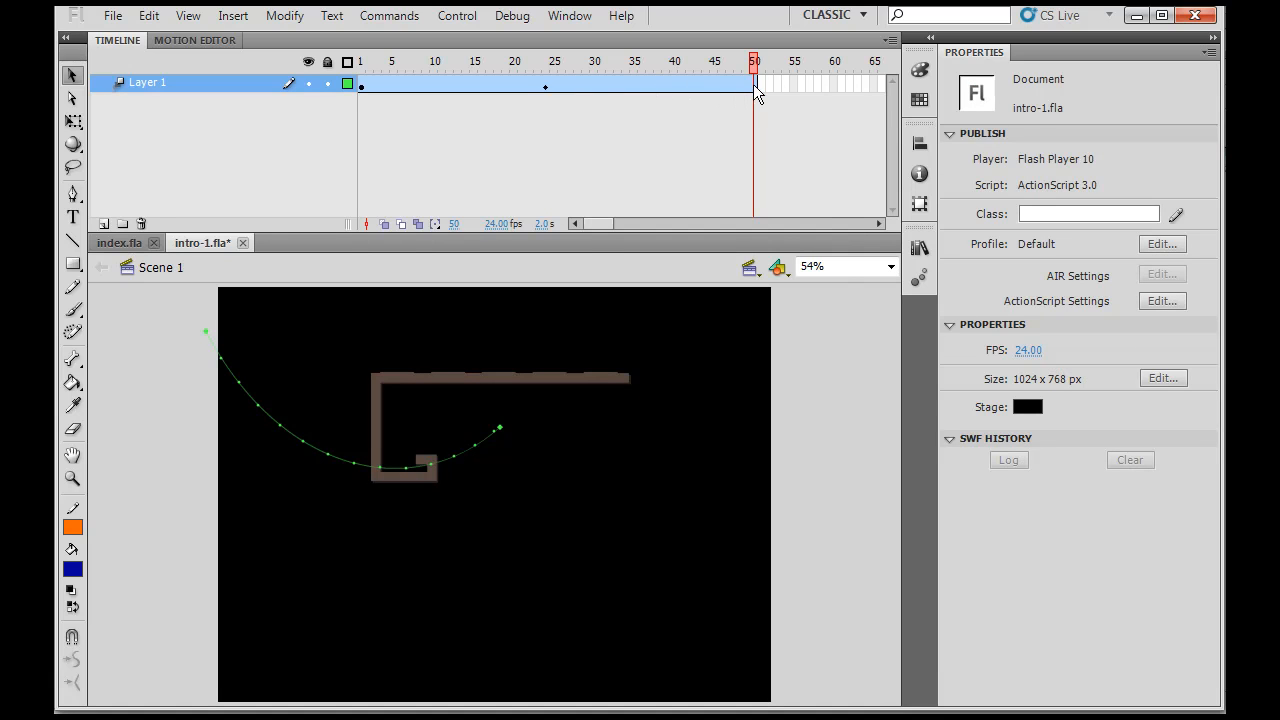
pyautogui.moveTo(551, 67)
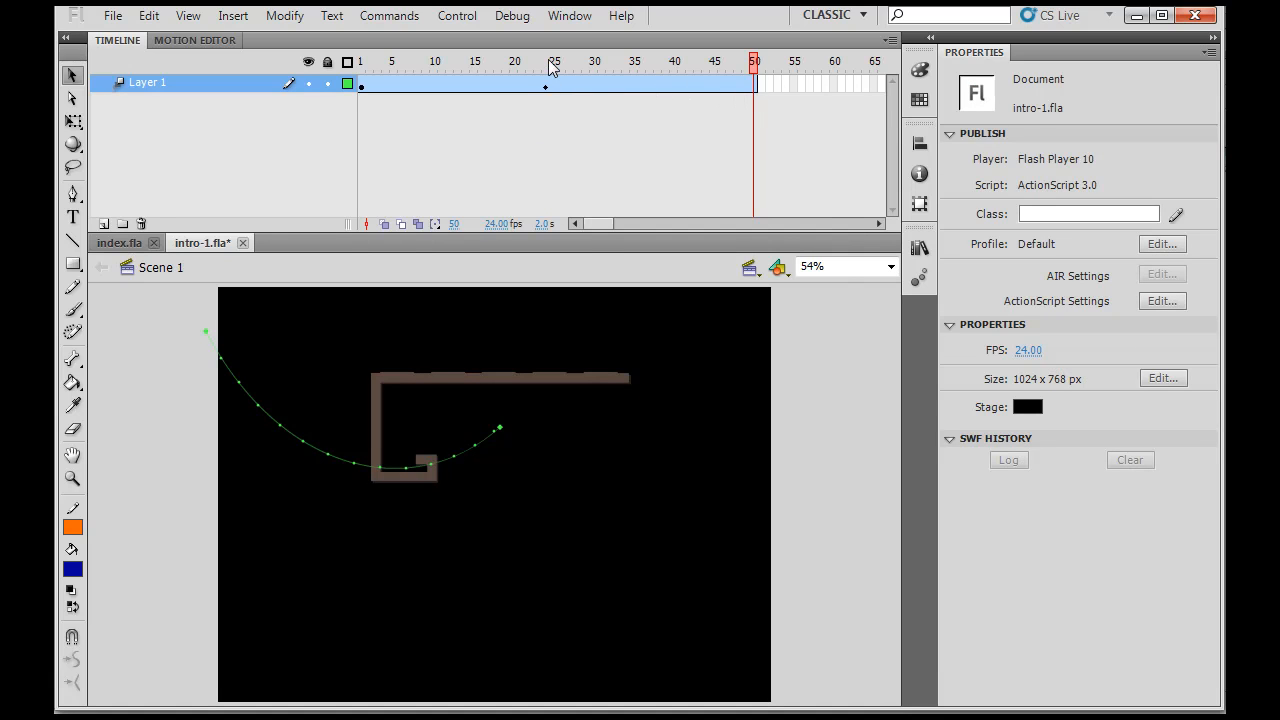
pyautogui.click(545, 61)
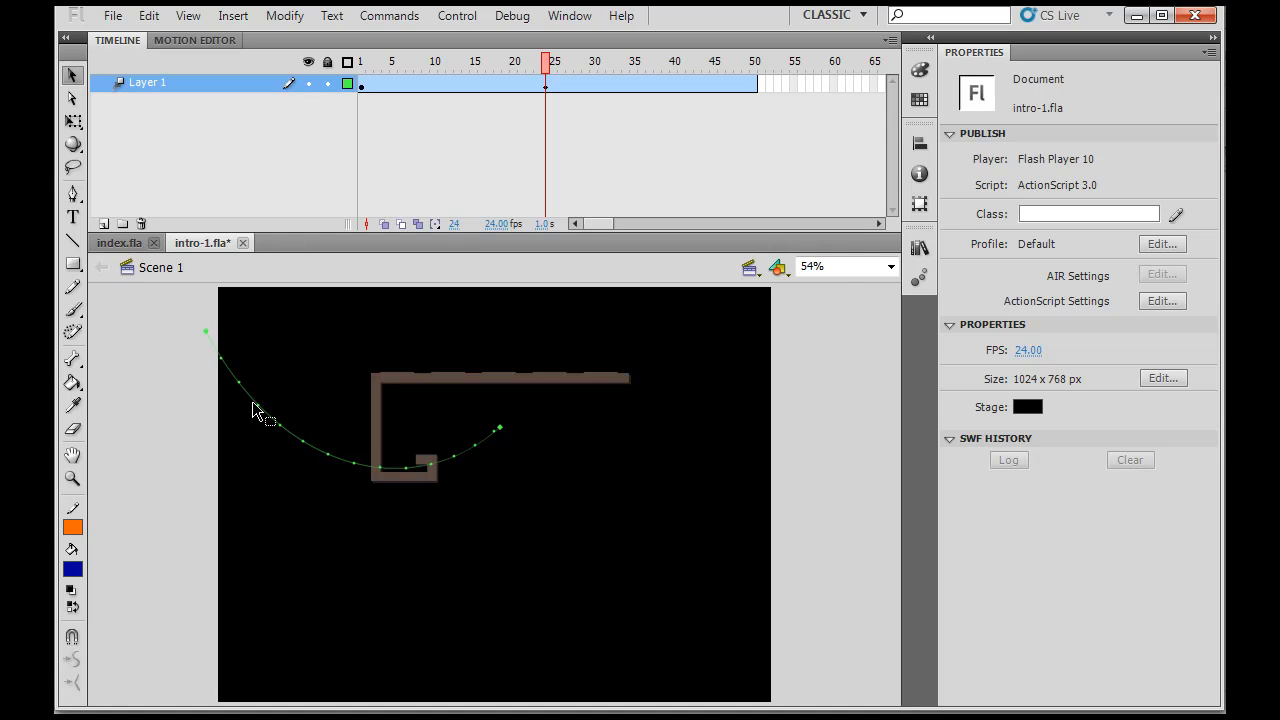
pyautogui.moveTo(410, 490)
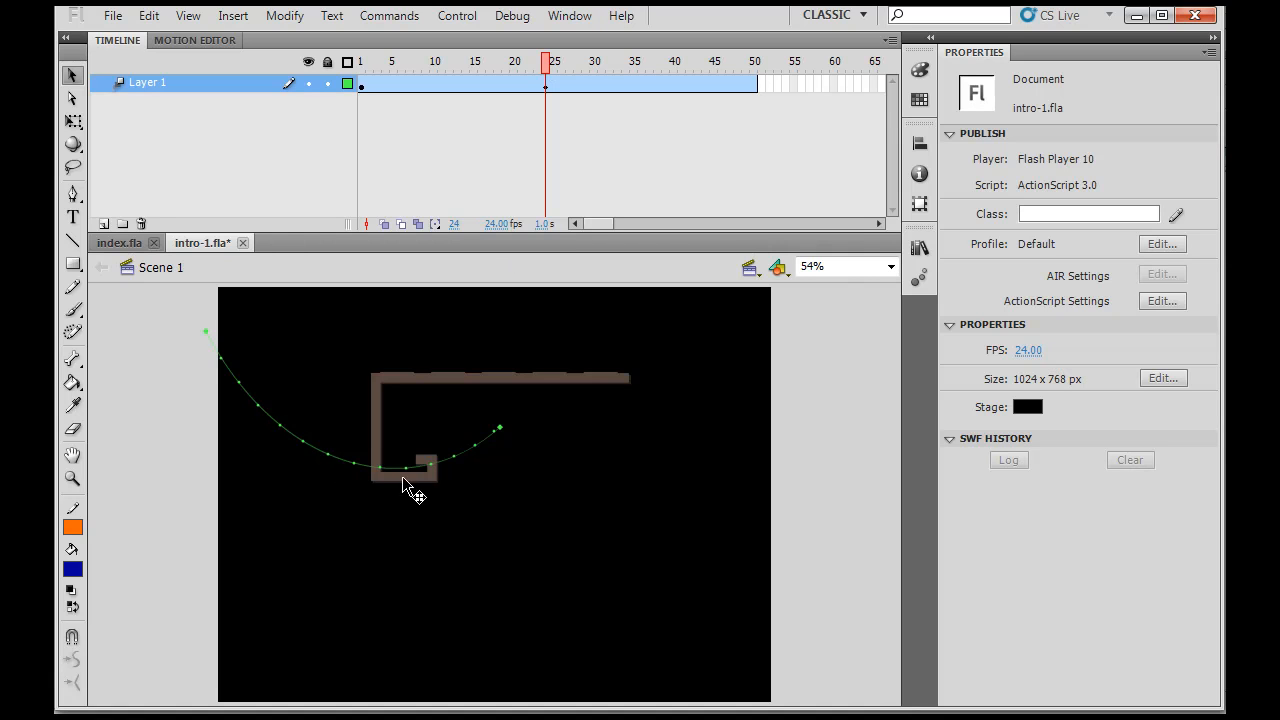
pyautogui.moveTo(483, 460)
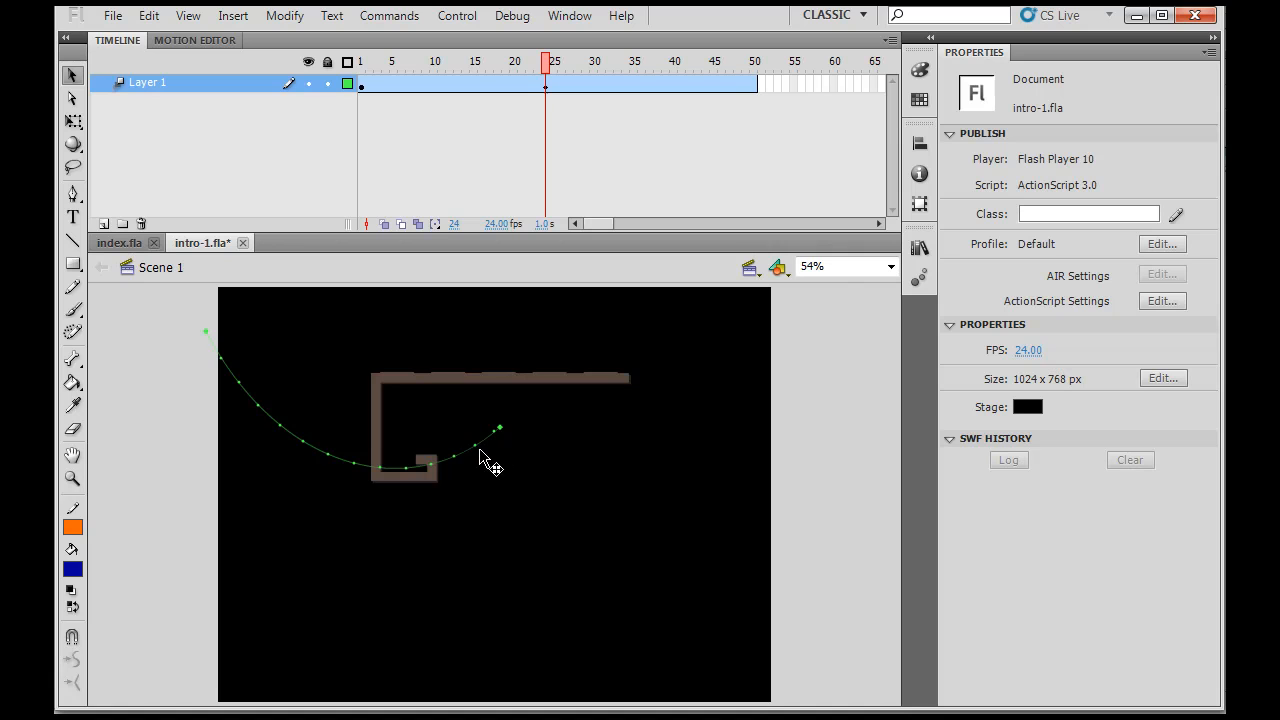
pyautogui.moveTo(400, 475)
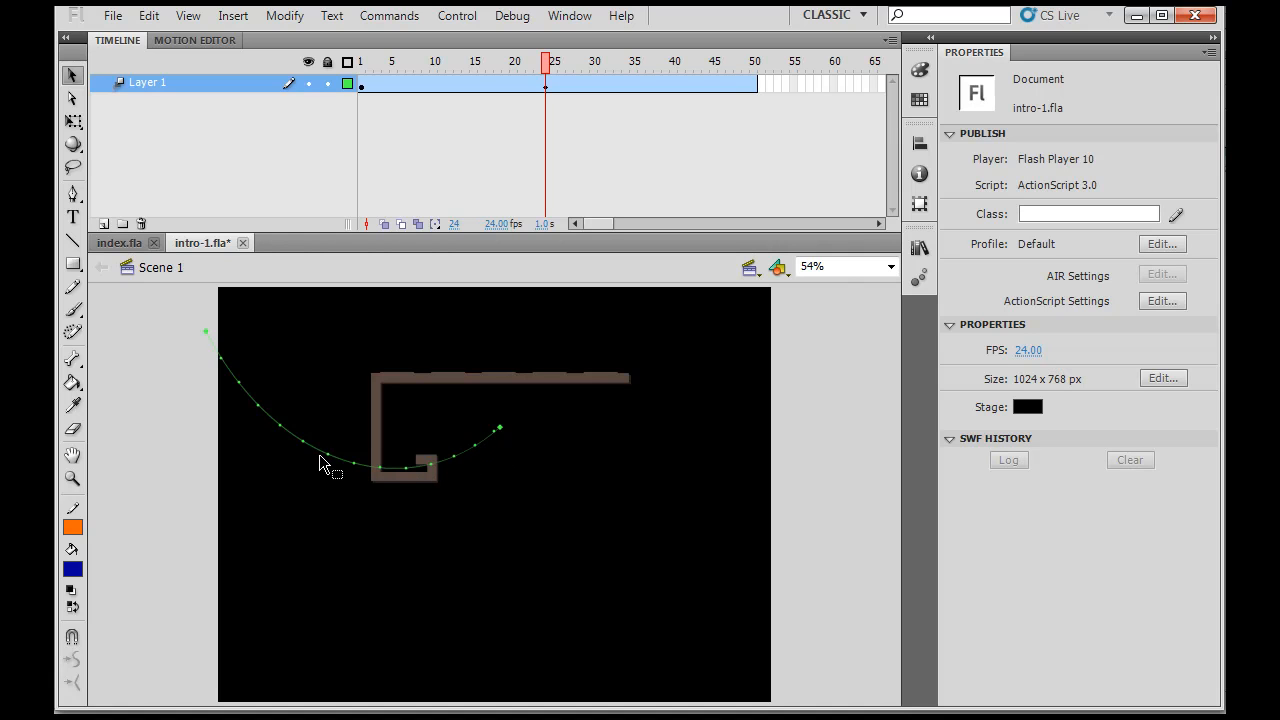
pyautogui.moveTo(300, 455)
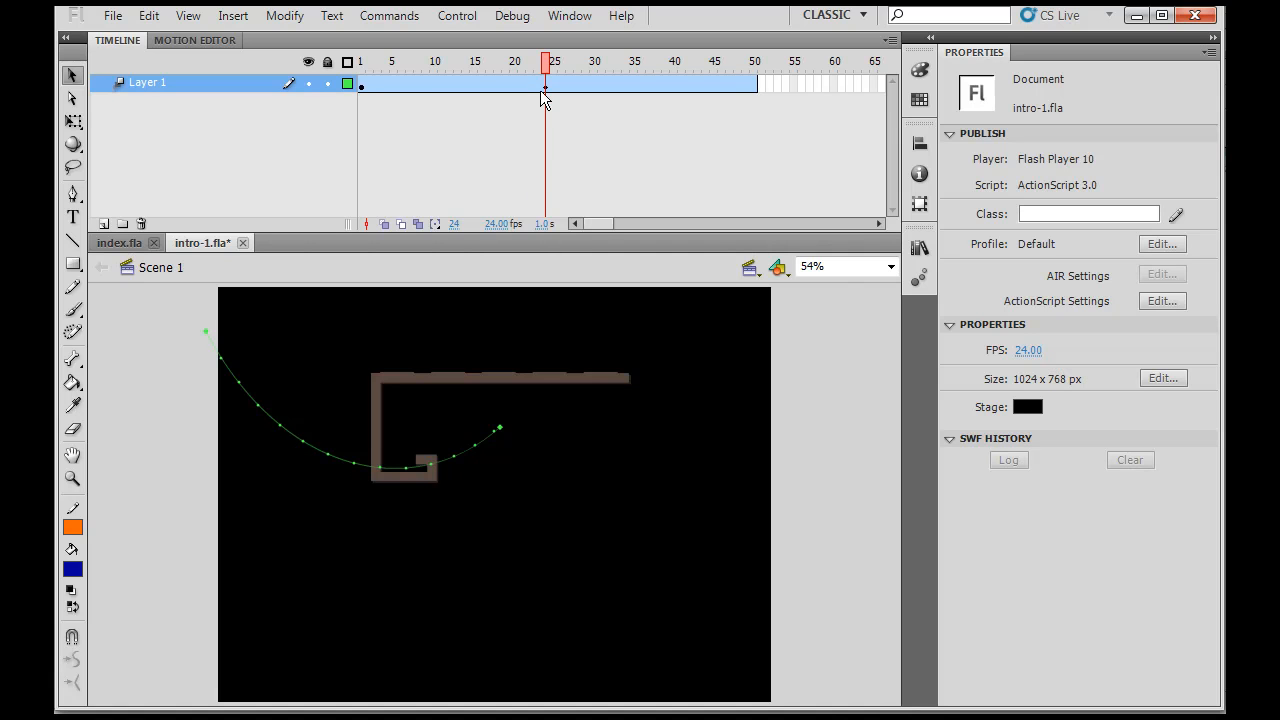
pyautogui.moveTo(798, 105)
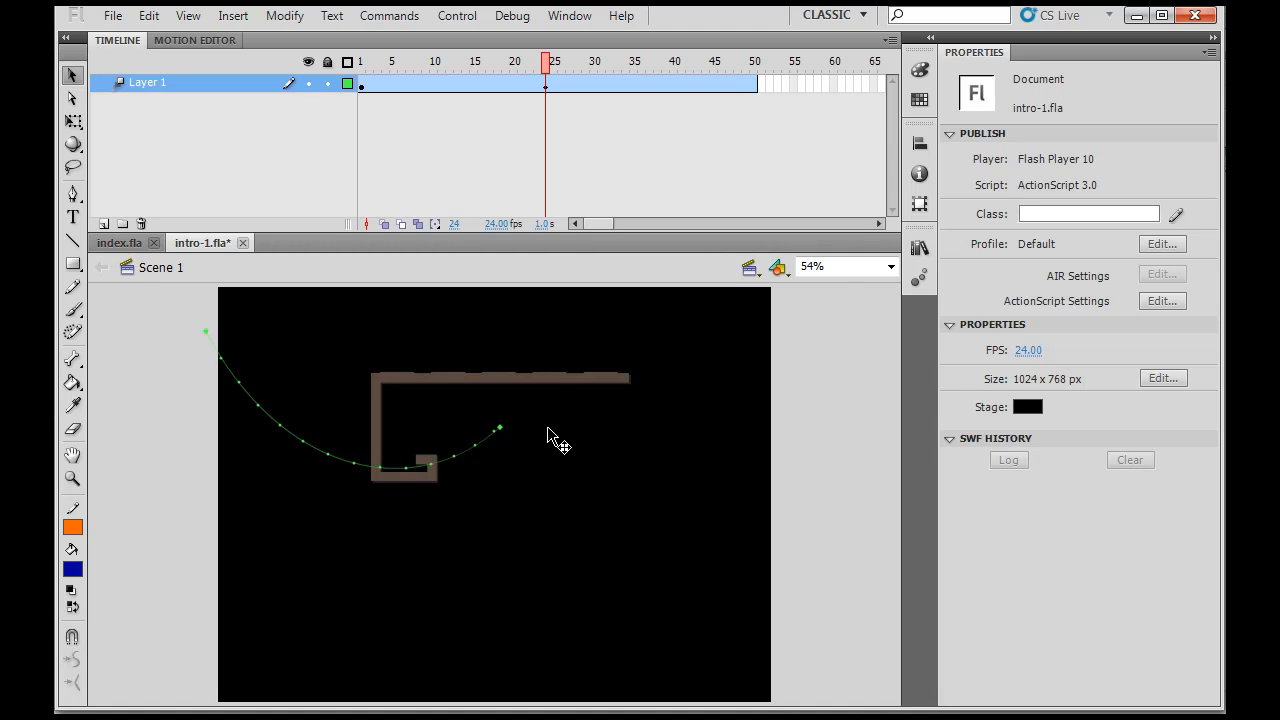
pyautogui.moveTo(590, 145)
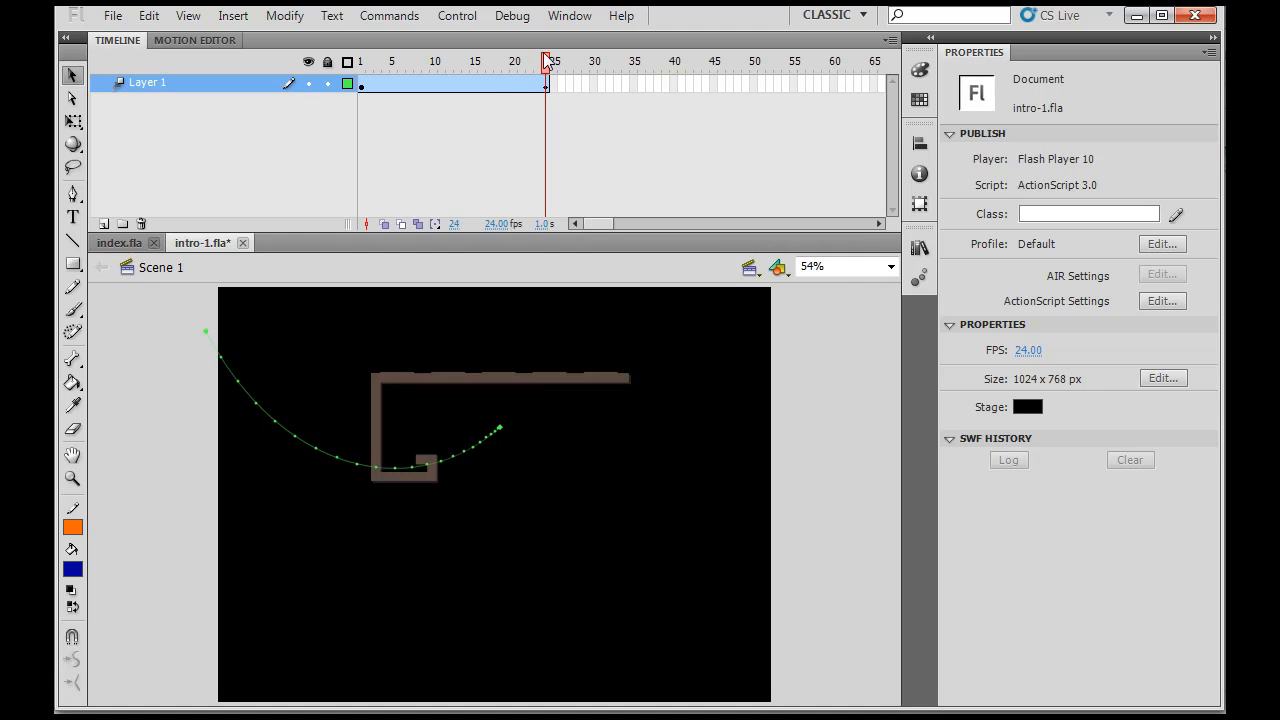
pyautogui.moveTo(547, 61); pyautogui.dragTo(530, 61)
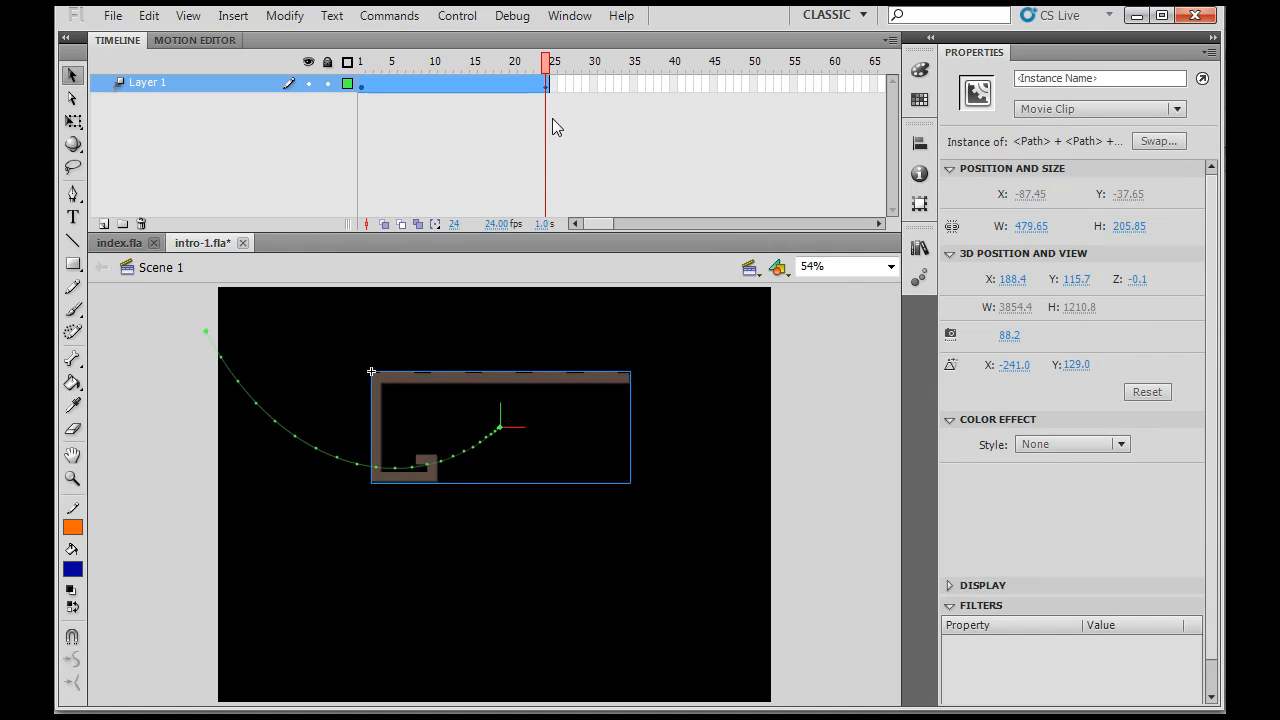
pyautogui.moveTo(700, 131)
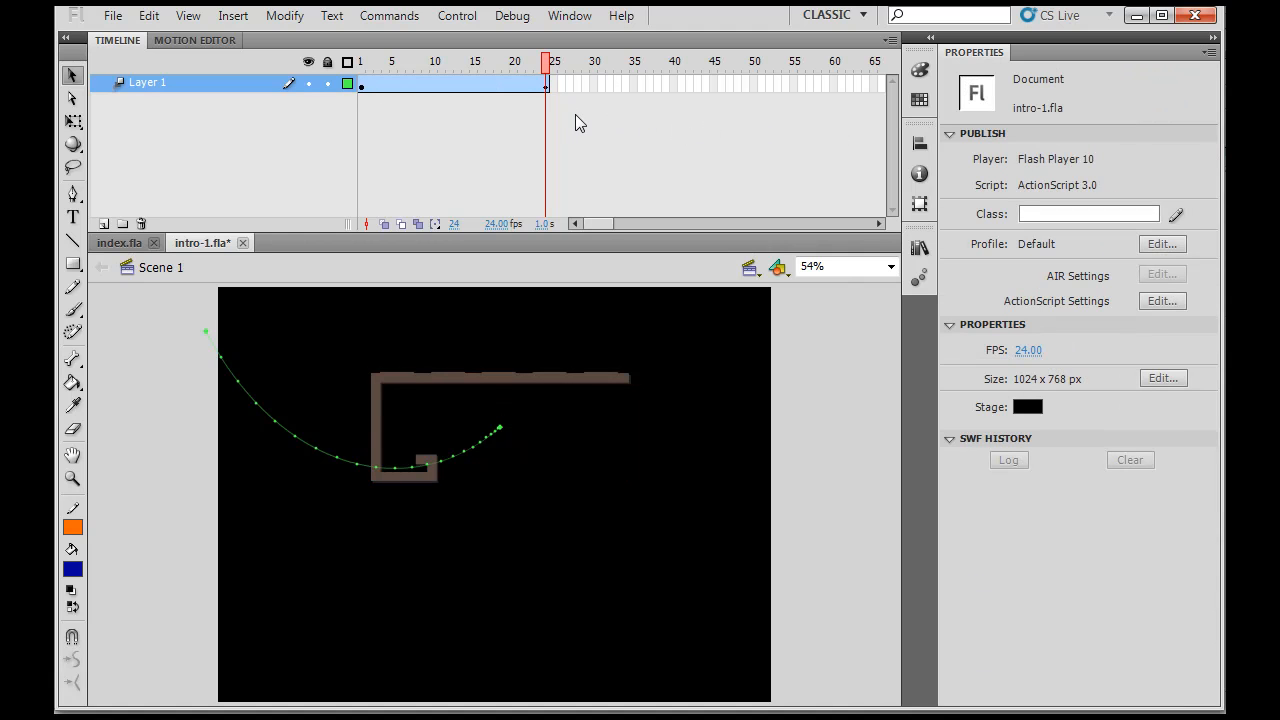
pyautogui.moveTo(590, 385)
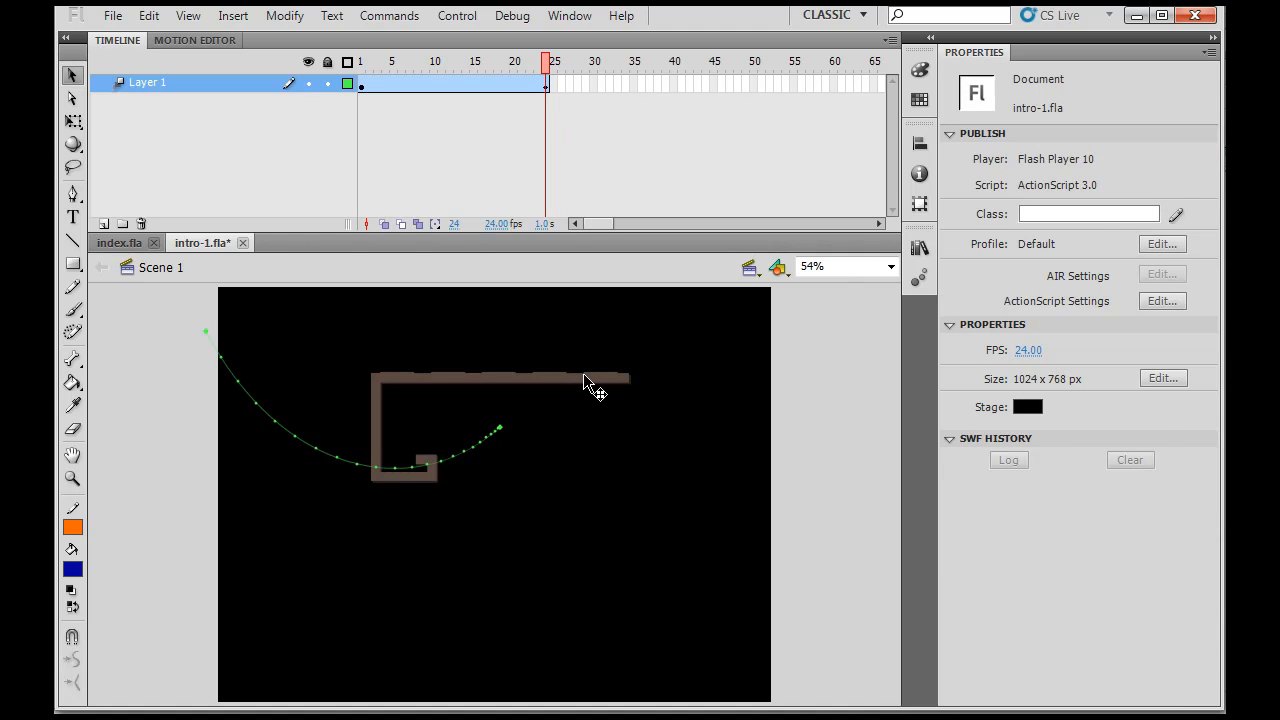
pyautogui.click(149, 15)
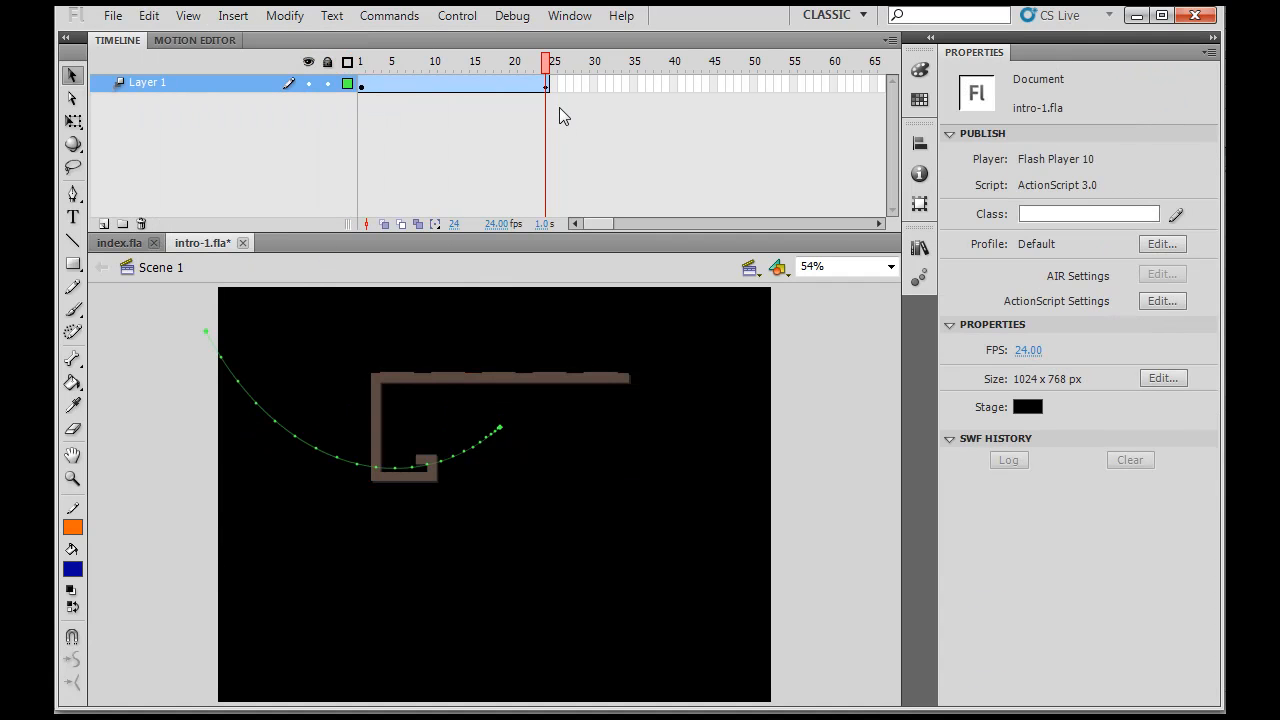
# - Insert a blank keyframe at frame 25 and paste the G bar in place there
pyautogui.rightClick(548, 85)
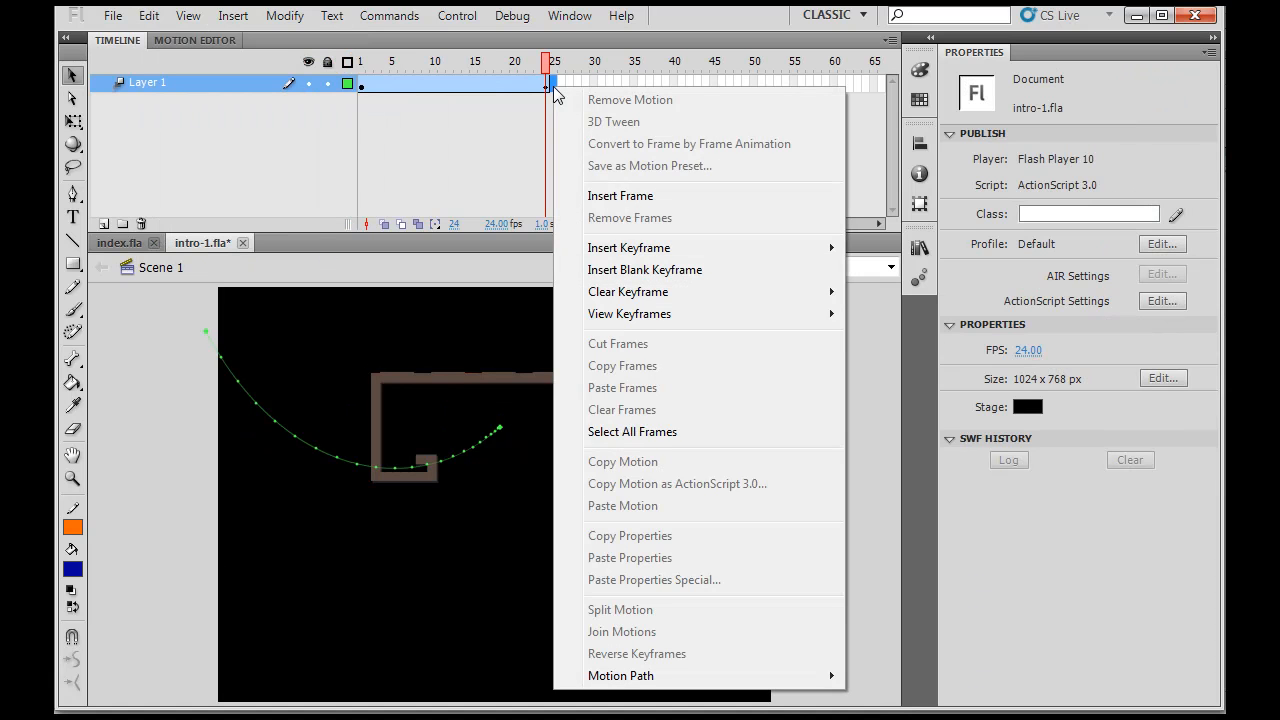
pyautogui.click(644, 269)
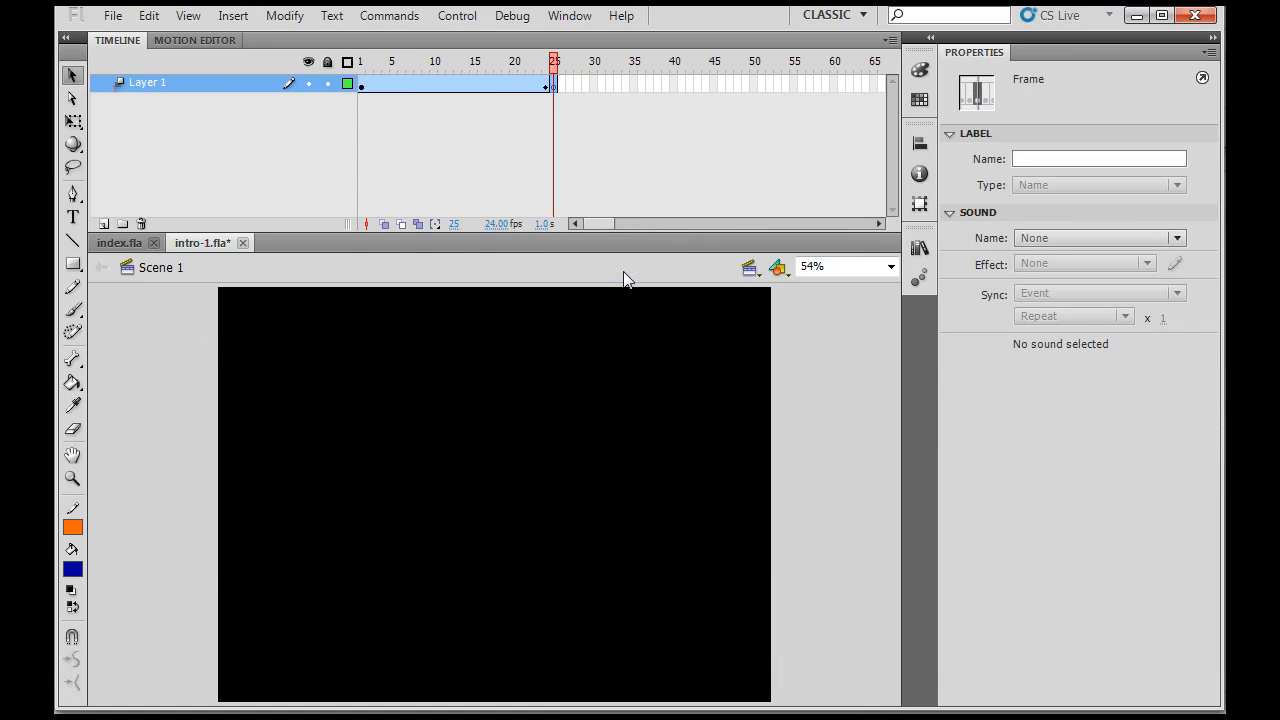
pyautogui.click(553, 95)
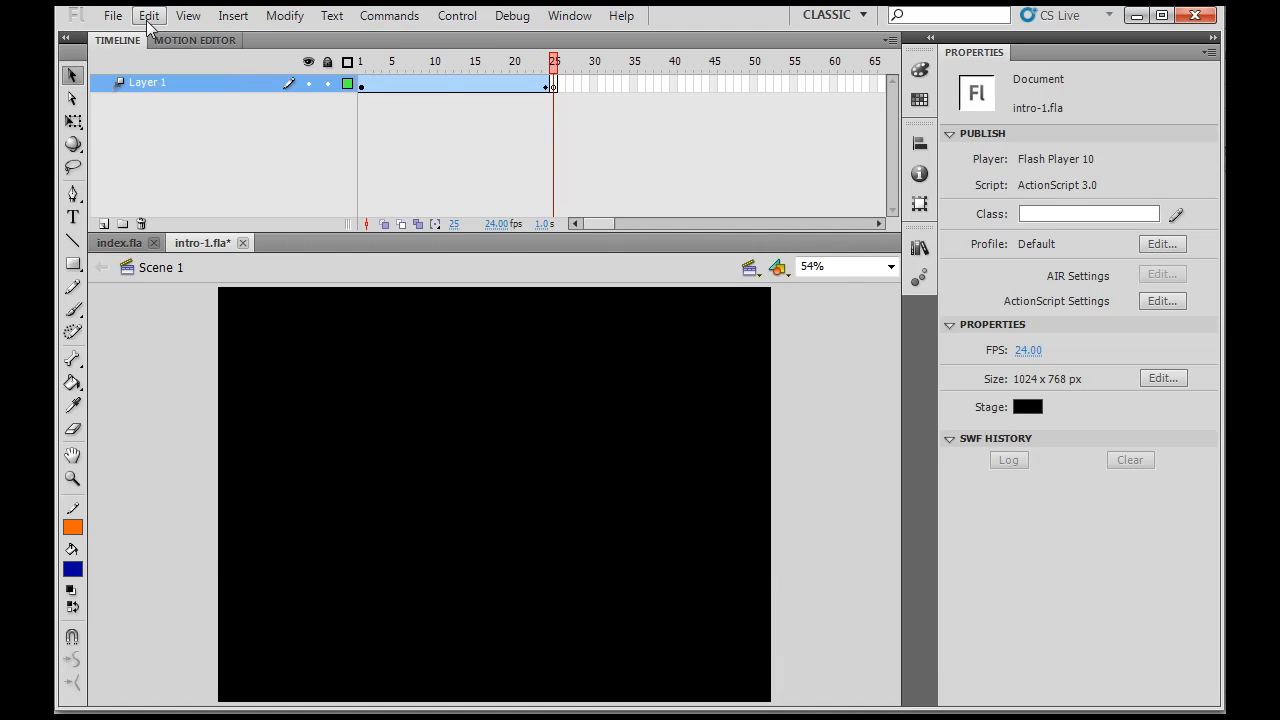
pyautogui.click(148, 15)
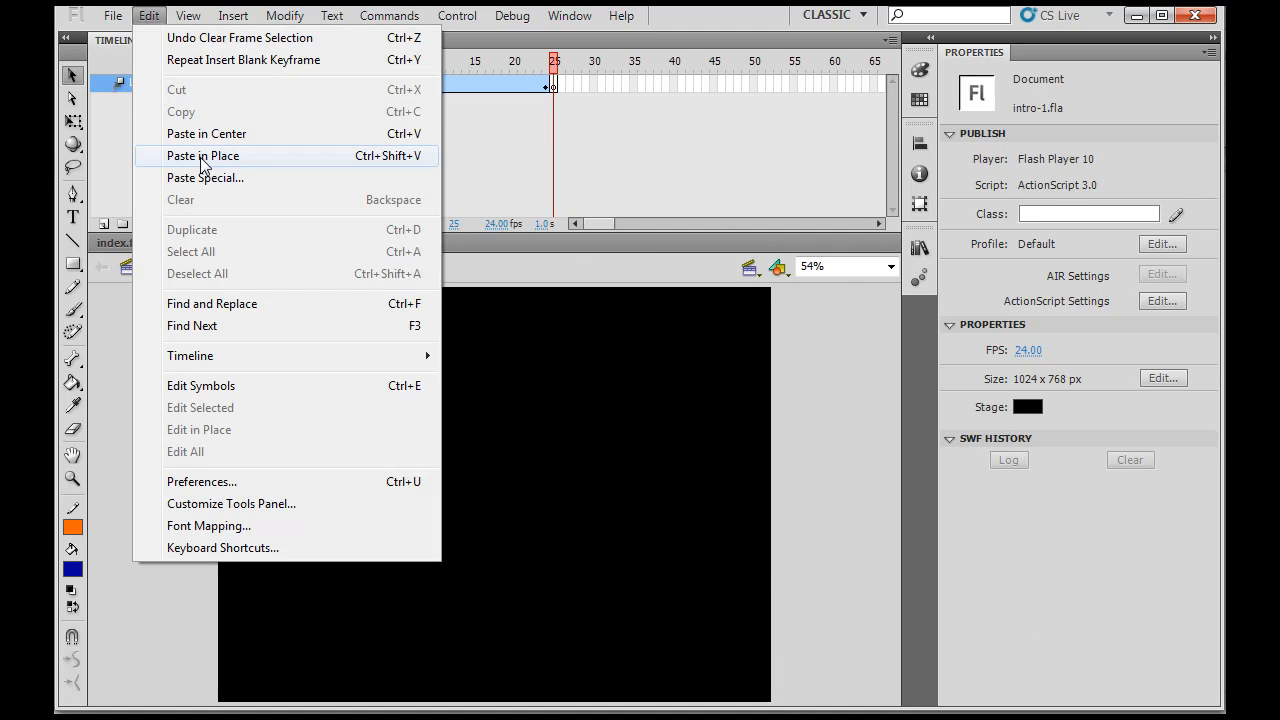
pyautogui.click(202, 155)
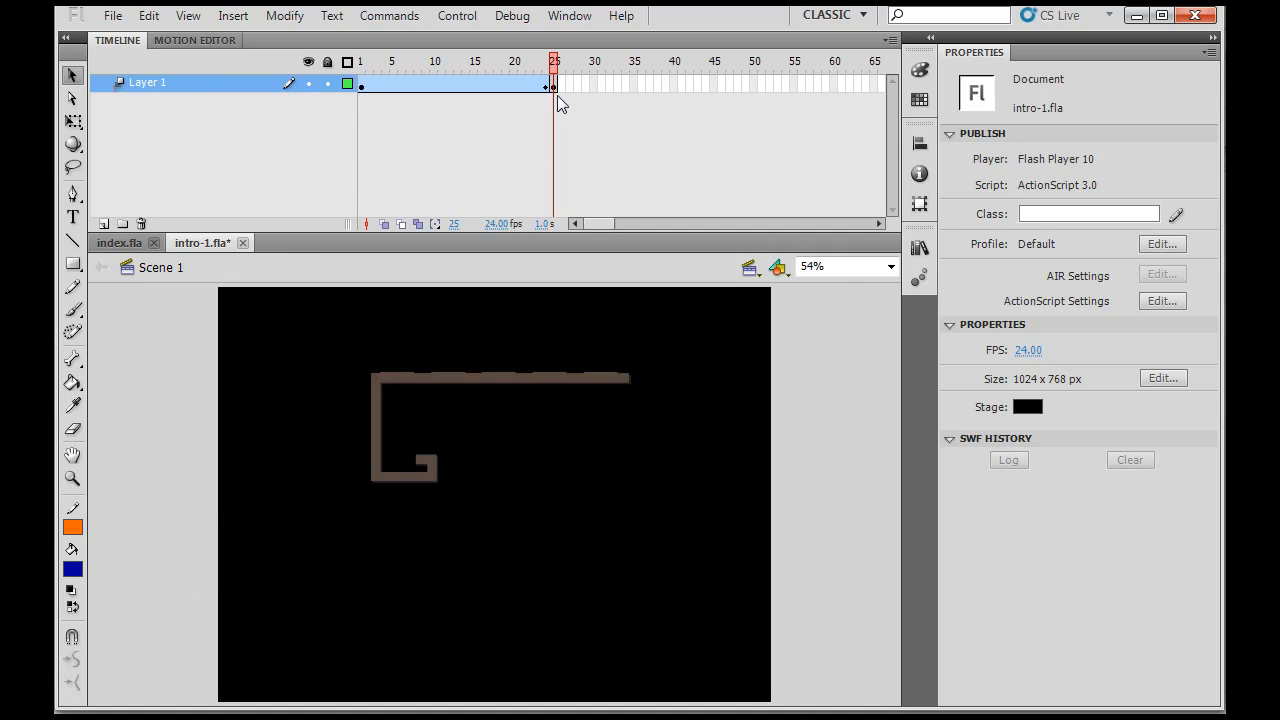
pyautogui.moveTo(753, 98)
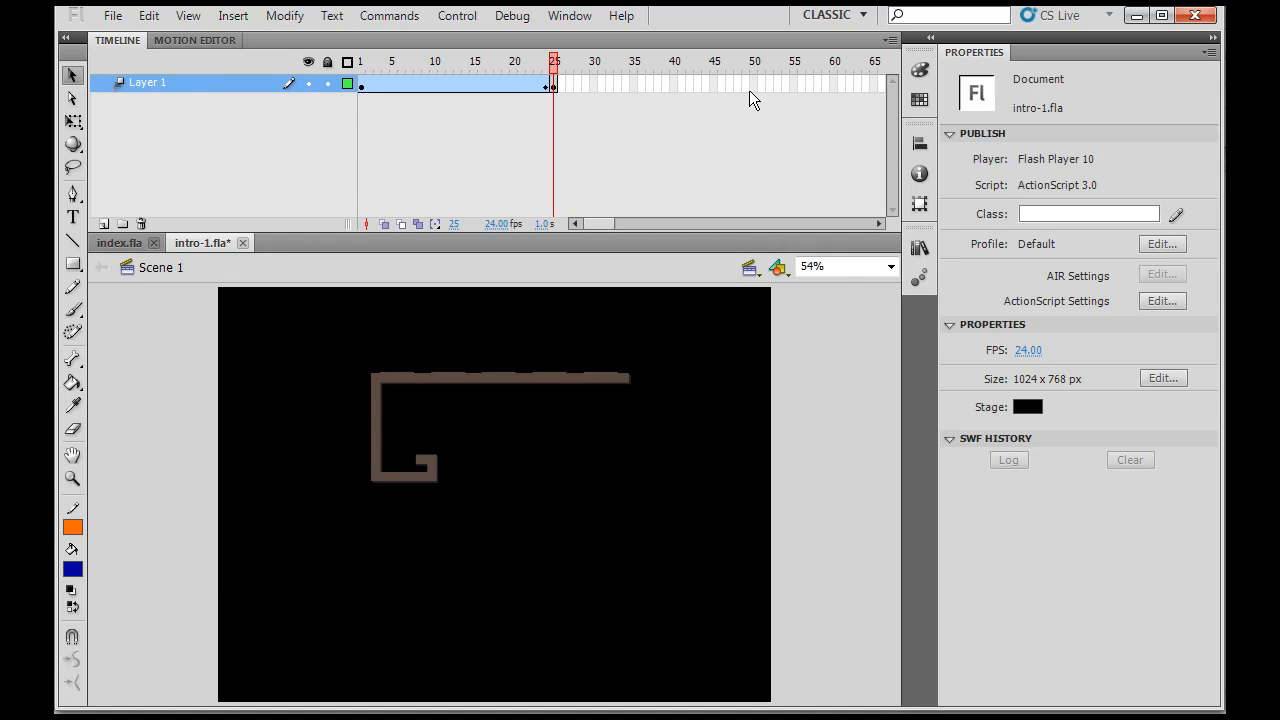
# - Extend the G bar's layer through frame 50, then return the playhead to frame 1
pyautogui.rightClick(755, 86)
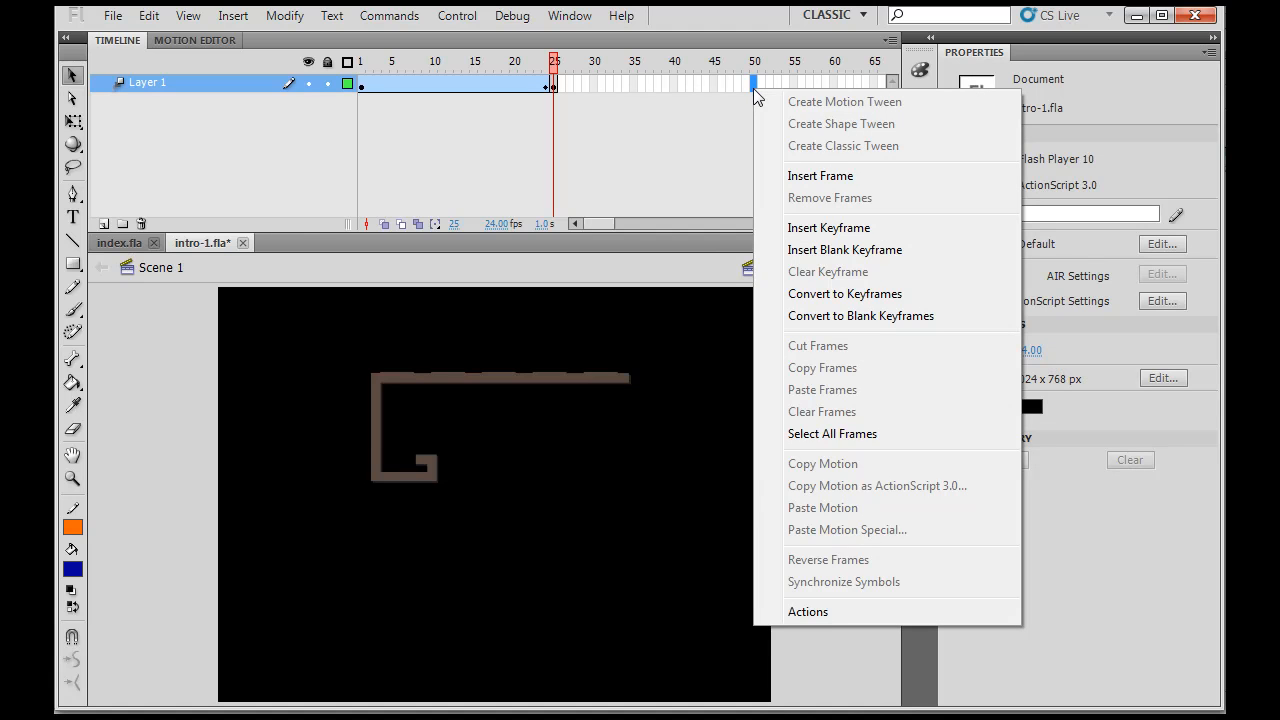
pyautogui.click(820, 175)
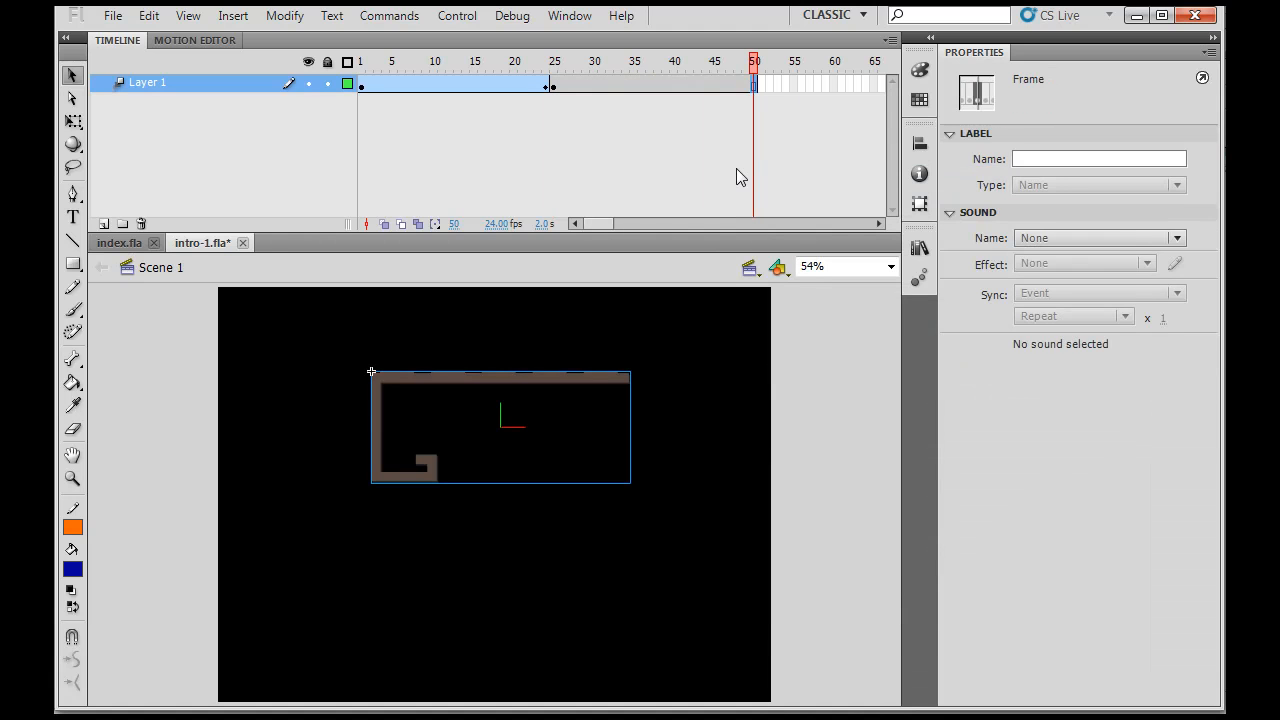
pyautogui.click(360, 85)
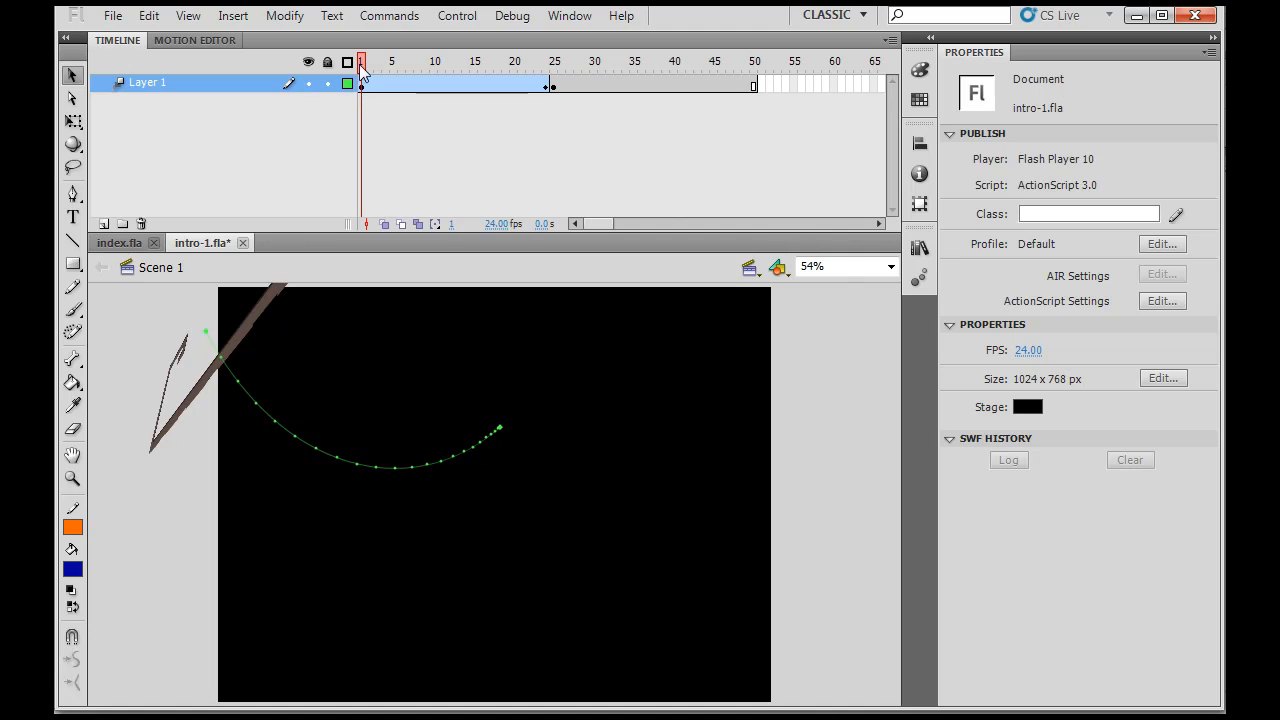
pyautogui.click(519, 61)
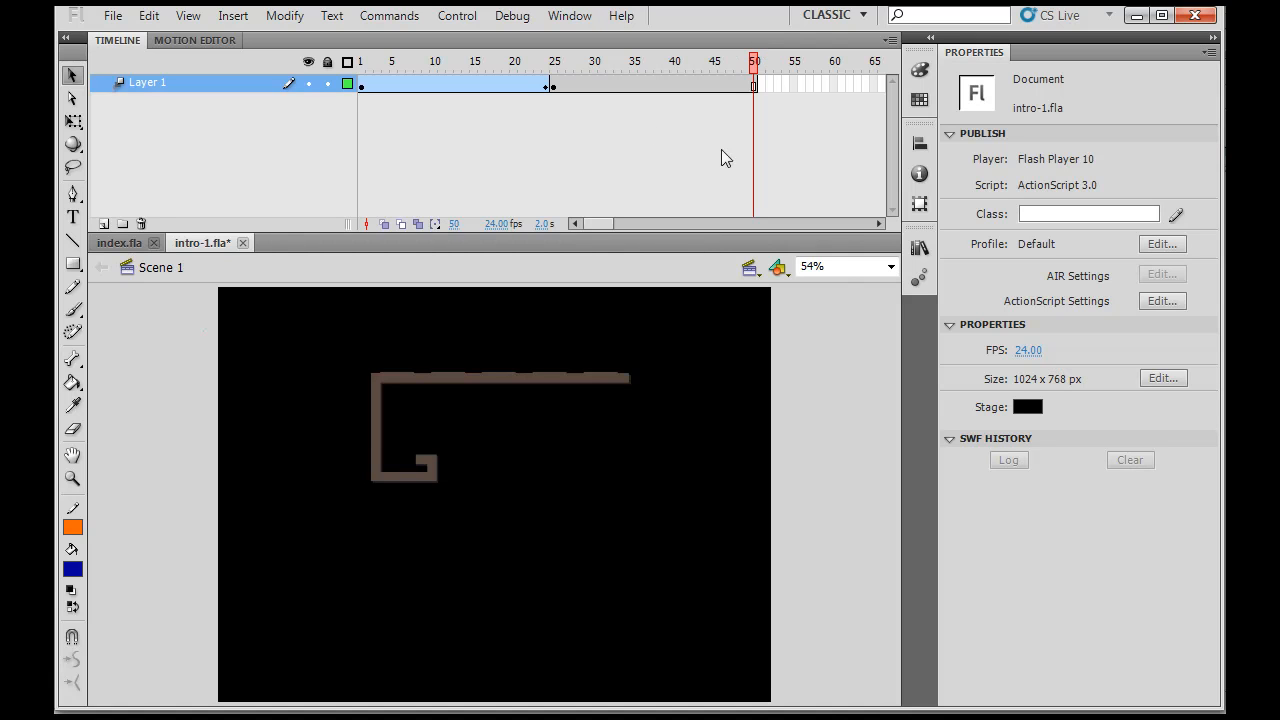
pyautogui.moveTo(608, 161)
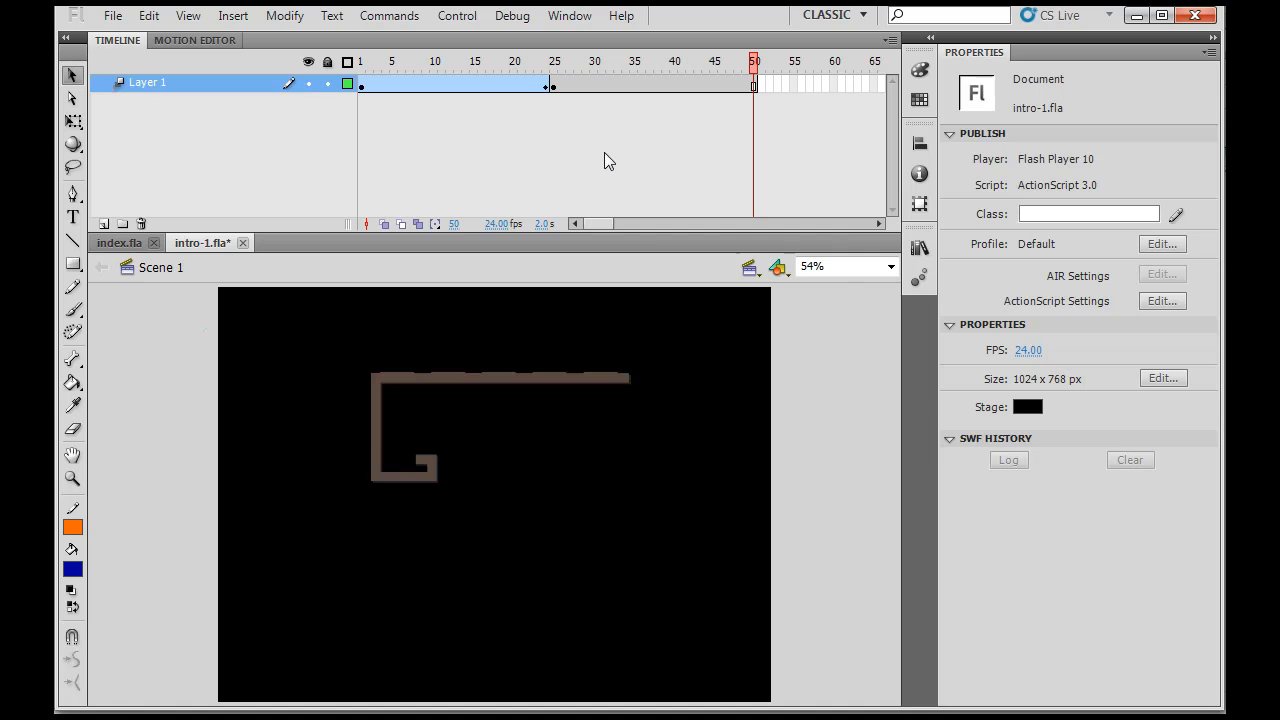
pyautogui.moveTo(878, 535)
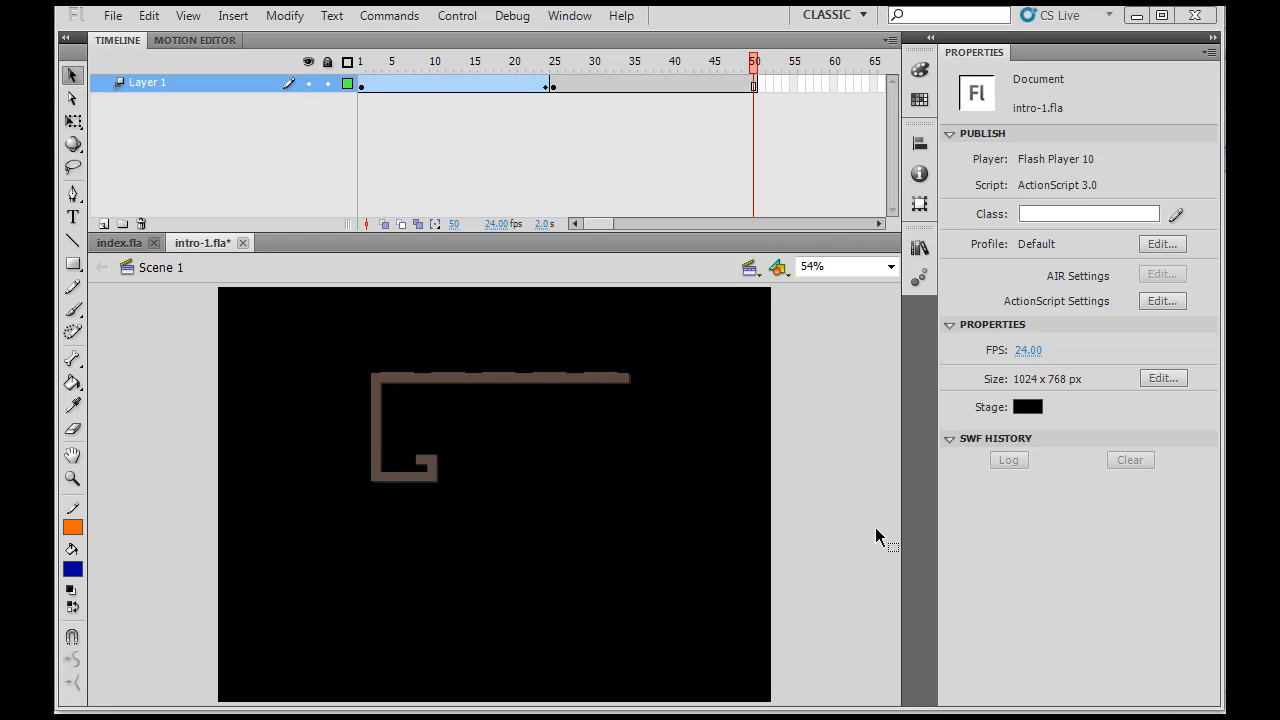
pyautogui.moveTo(862, 490)
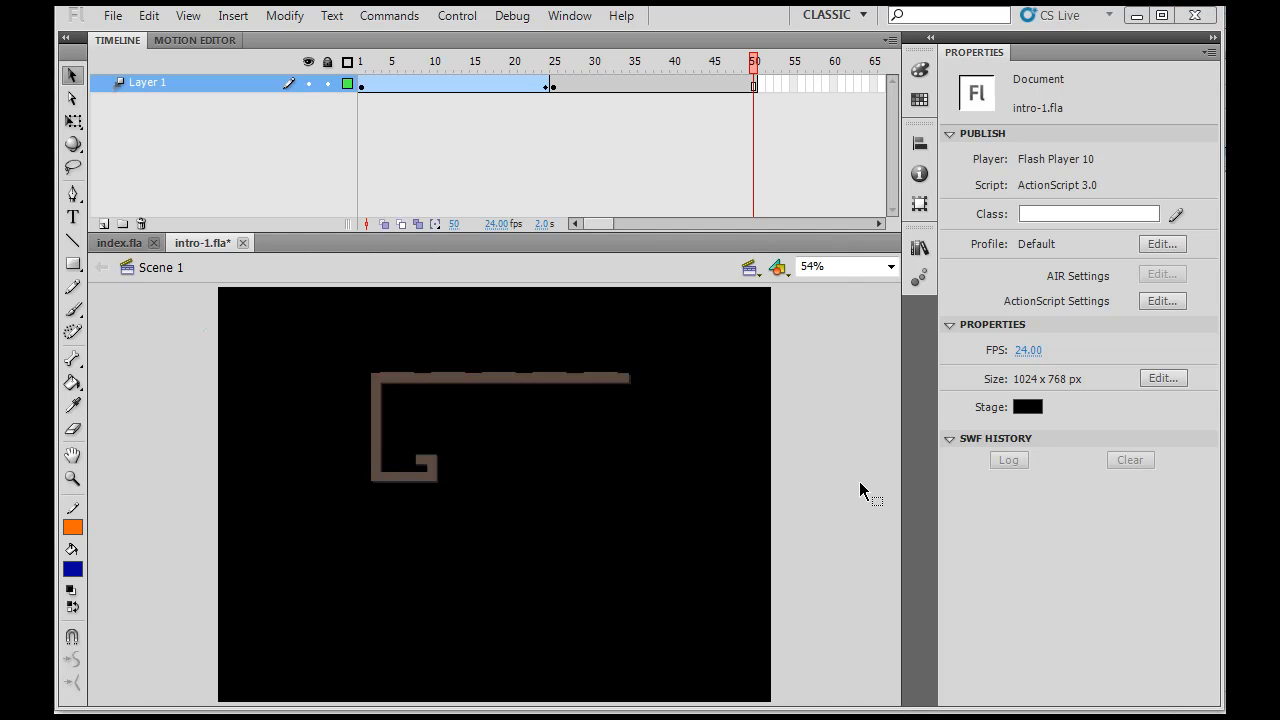
pyautogui.moveTo(248, 408)
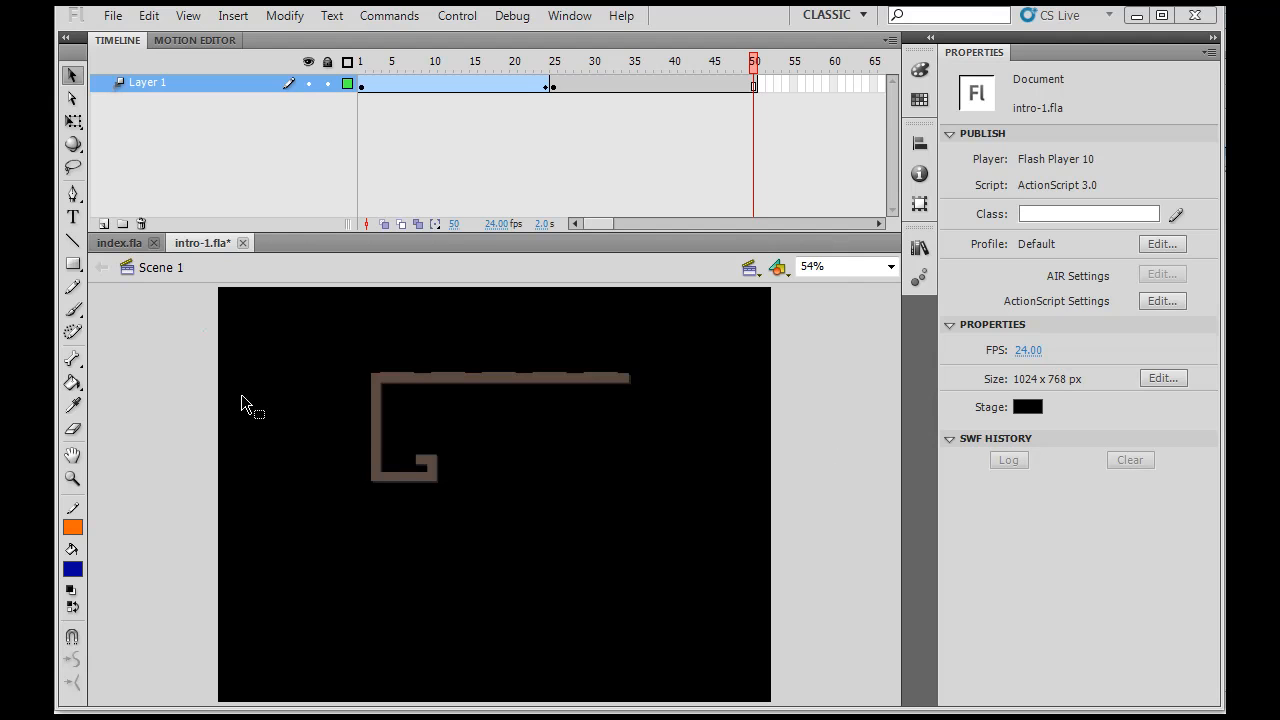
# - Add Layer 4 with a blank keyframe at frame 24 and show the Library panel
pyautogui.click(103, 223)
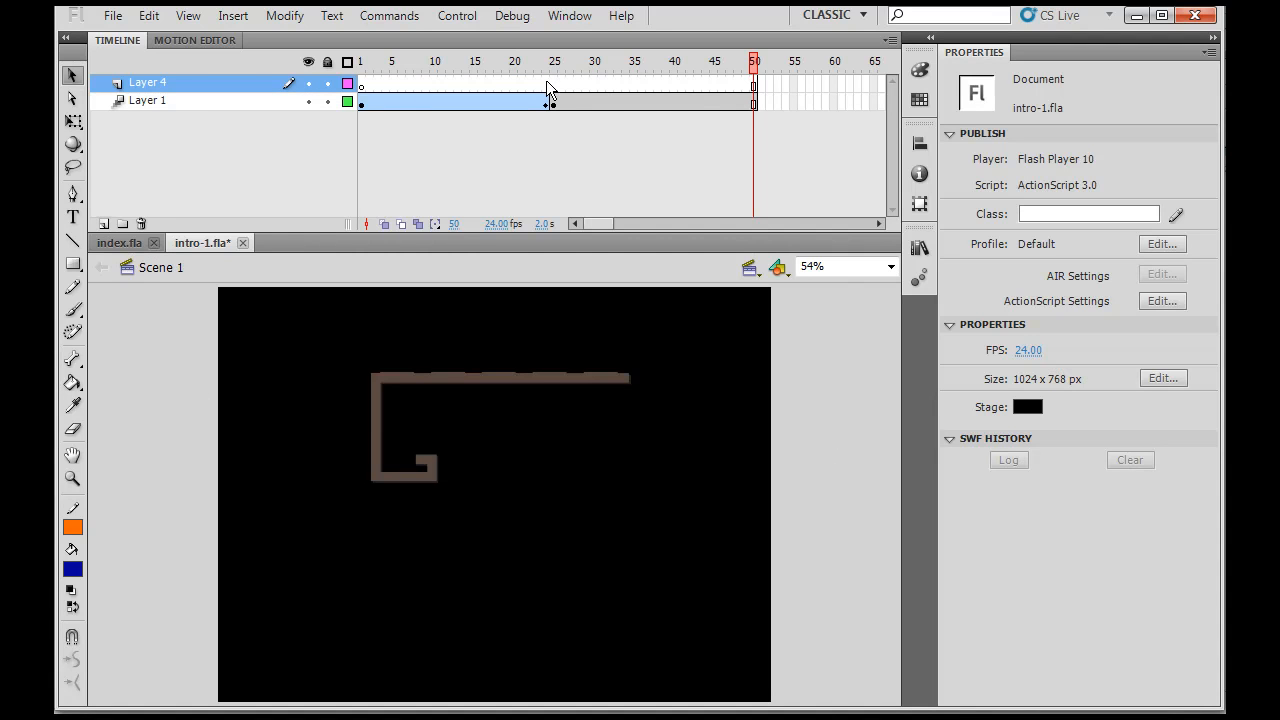
pyautogui.rightClick(546, 88)
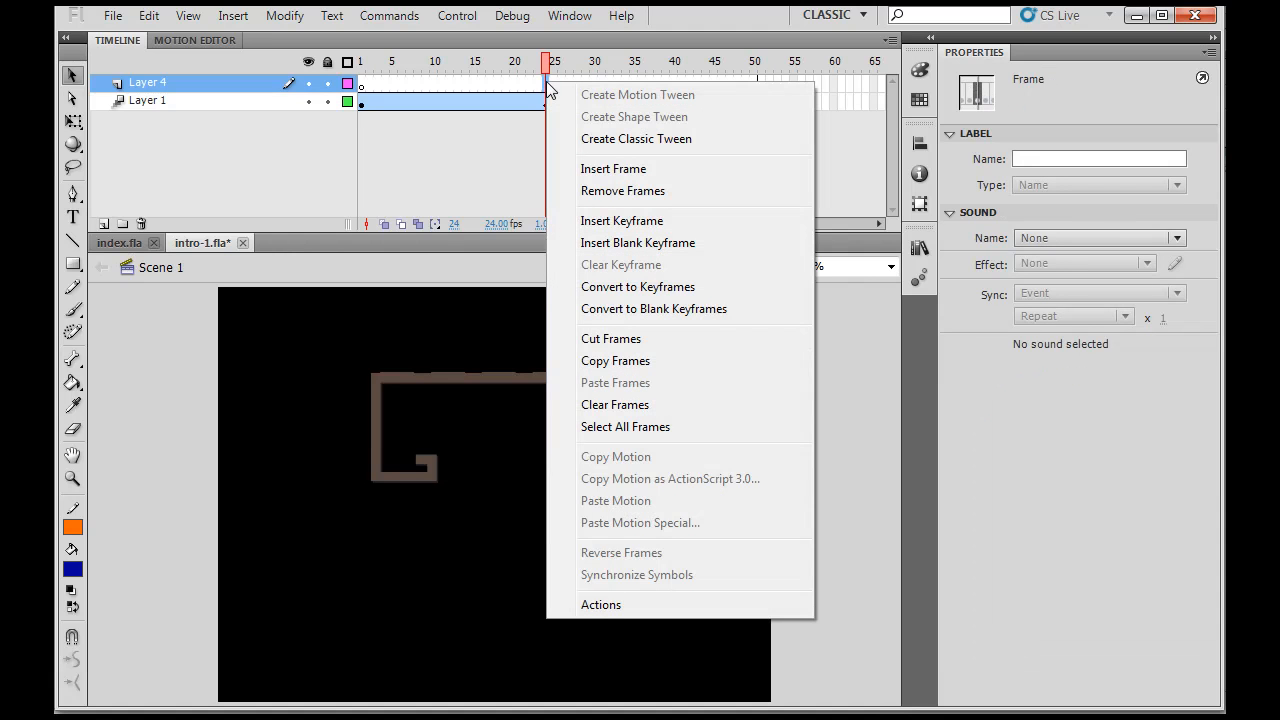
pyautogui.click(621, 221)
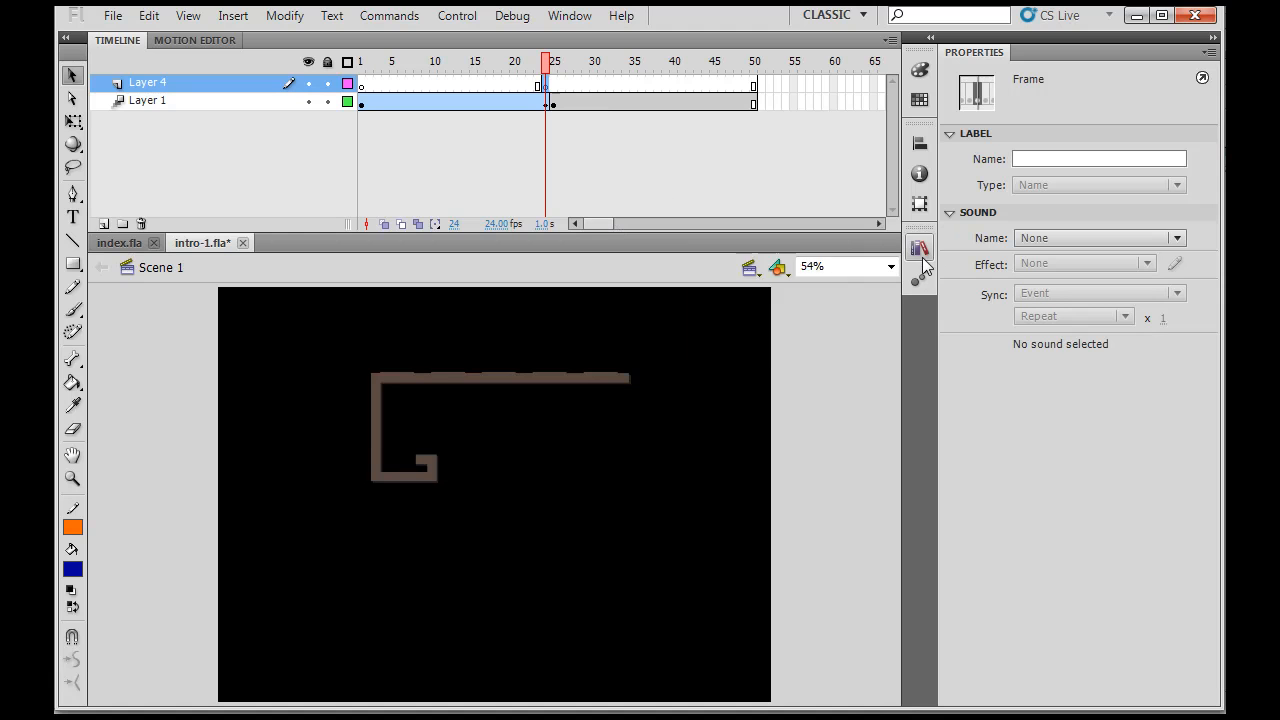
pyautogui.click(918, 247)
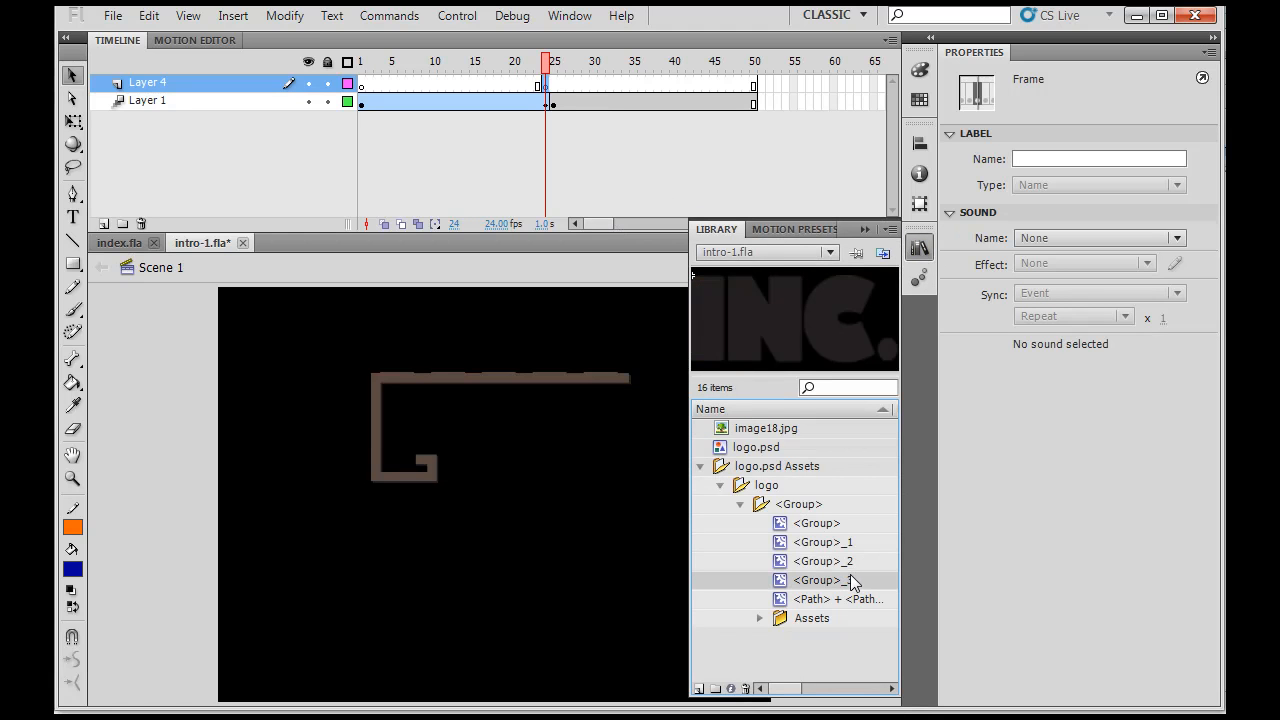
# - Place the orange <Group>_3 logo piece beside the G bar, then move it below the stage
pyautogui.click(822, 561)
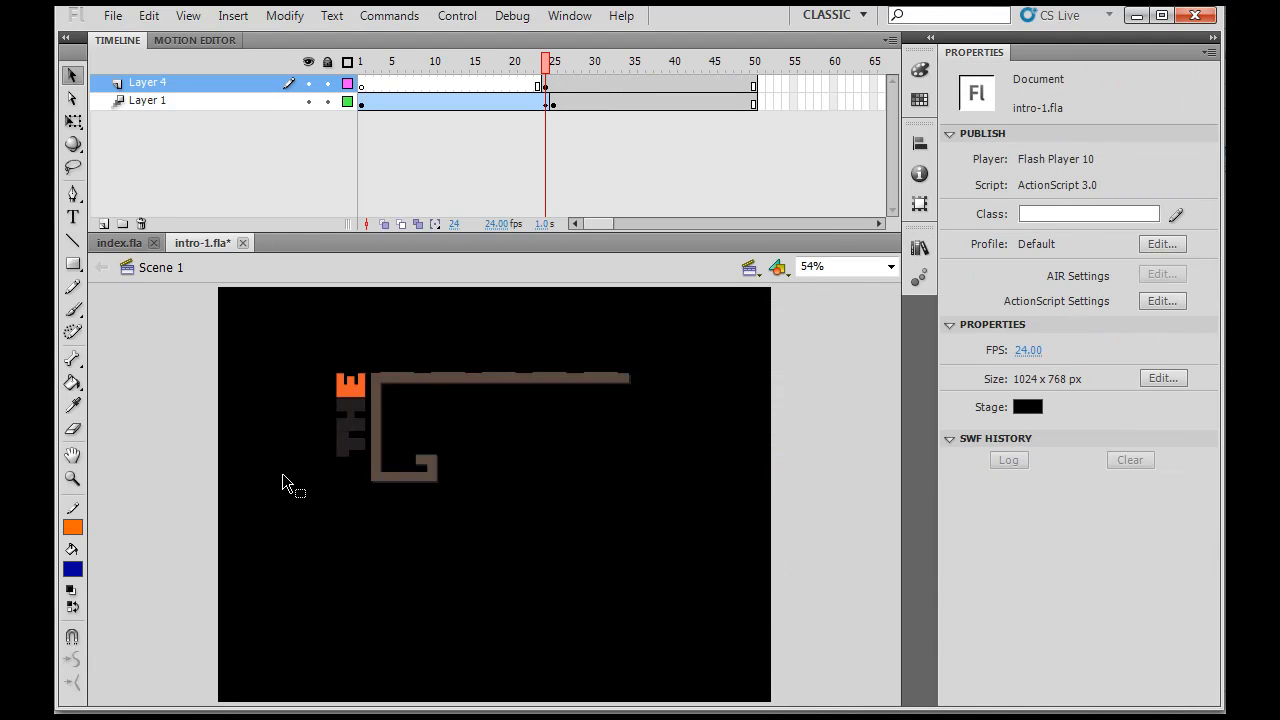
pyautogui.moveTo(363, 425)
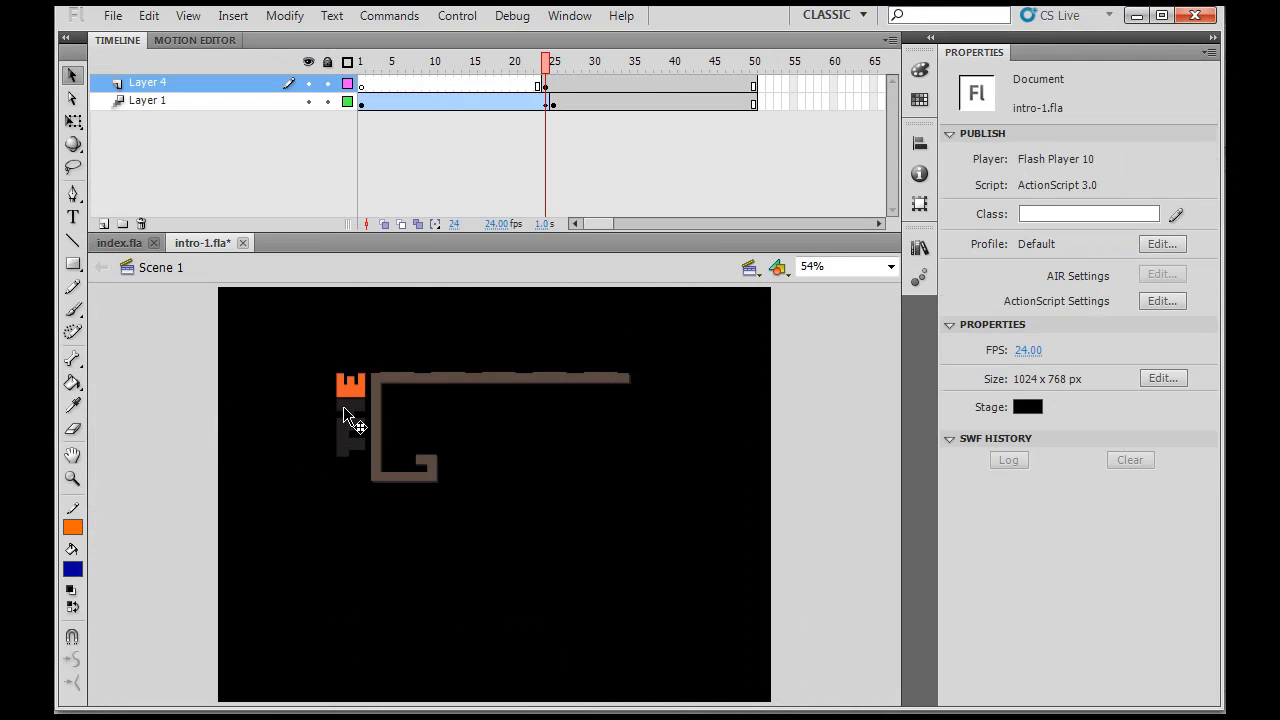
pyautogui.click(351, 415)
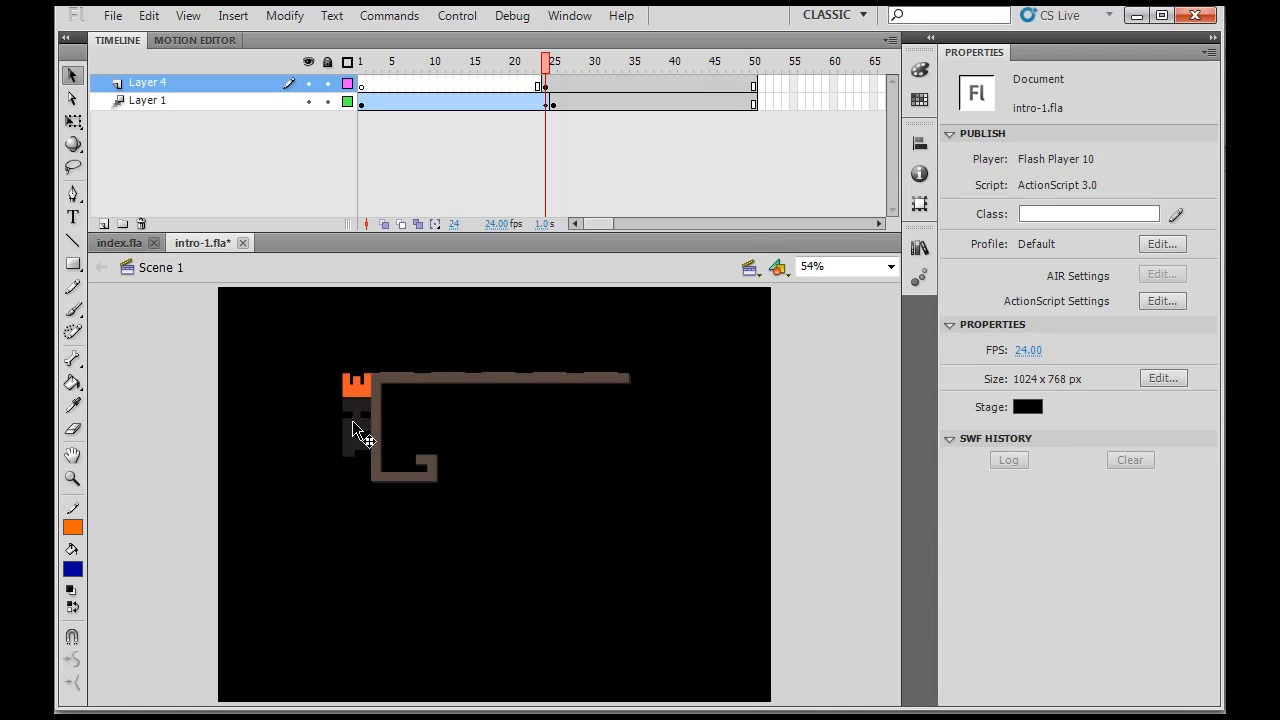
pyautogui.click(356, 415)
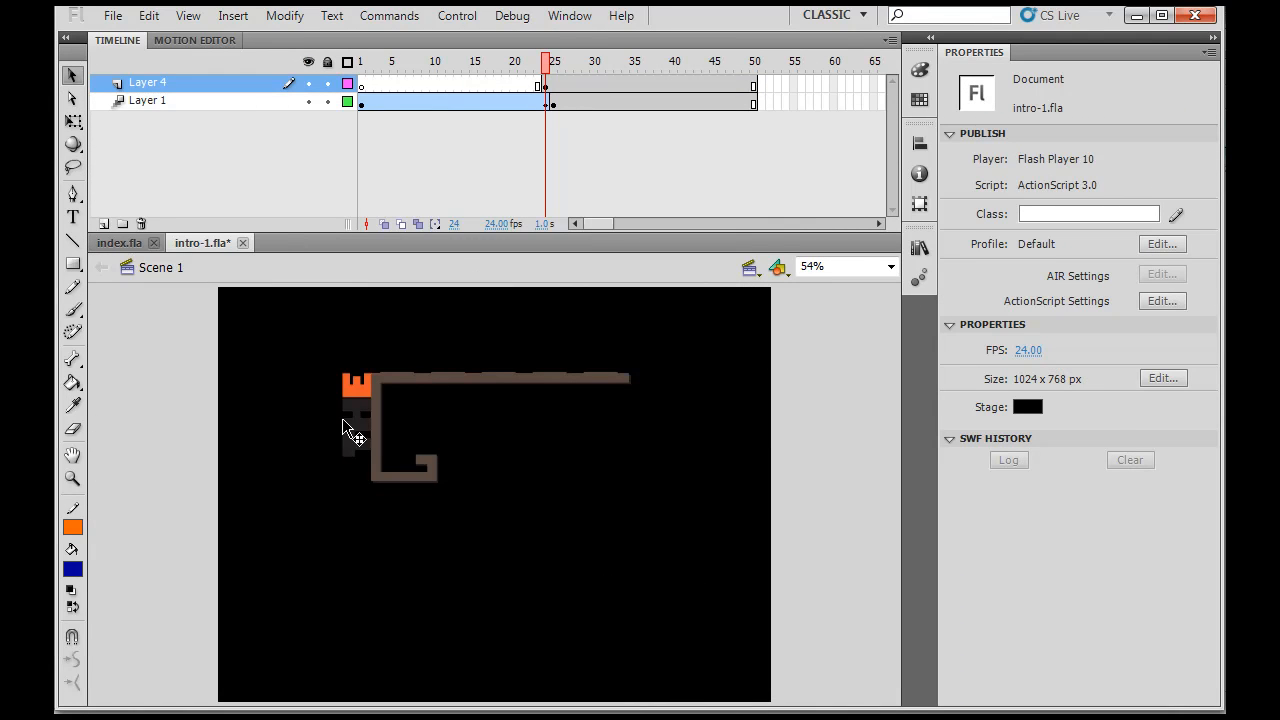
pyautogui.moveTo(373, 470)
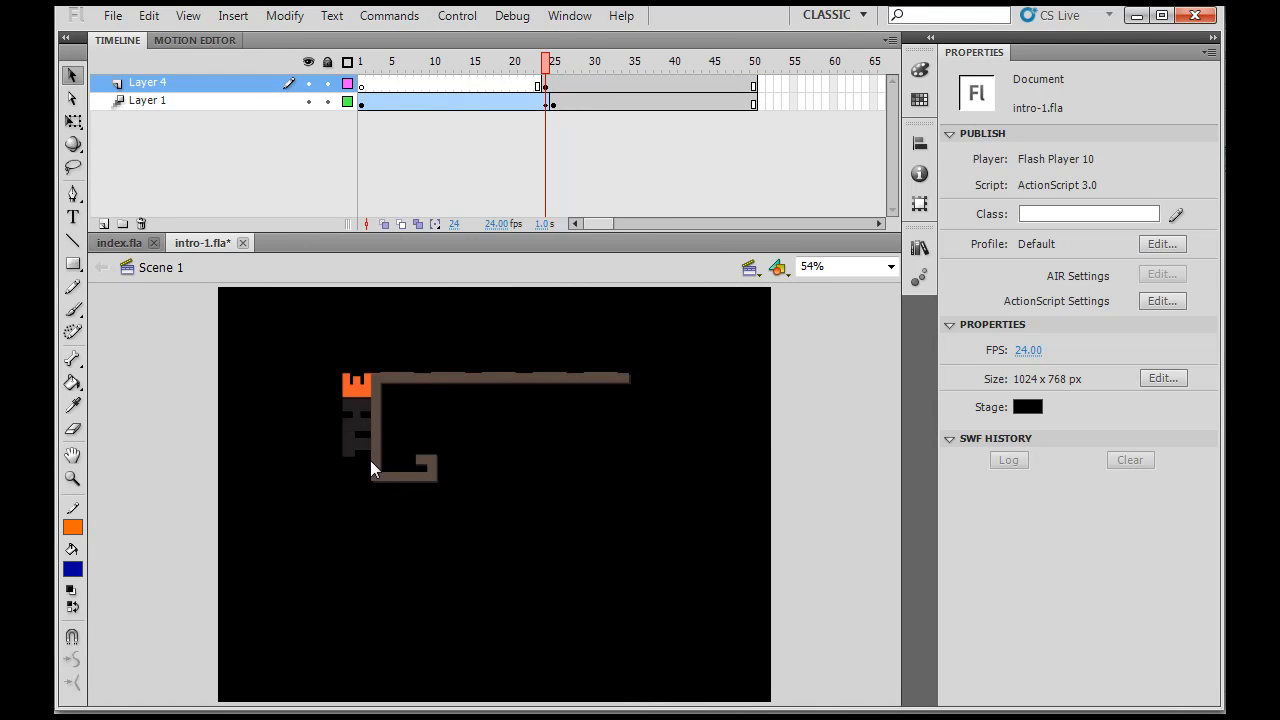
pyautogui.click(356, 385)
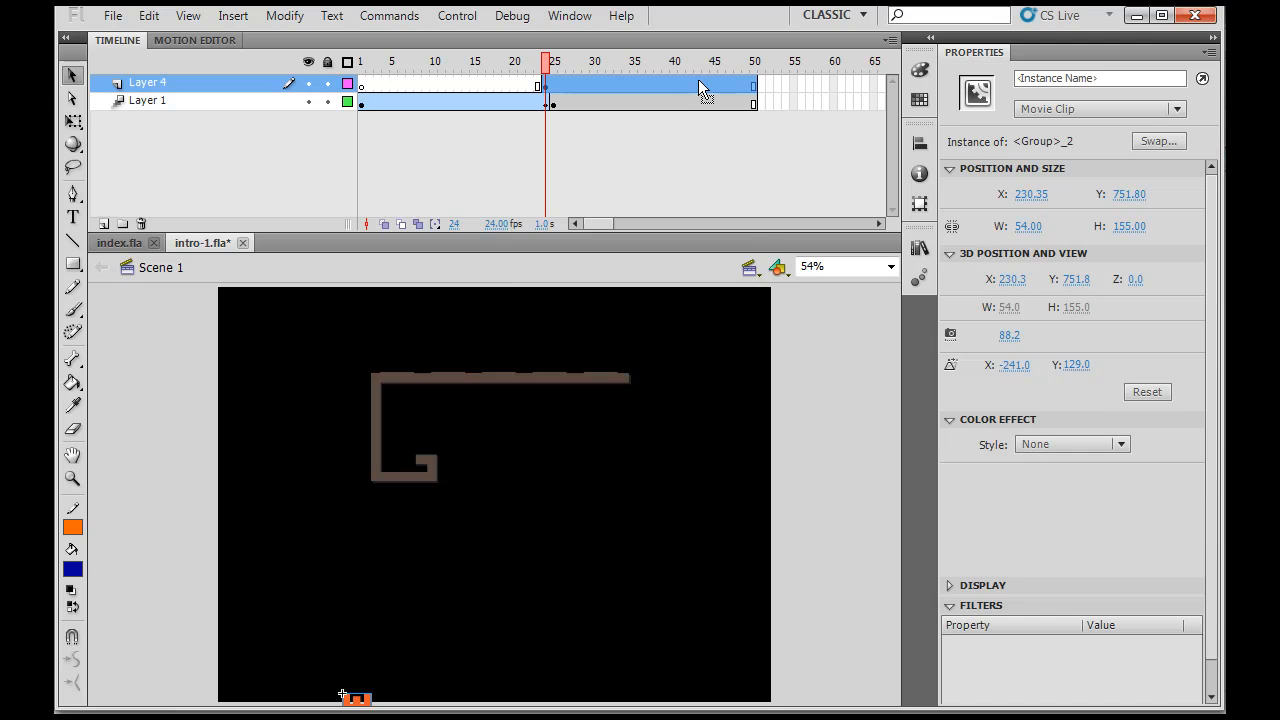
pyautogui.click(634, 61)
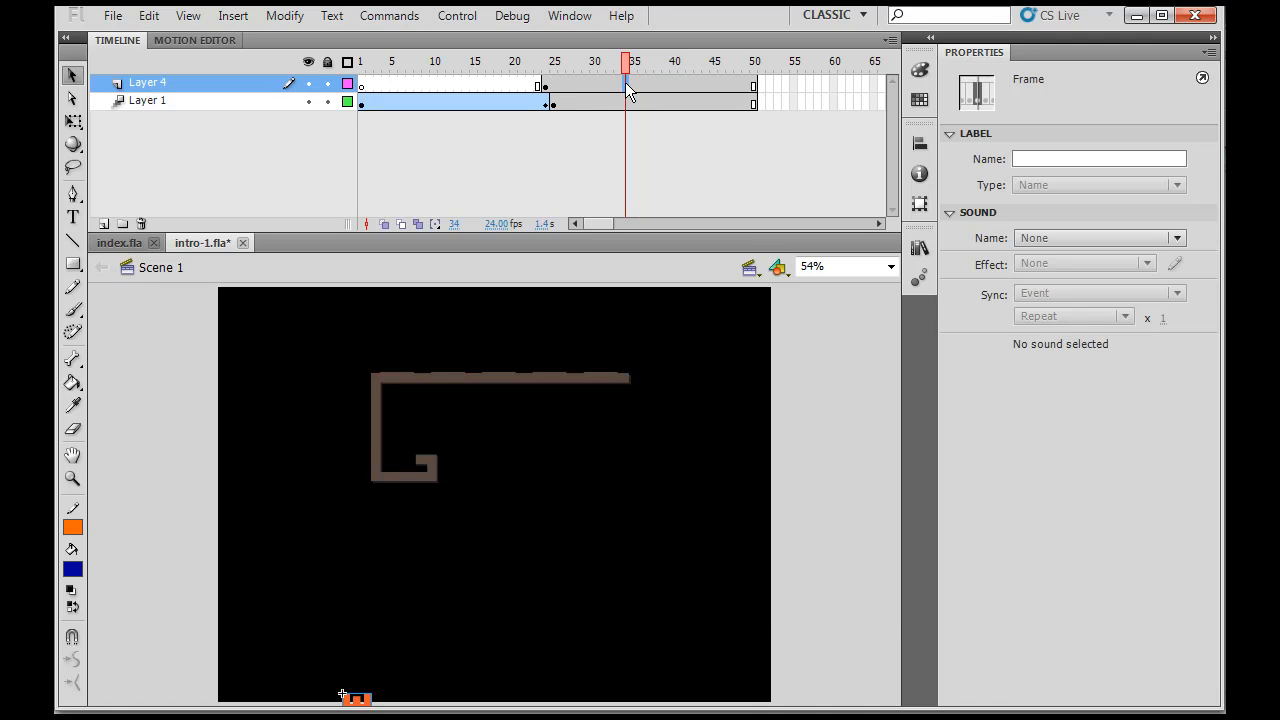
# - Insert a keyframe at frame 34 on Layer 4 and tween the piece from frame 24
pyautogui.rightClick(628, 90)
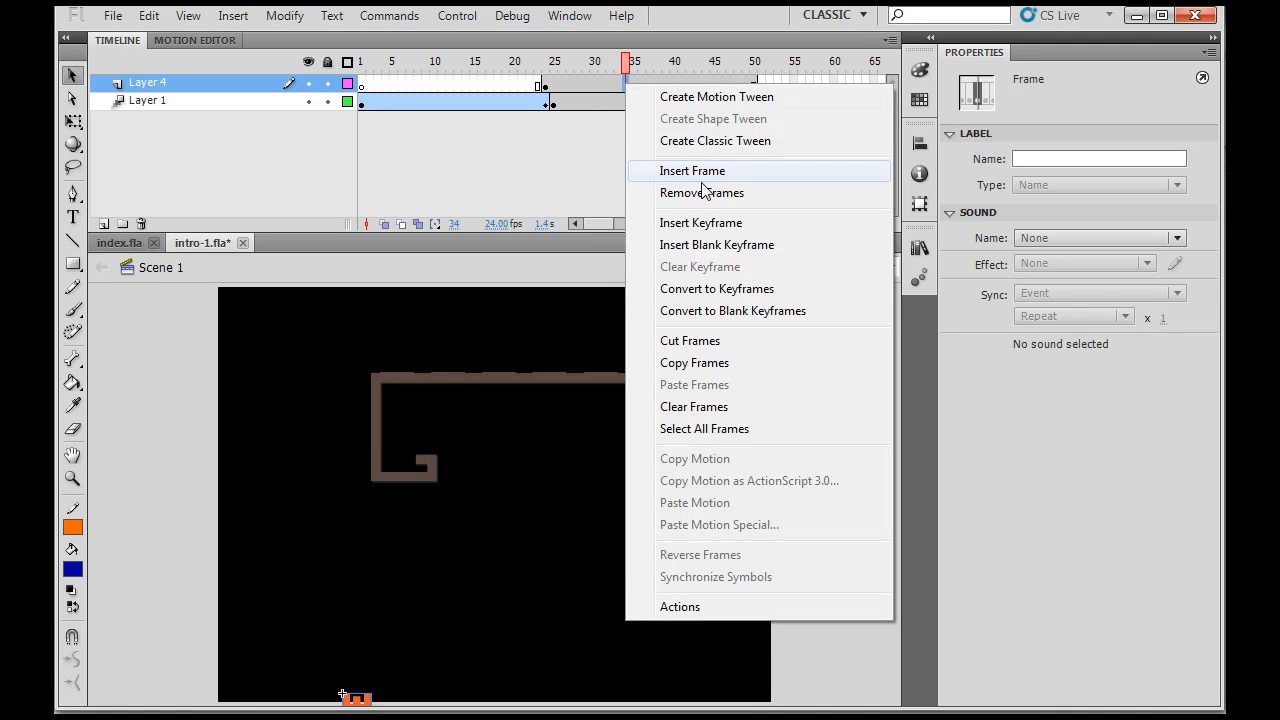
pyautogui.click(692, 170)
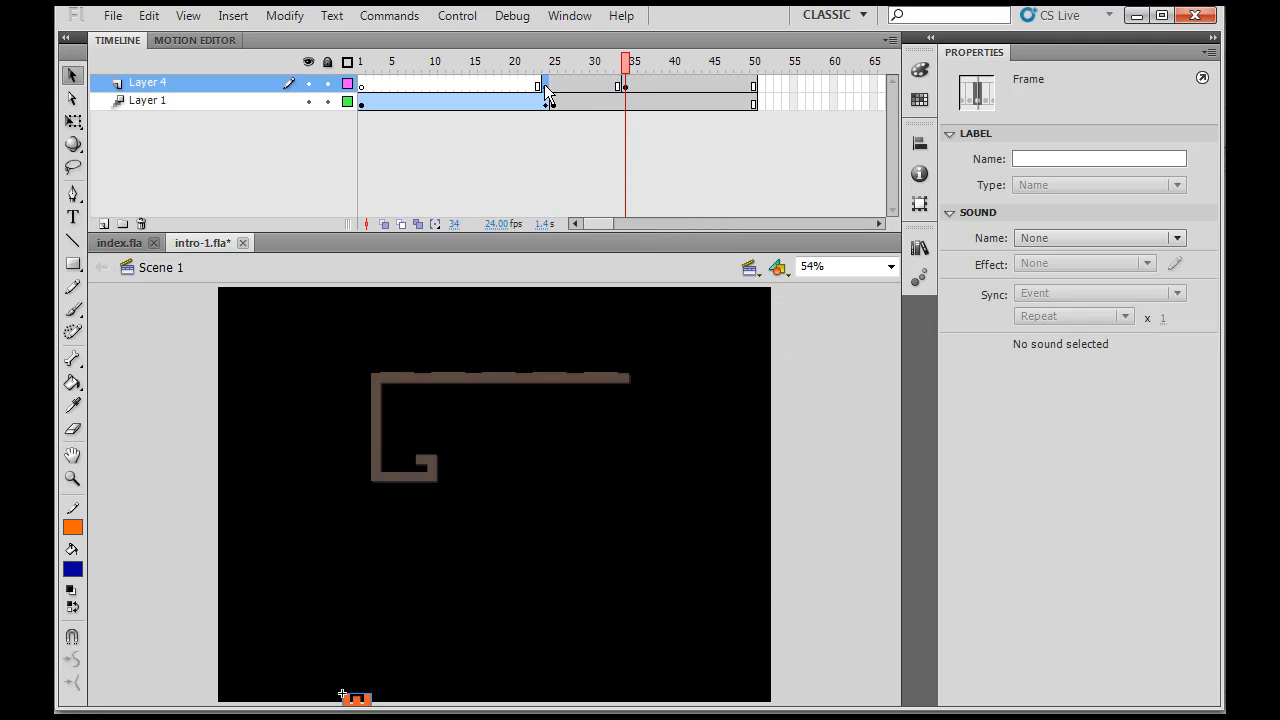
pyautogui.click(545, 61)
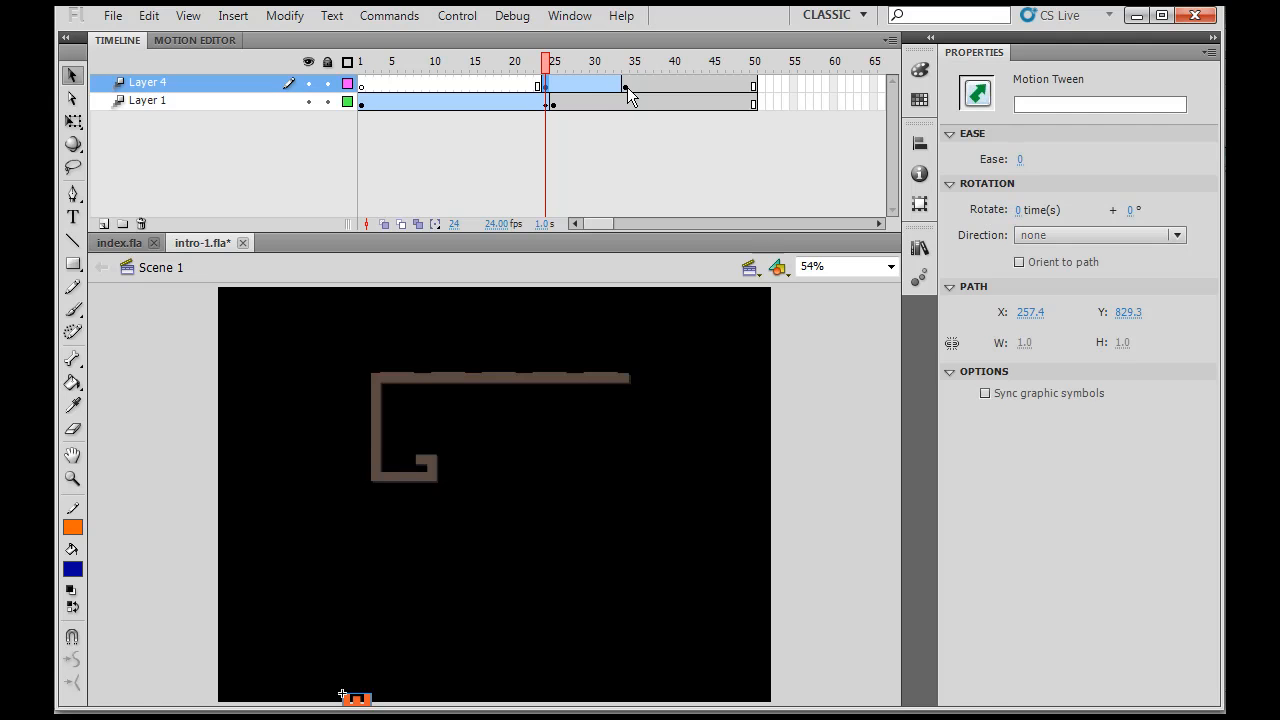
pyautogui.click(632, 61)
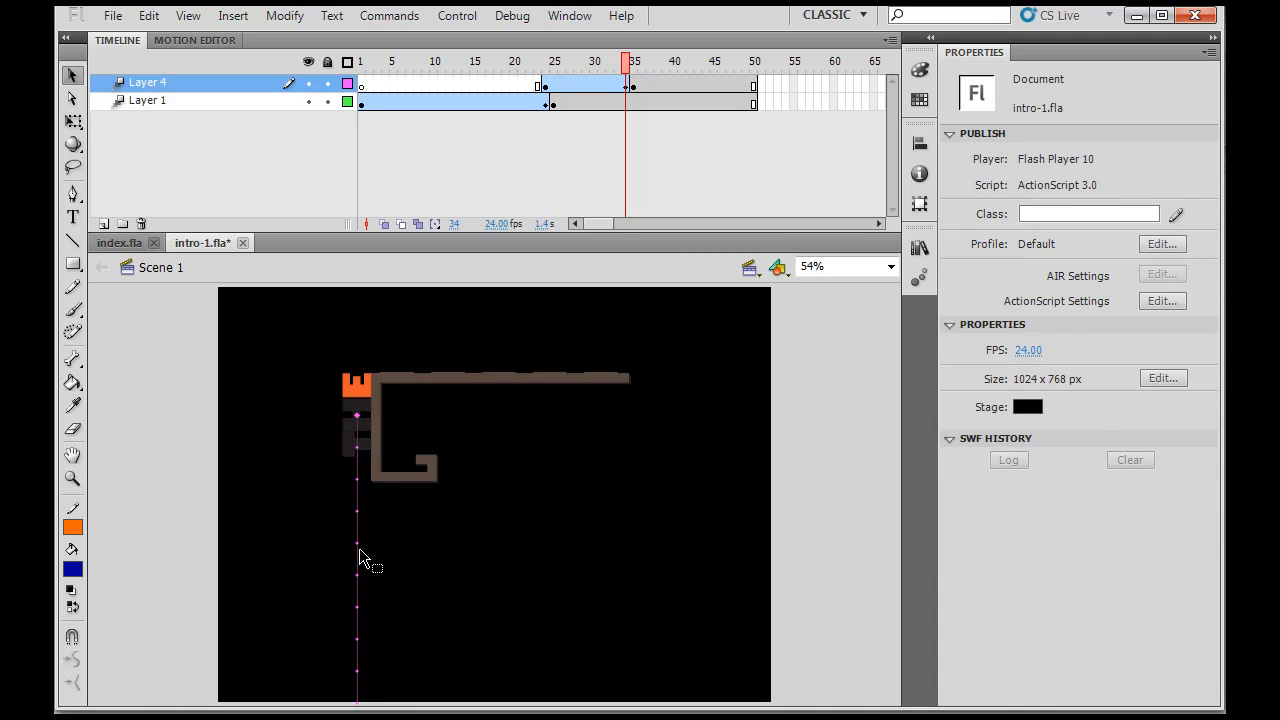
# - Select the tweened orange piece and edit the tween's Ease value in Properties
pyautogui.click(357, 415)
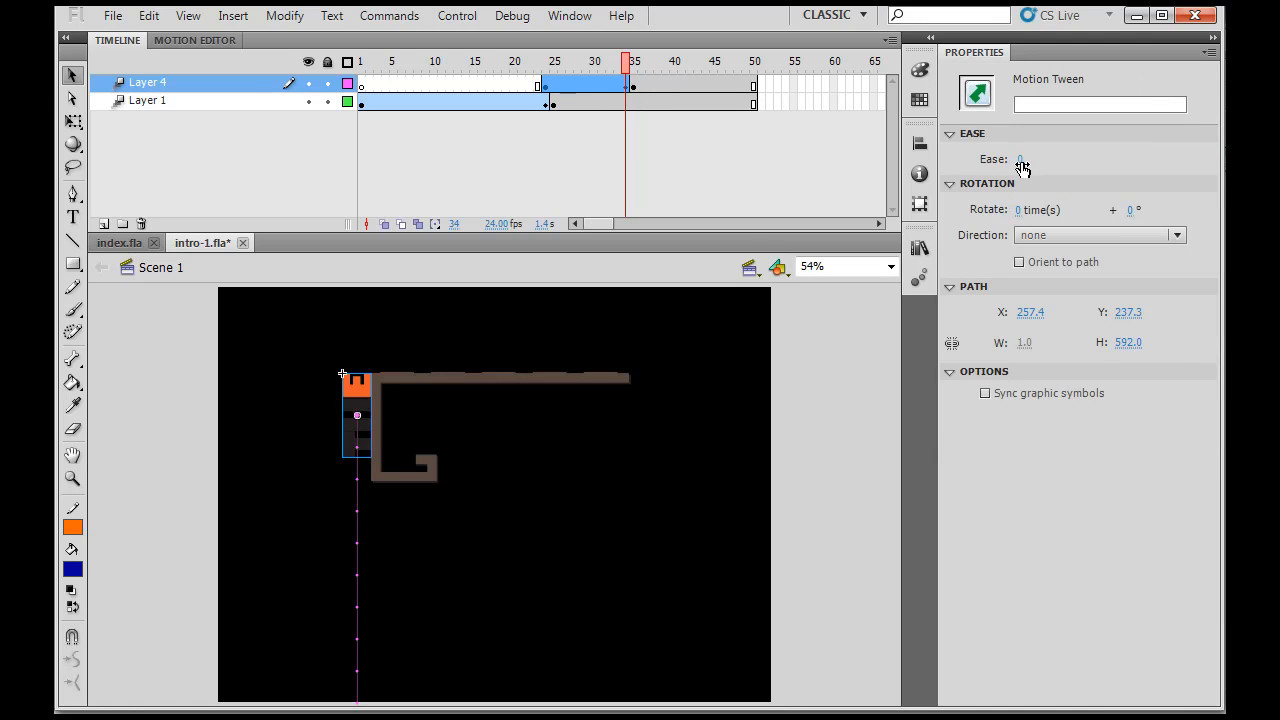
pyautogui.click(1025, 159)
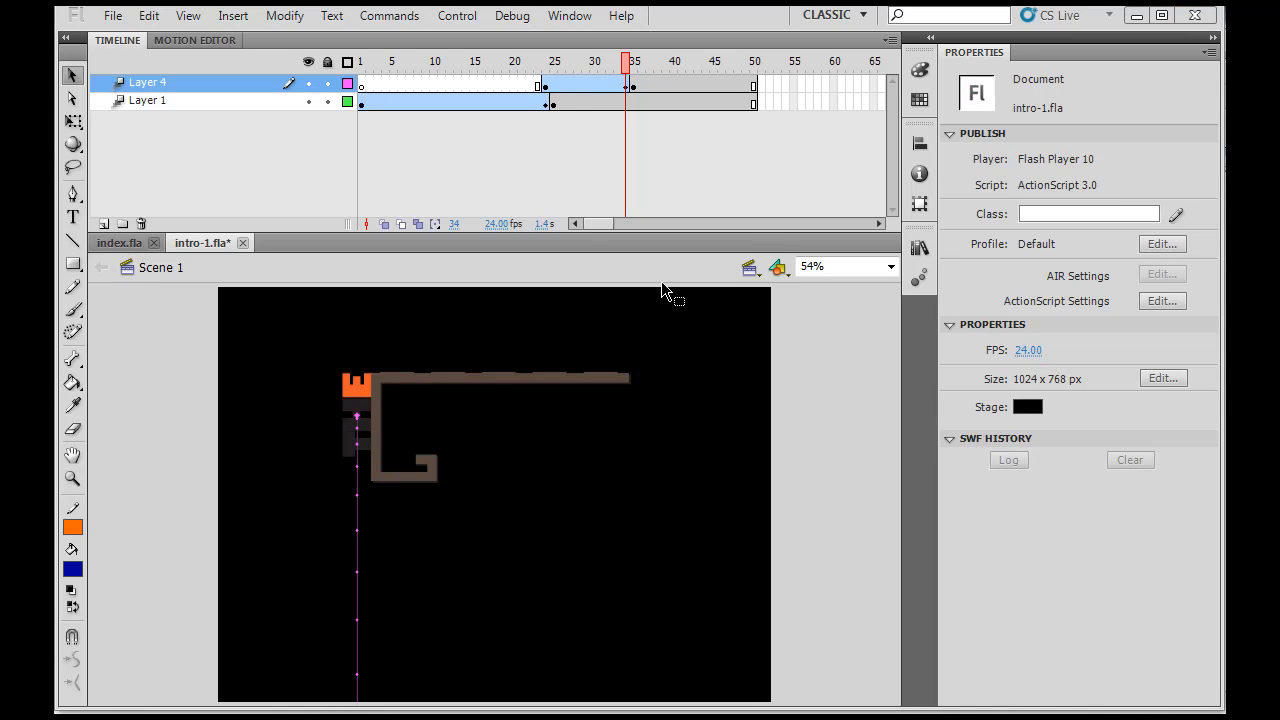
# - Add Layer 5 with a keyframe at frame 35, briefly opening and closing the Library
pyautogui.click(104, 223)
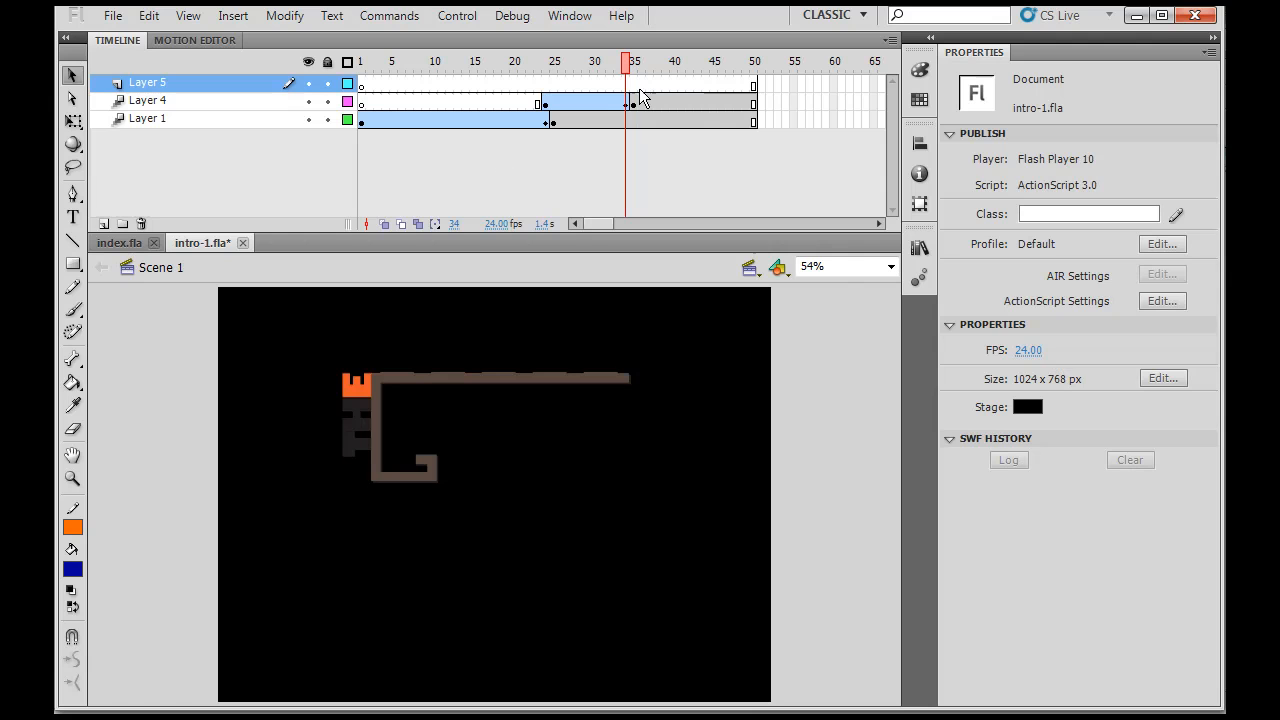
pyautogui.click(632, 89)
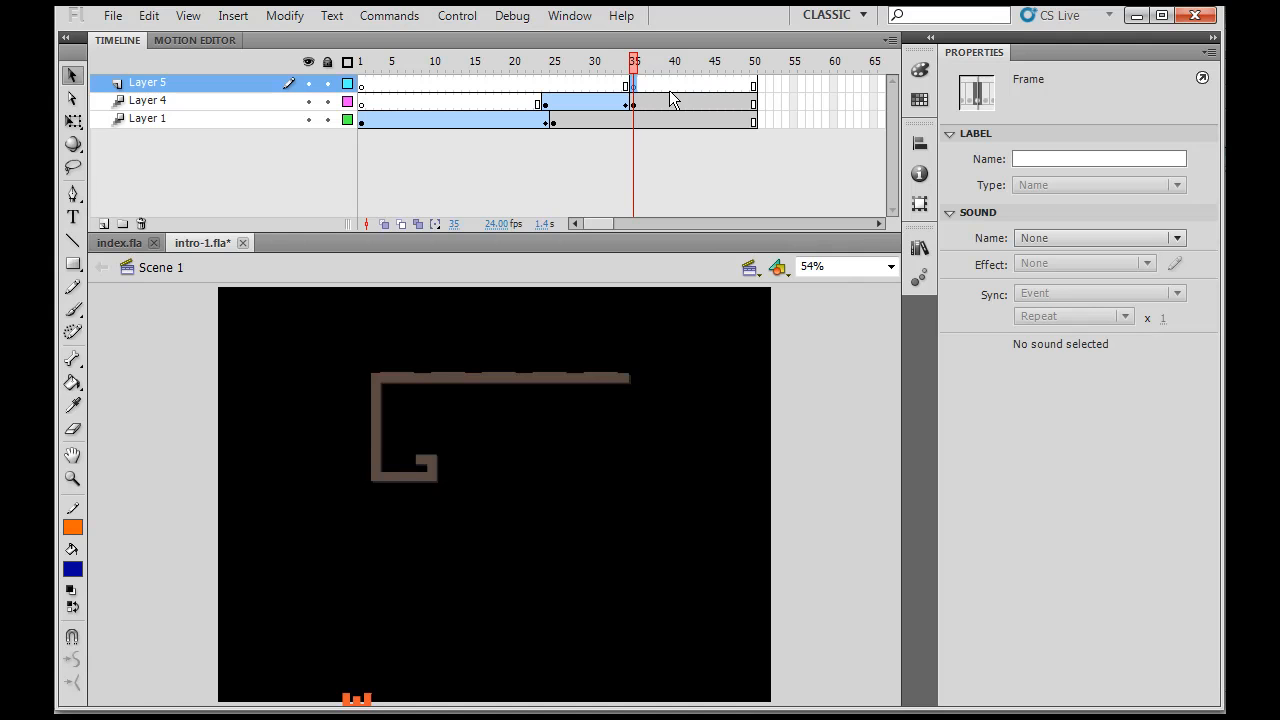
pyautogui.click(918, 248)
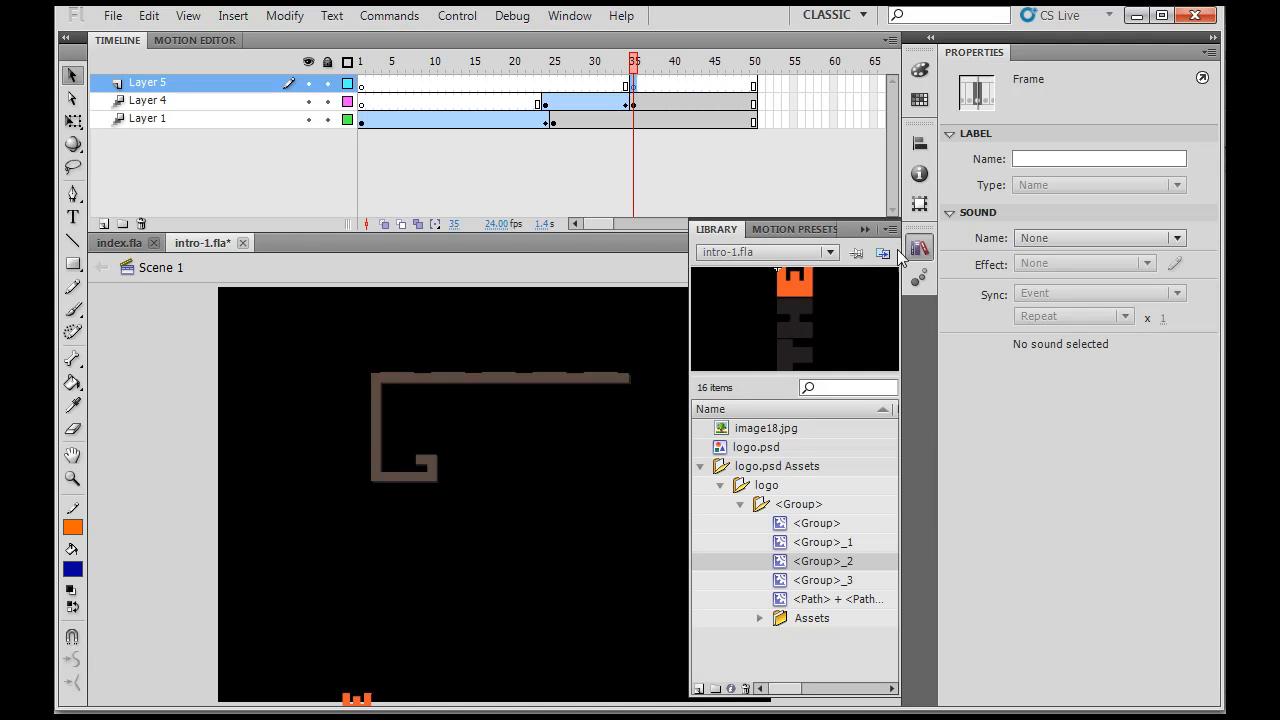
pyautogui.click(822, 542)
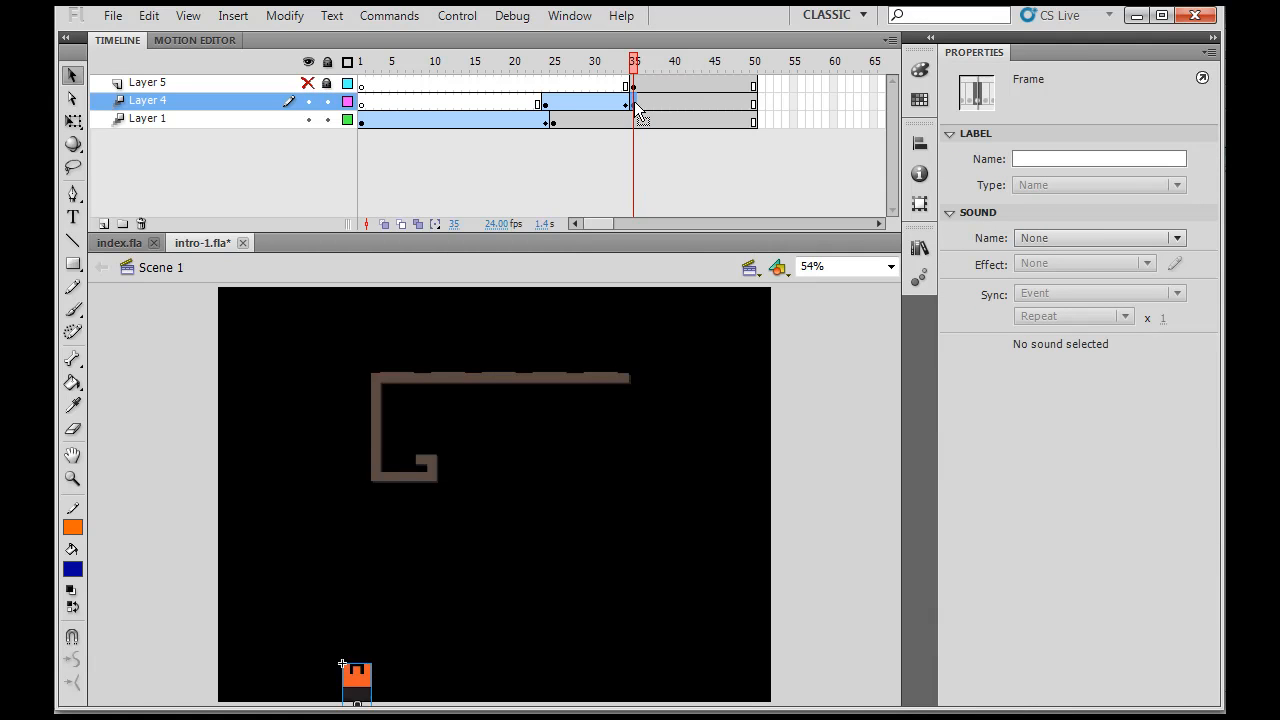
# - Drag the orange piece back up beside the G bar and step back to frame 34
pyautogui.moveTo(357, 680); pyautogui.dragTo(357, 405)
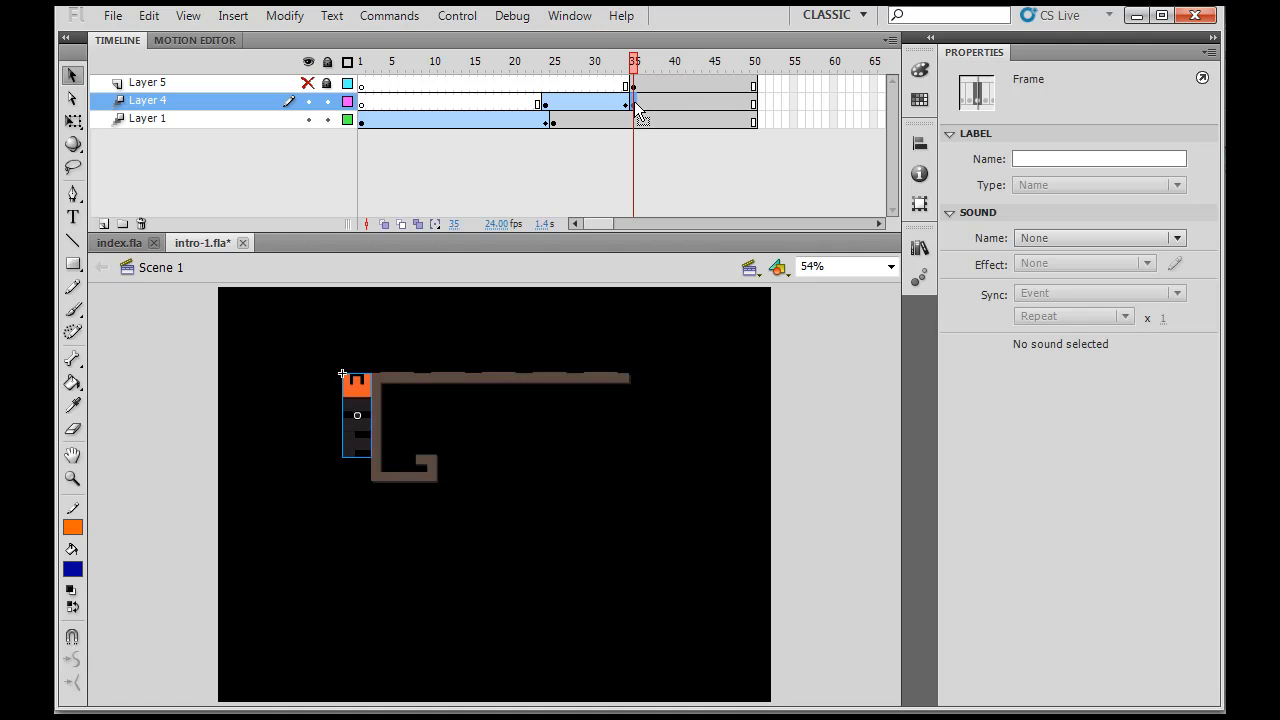
pyautogui.click(625, 100)
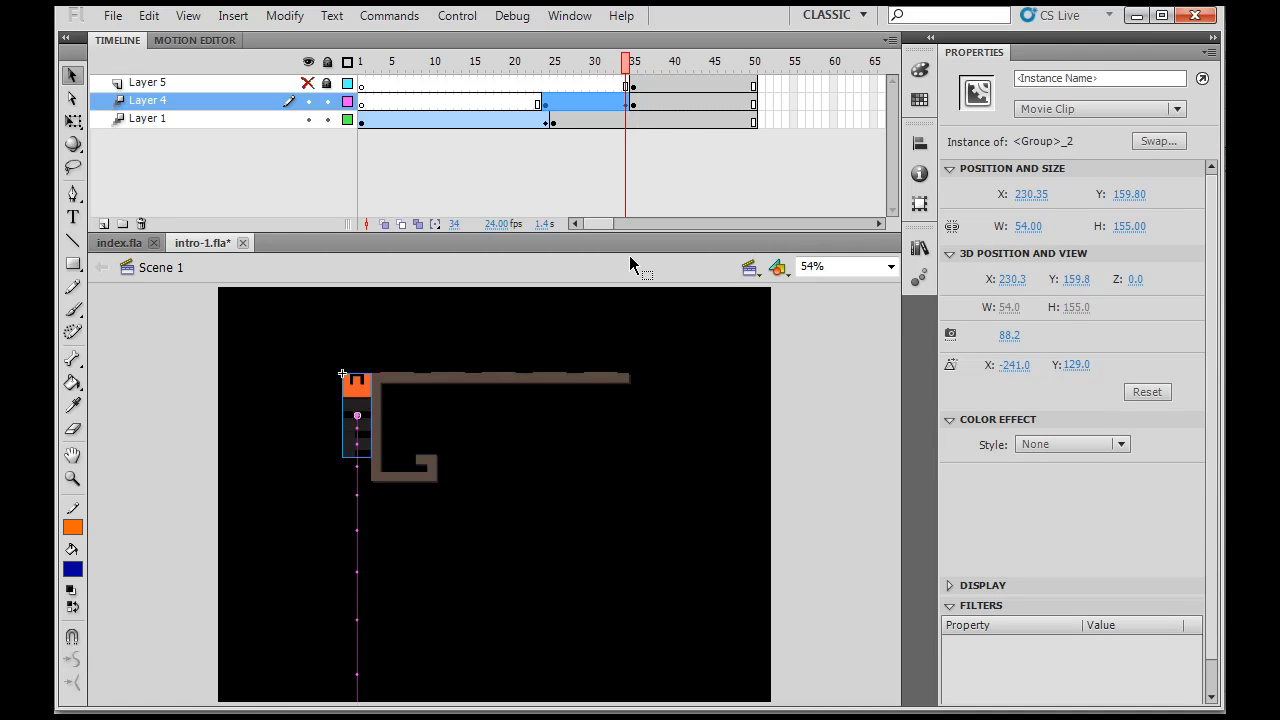
pyautogui.moveTo(638, 108)
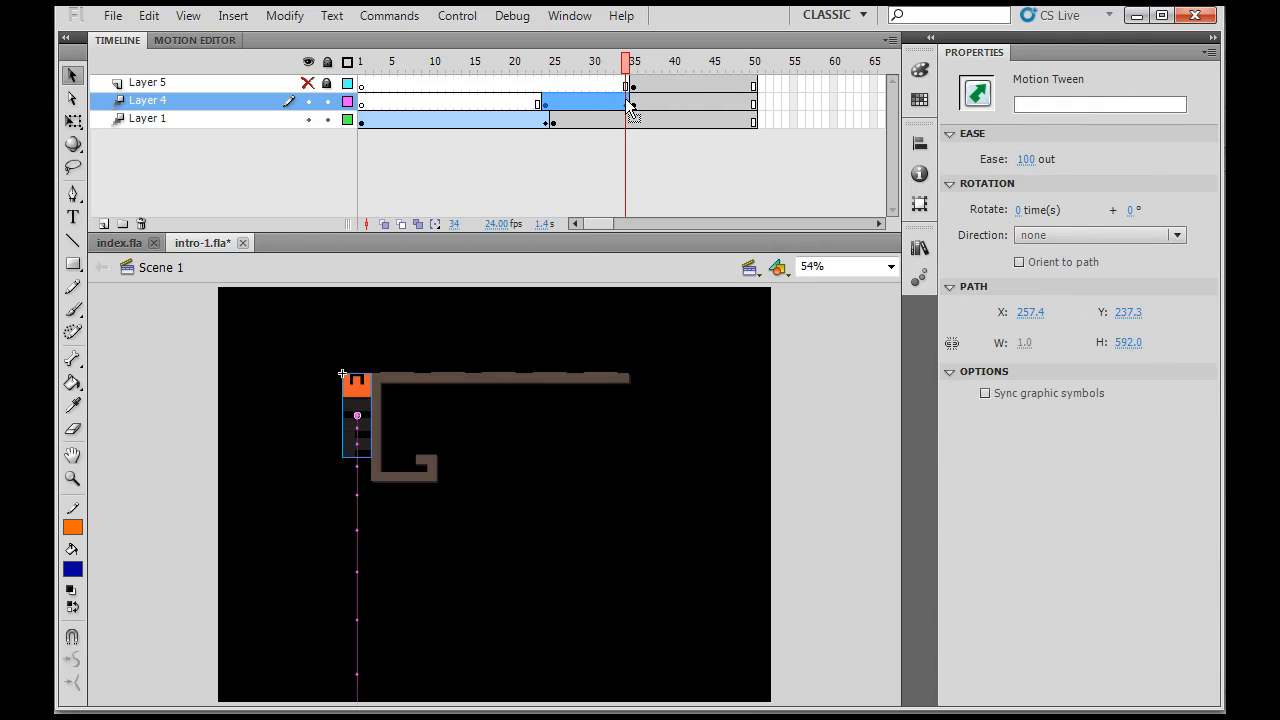
pyautogui.moveTo(633, 110)
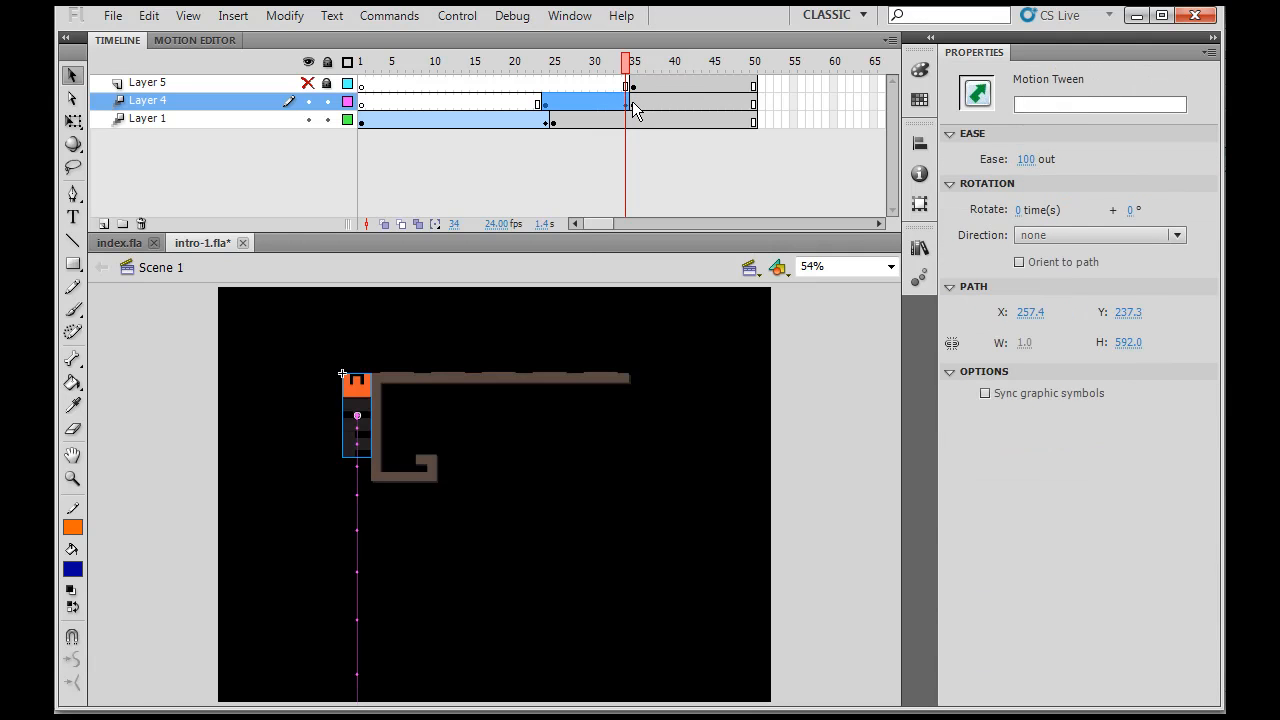
# - Unhide Layer 5 at frame 35 and drag the EDGE piece left against THE
pyautogui.click(147, 82)
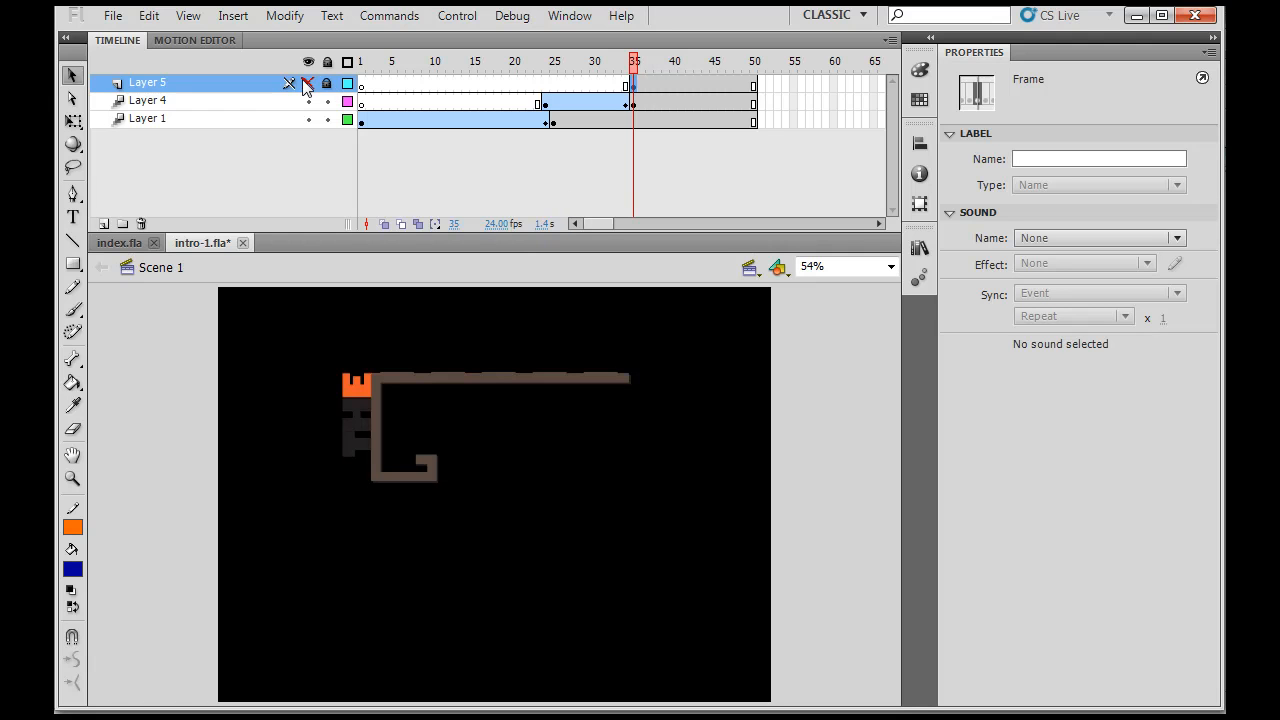
pyautogui.click(307, 83)
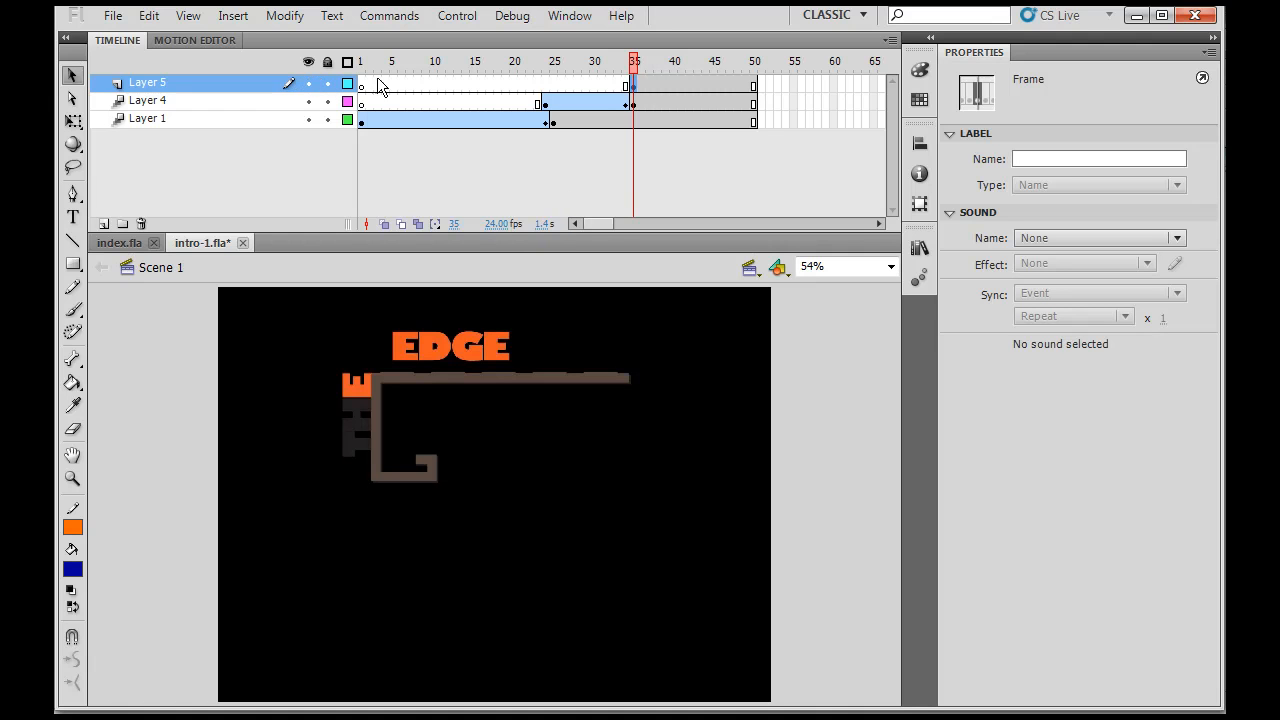
pyautogui.click(451, 346)
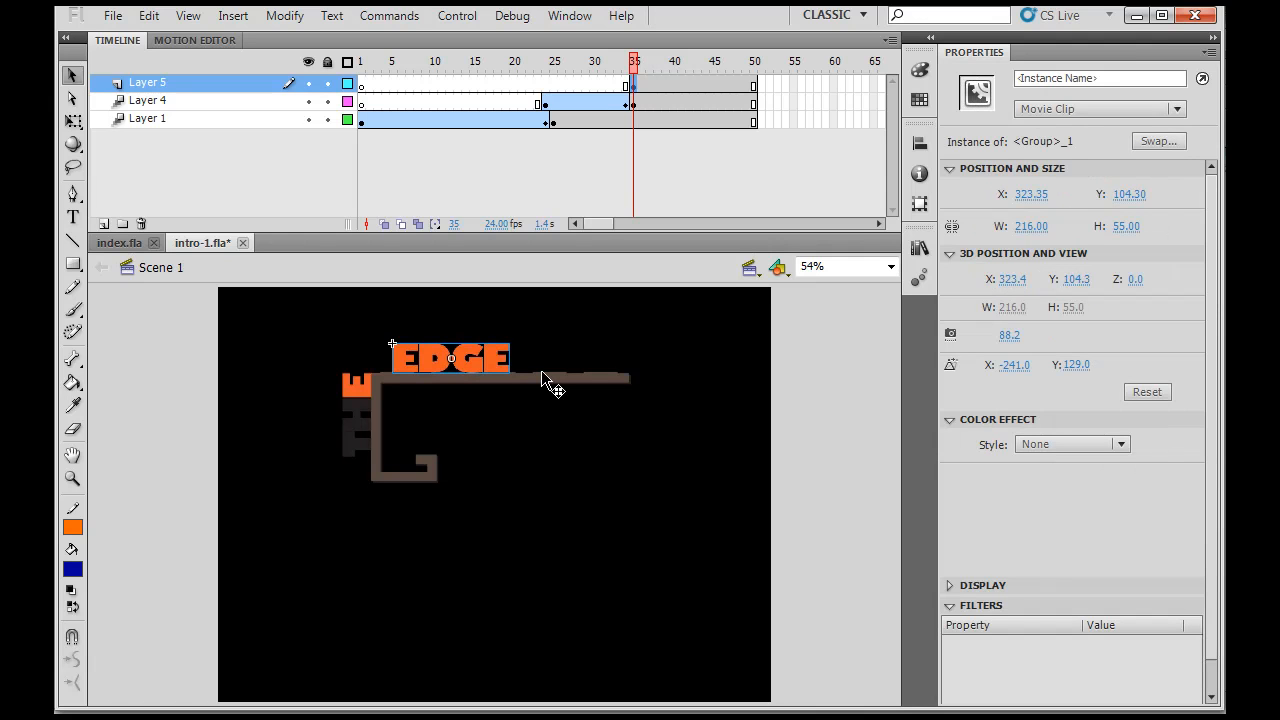
pyautogui.moveTo(450, 358); pyautogui.dragTo(413, 358)
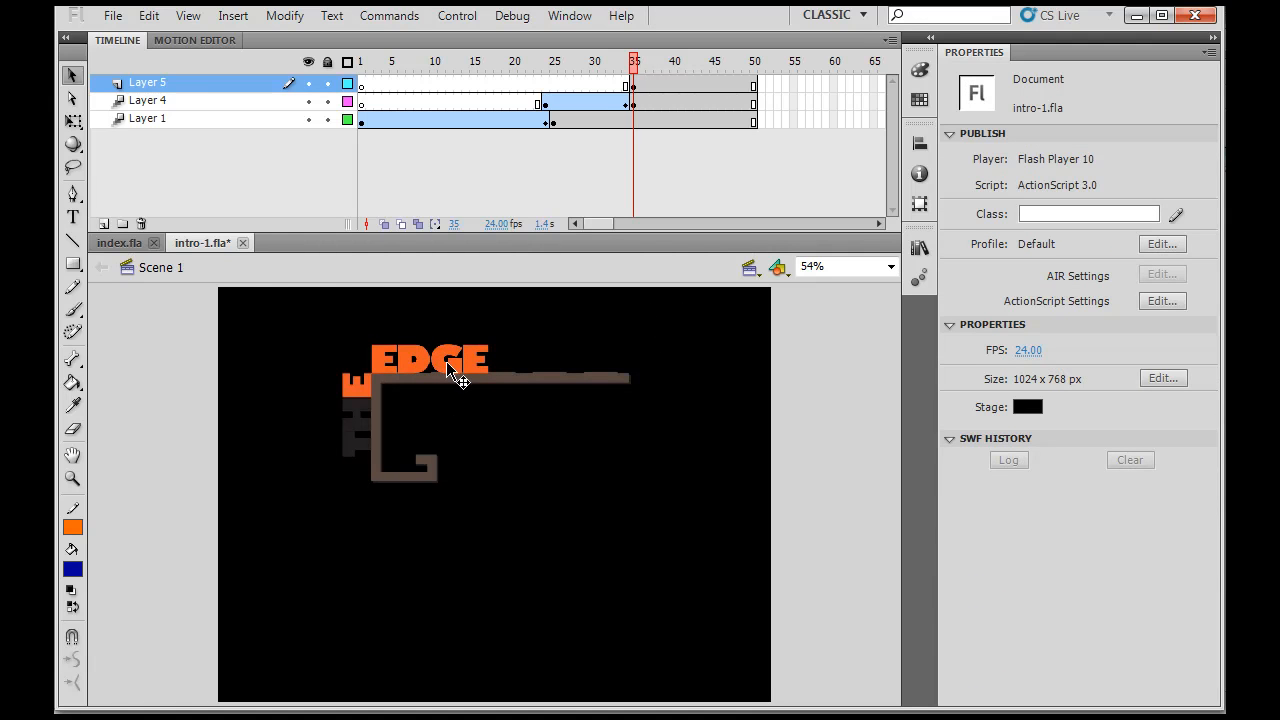
pyautogui.click(430, 358)
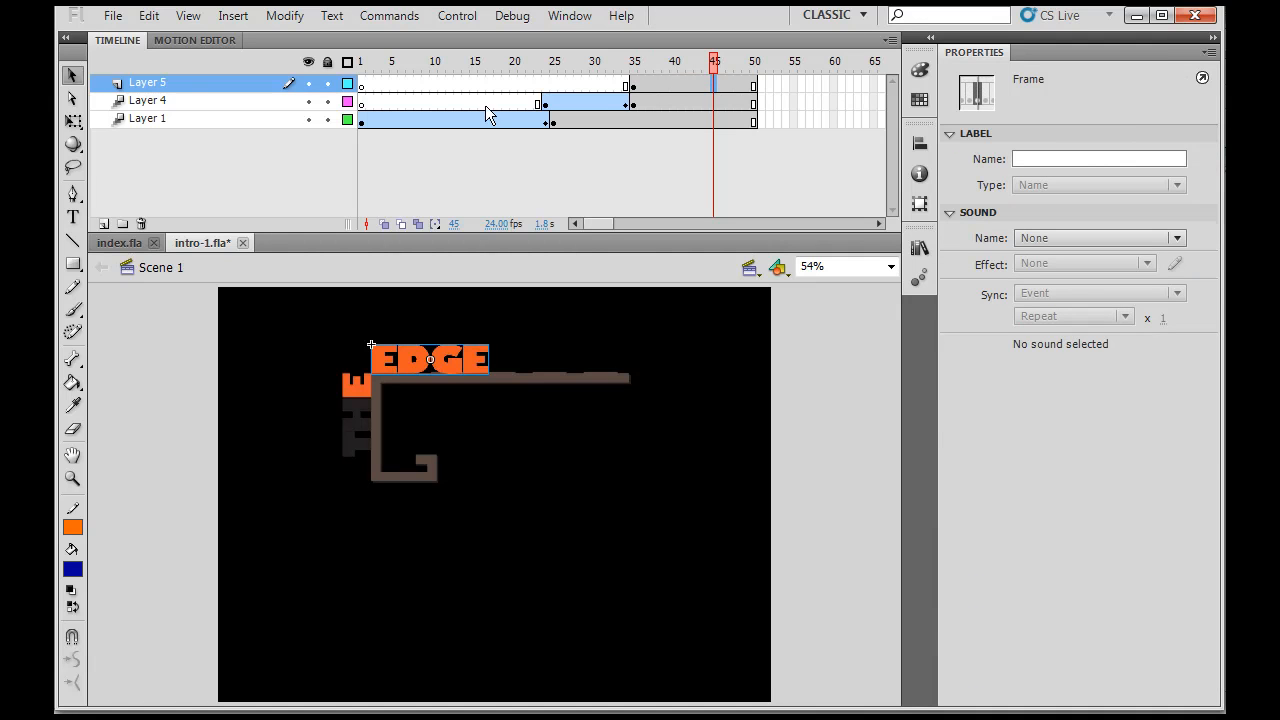
pyautogui.moveTo(268, 98)
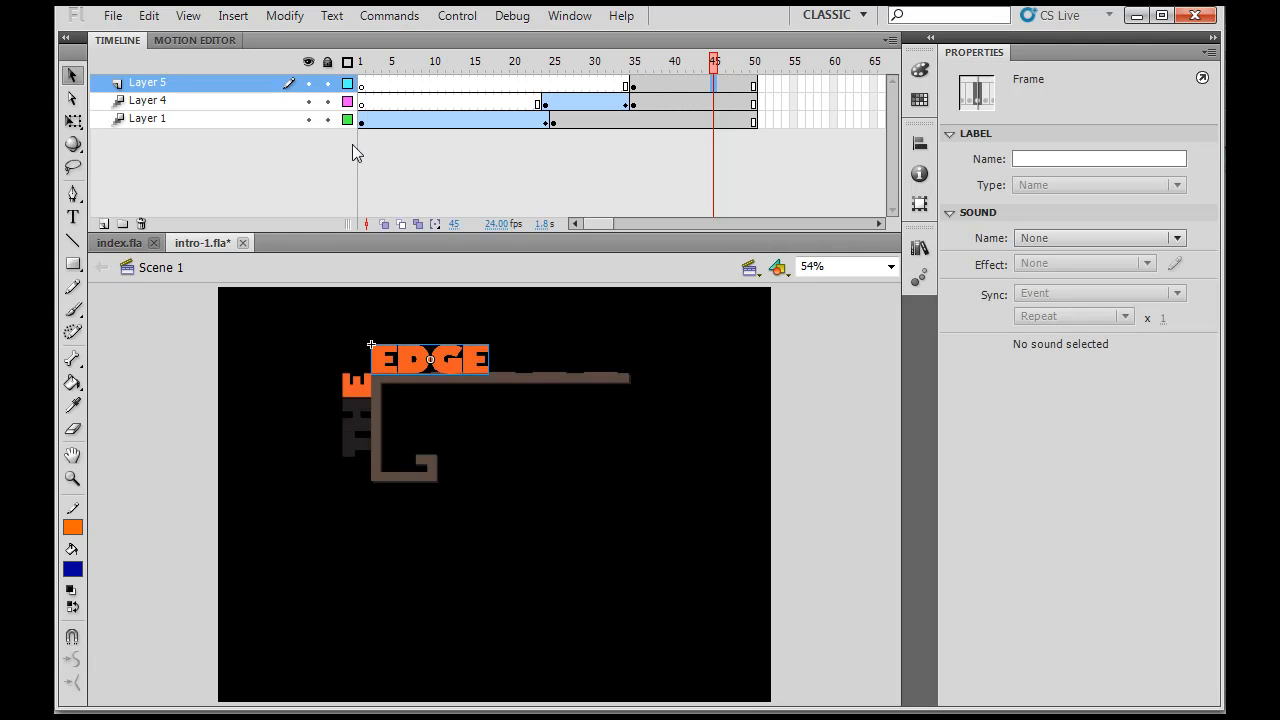
pyautogui.moveTo(743, 84)
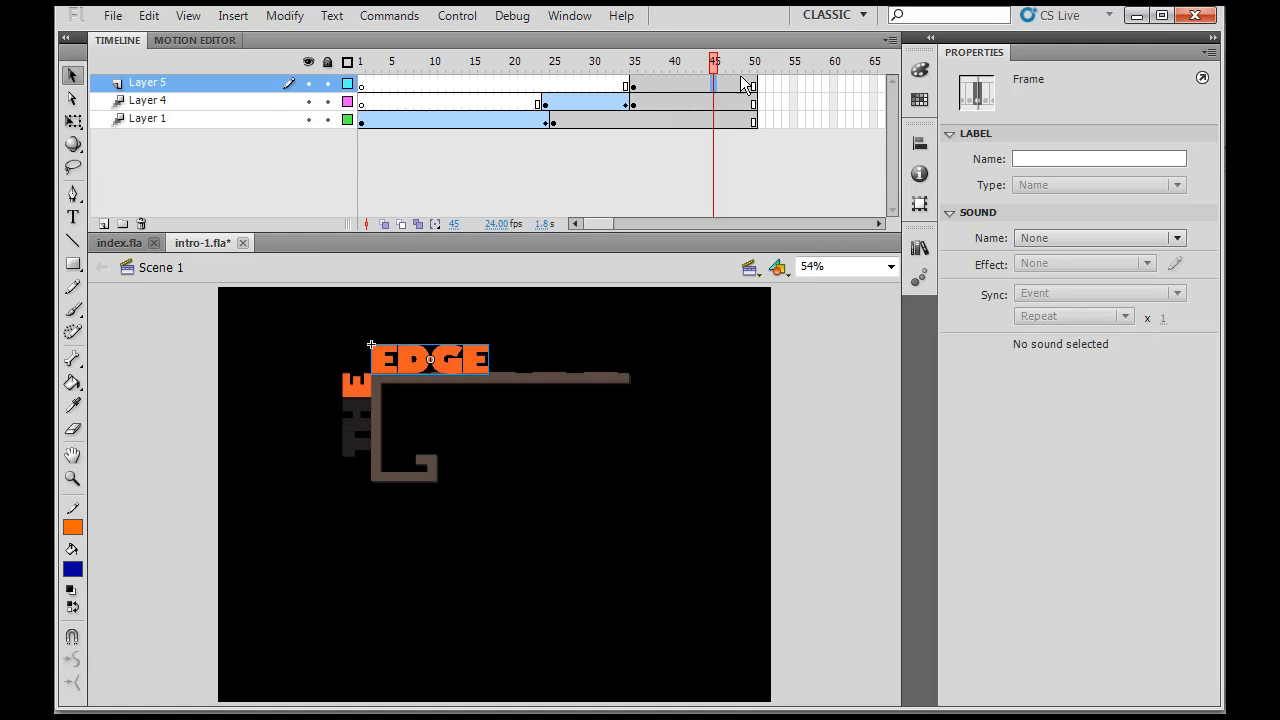
# - Add a Layer 5 keyframe at frame 45 and place EDGE off-stage right at frame 35
pyautogui.rightClick(740, 85)
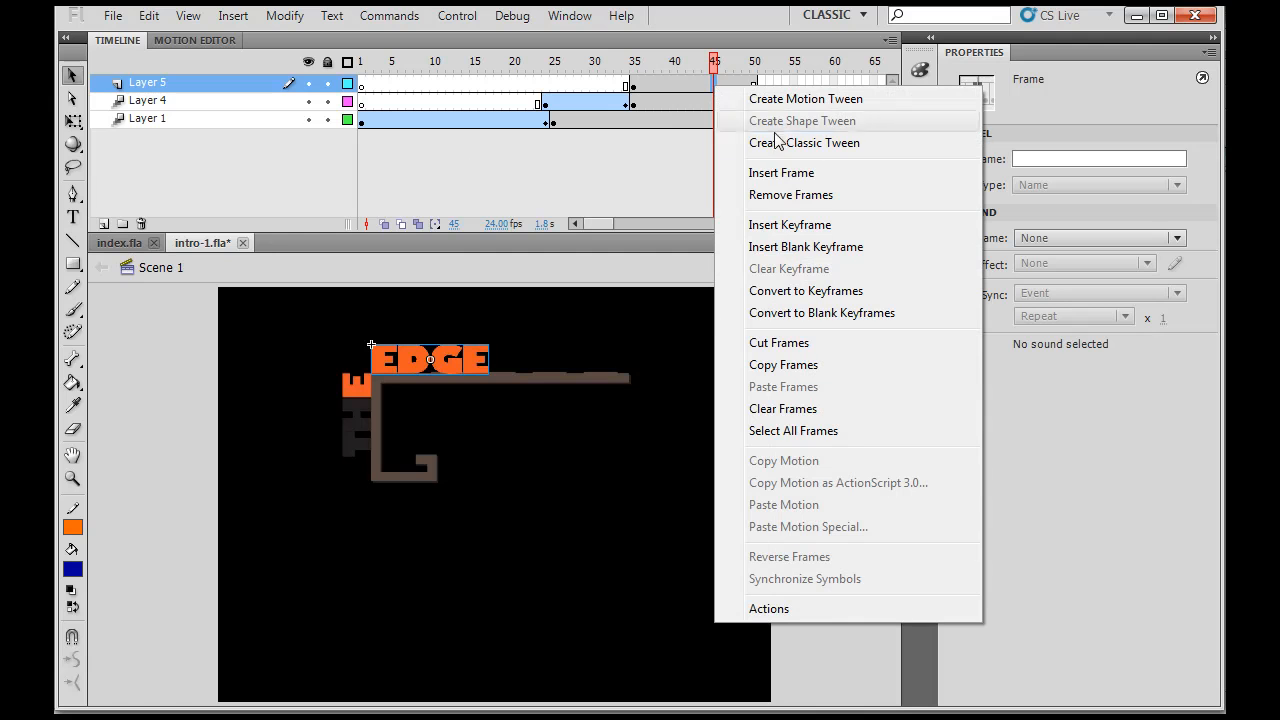
pyautogui.moveTo(790, 224)
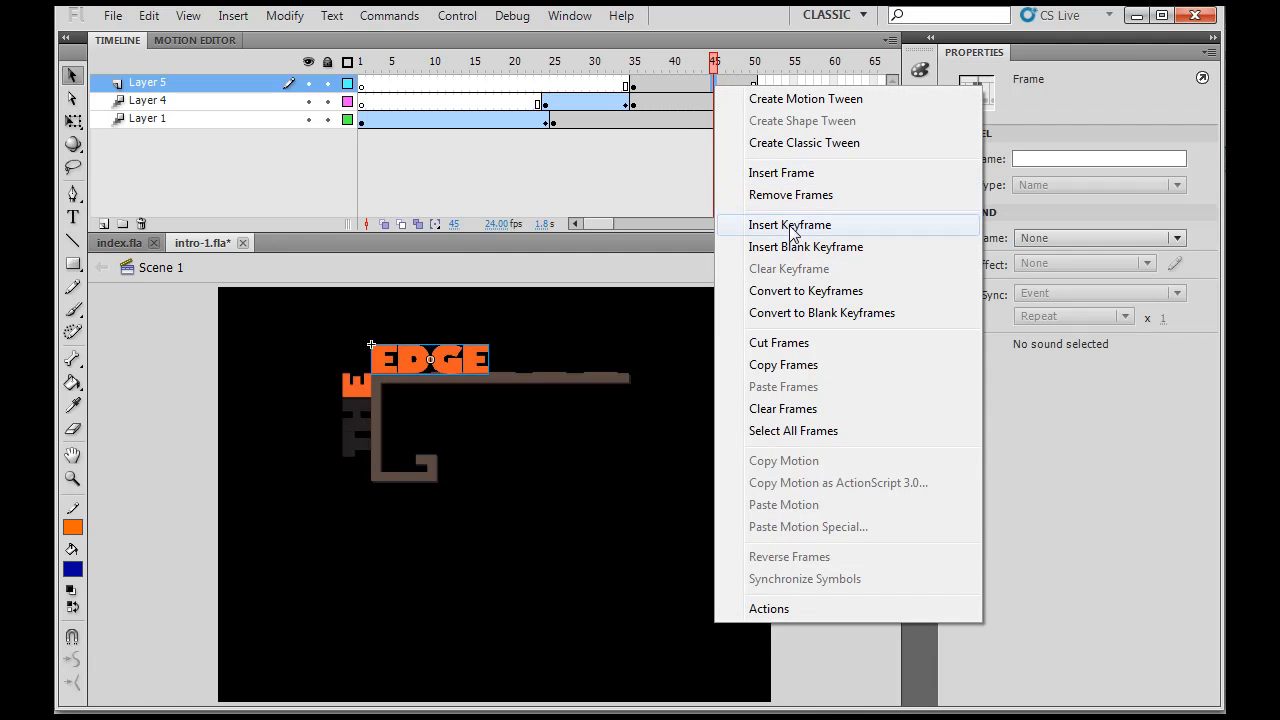
pyautogui.click(790, 224)
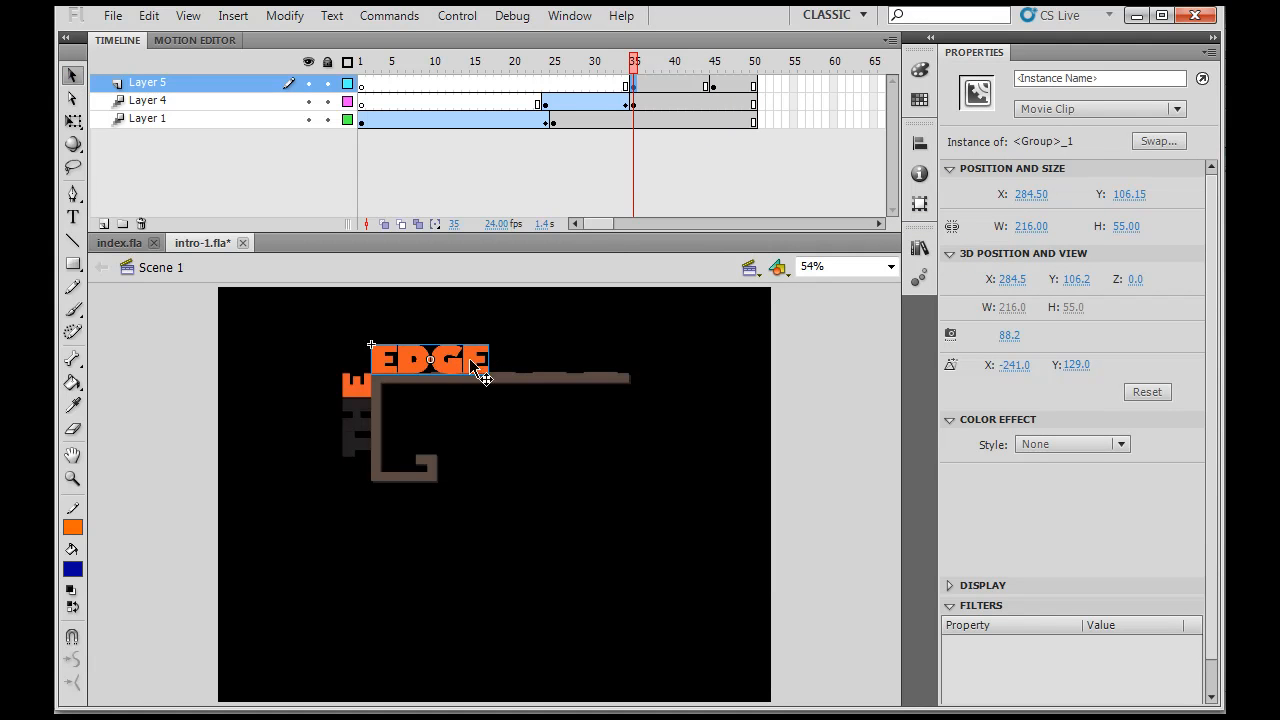
pyautogui.moveTo(455, 370)
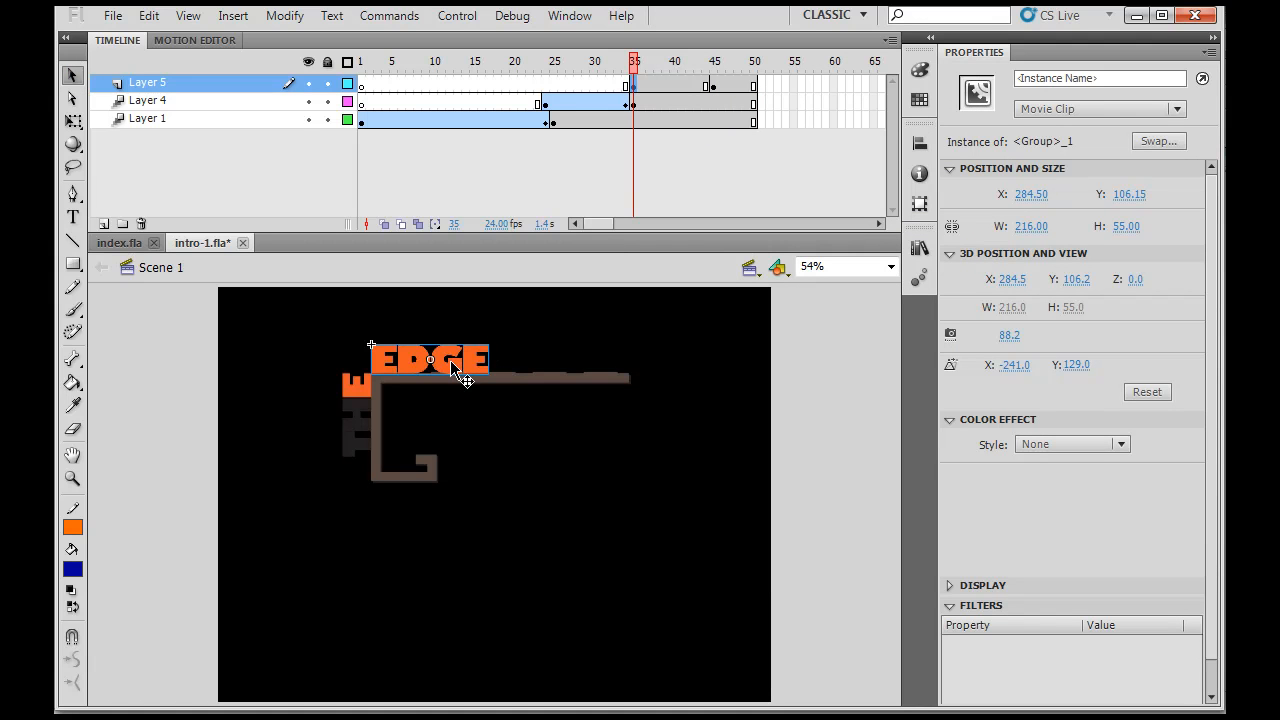
pyautogui.moveTo(430, 358); pyautogui.dragTo(618, 358)
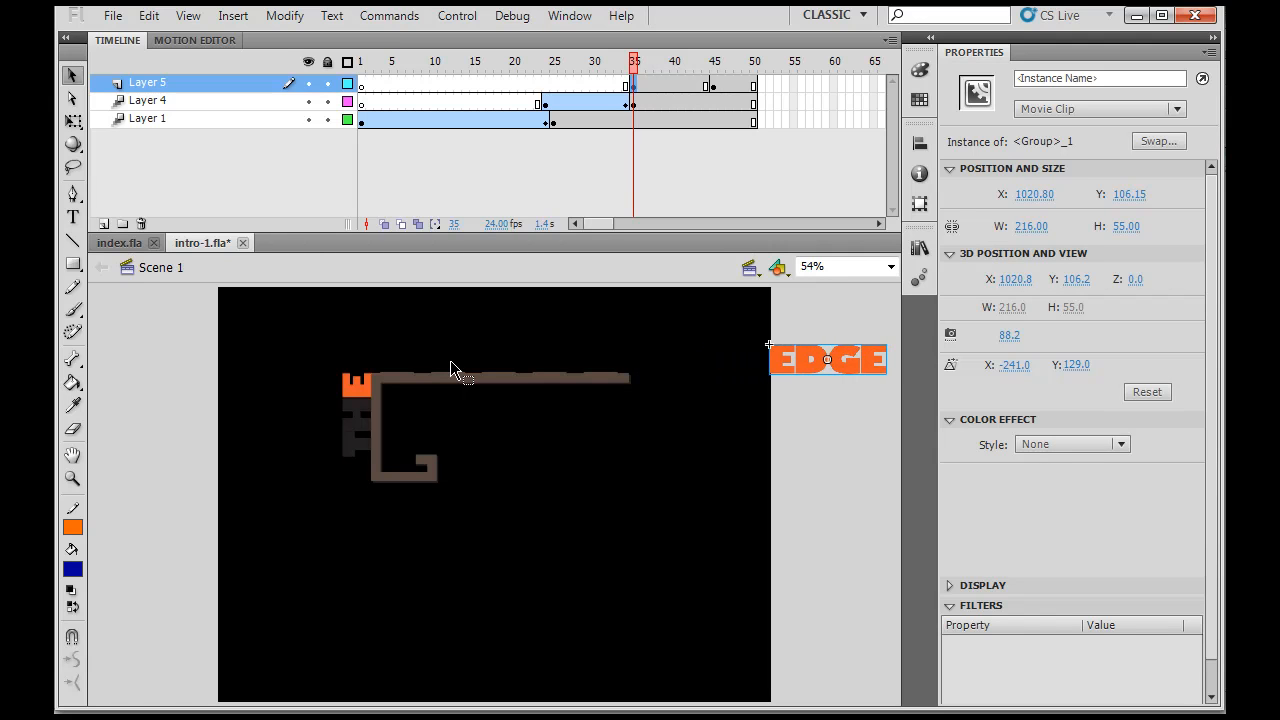
pyautogui.moveTo(445, 367)
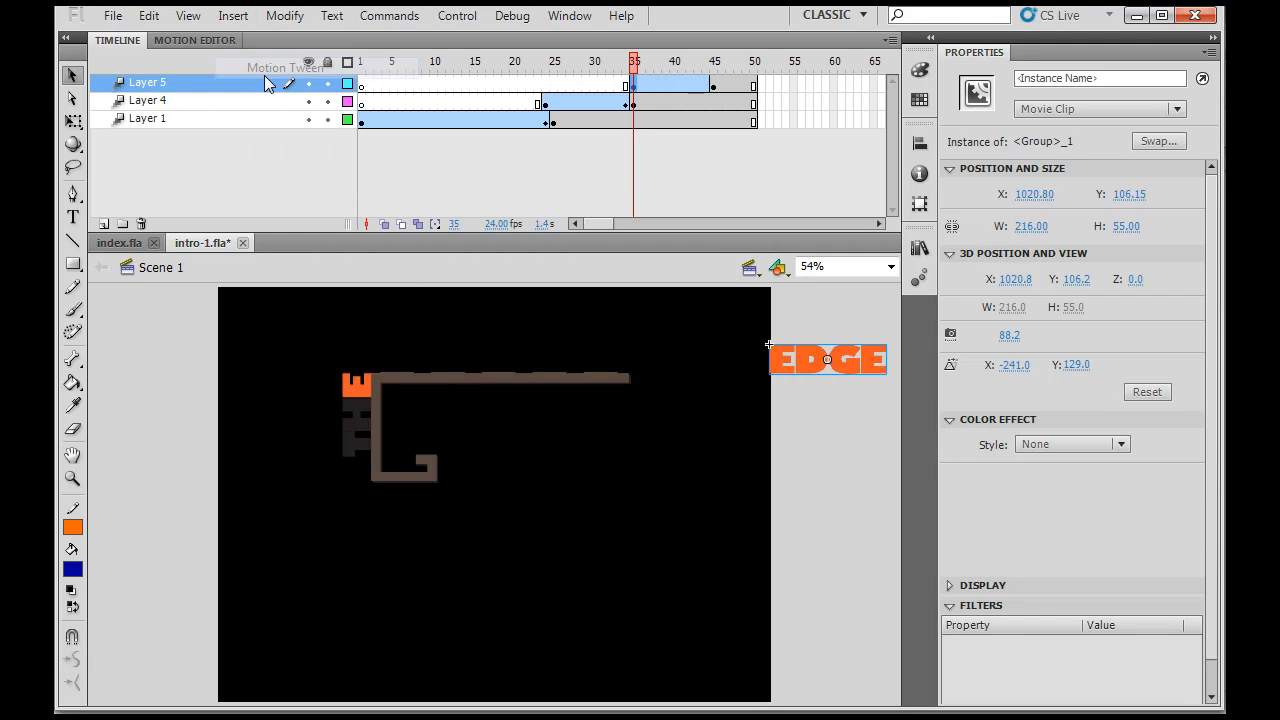
pyautogui.moveTo(828, 359); pyautogui.dragTo(808, 359)
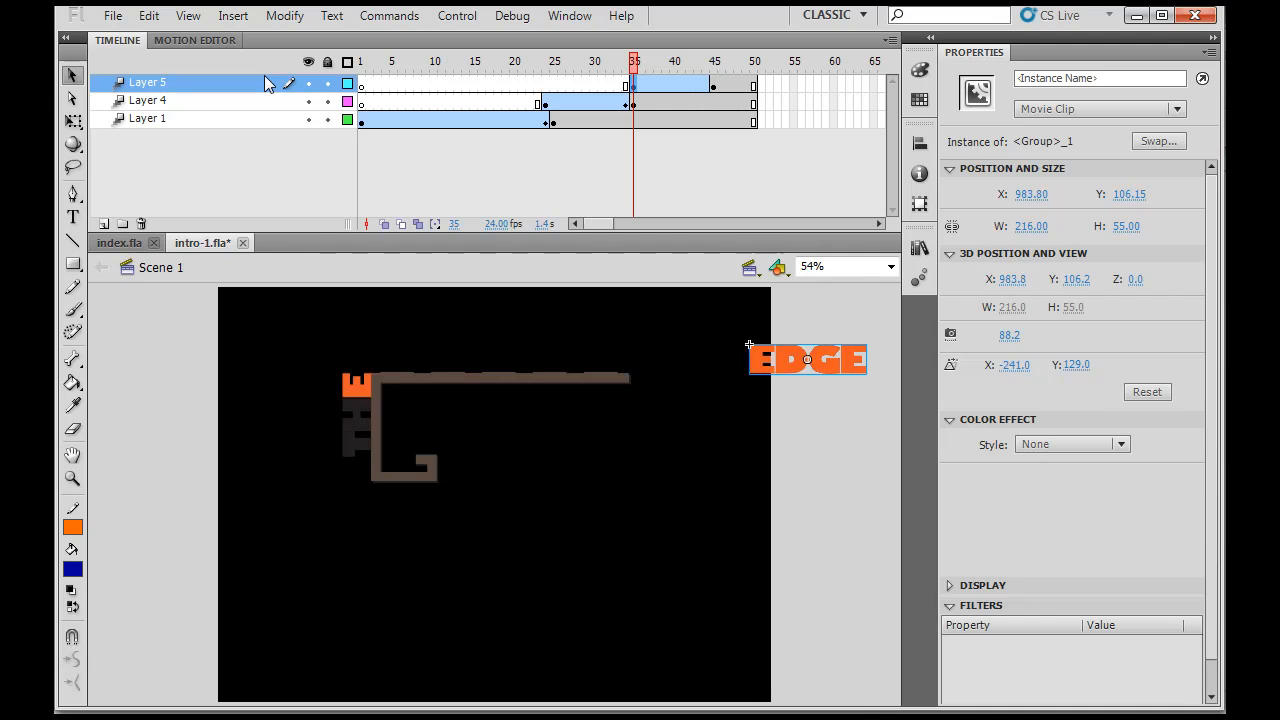
pyautogui.moveTo(808, 359); pyautogui.dragTo(435, 359)
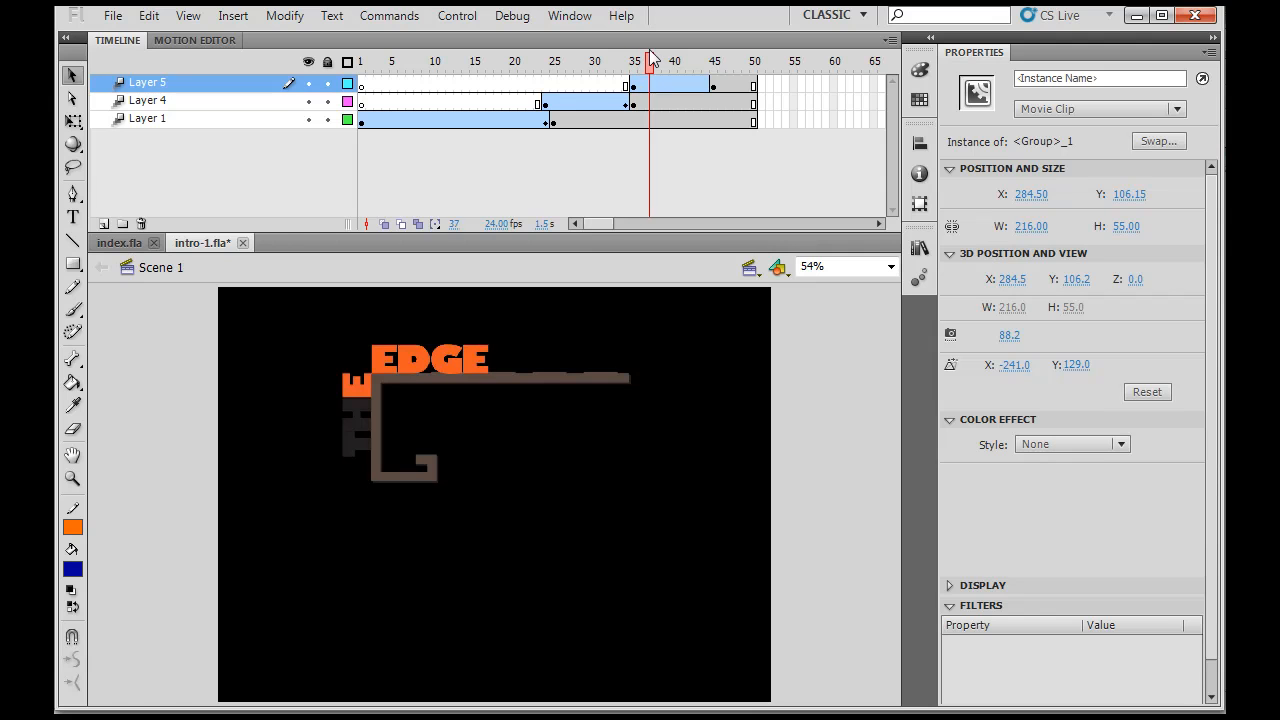
# - Adjust EDGE's tween path from off-stage right to beside THE at frame 44, scrubbing to preview
pyautogui.moveTo(650, 61); pyautogui.dragTo(634, 61)
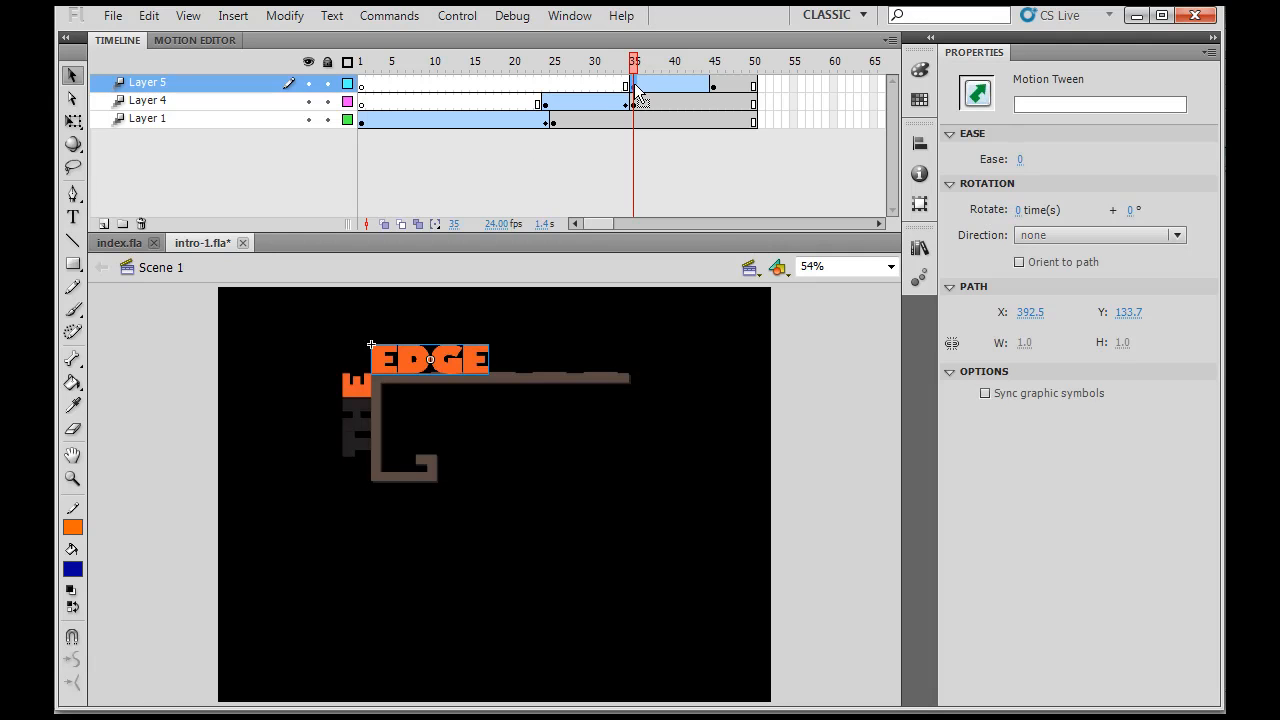
pyautogui.click(705, 61)
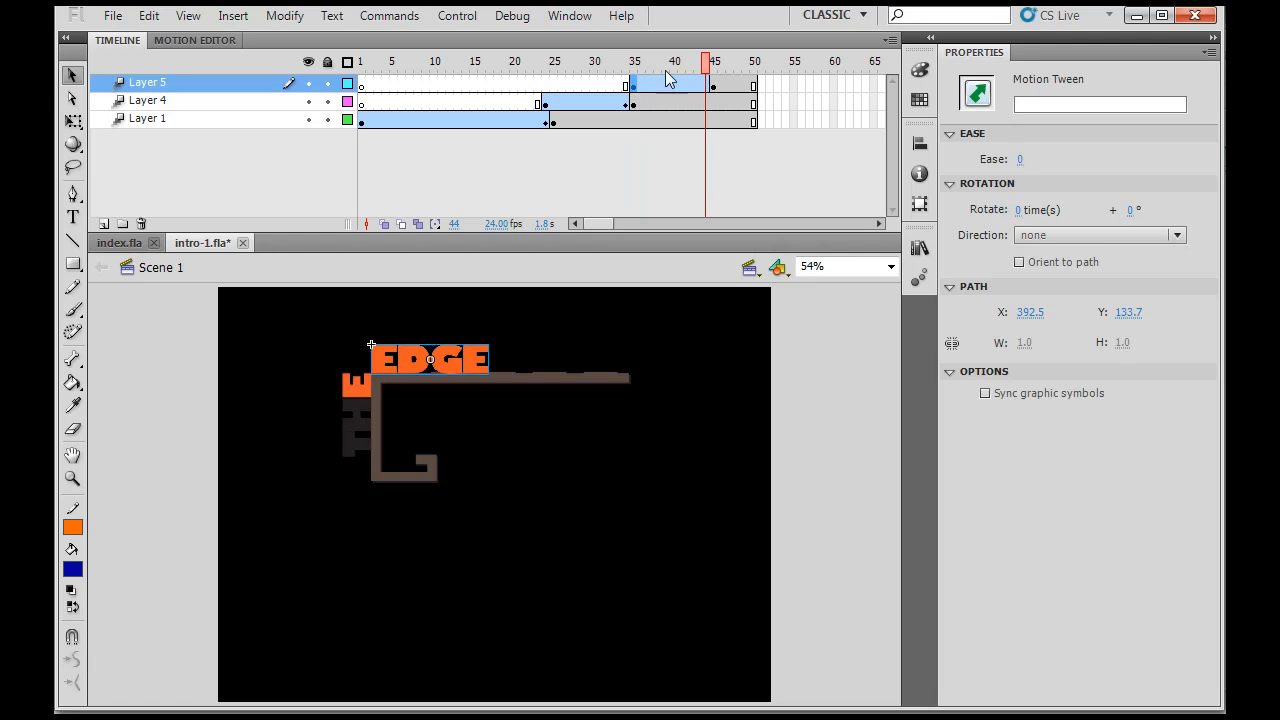
pyautogui.click(635, 61)
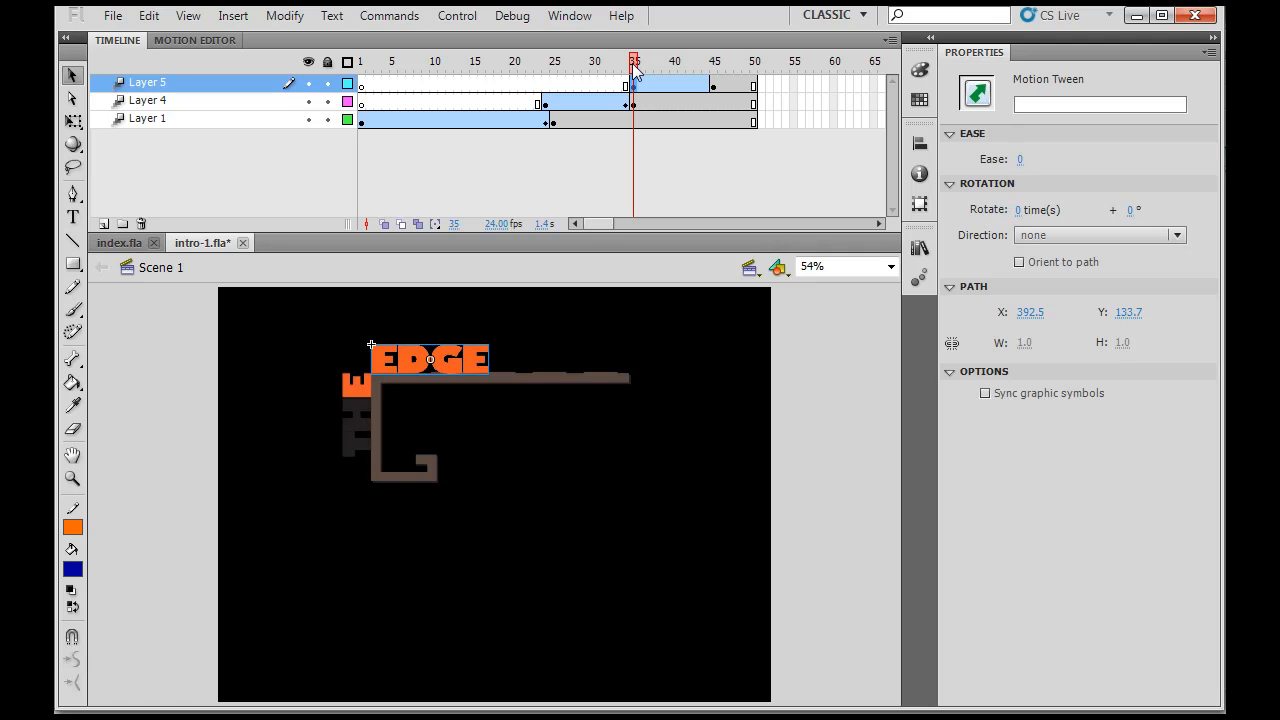
pyautogui.moveTo(675, 110)
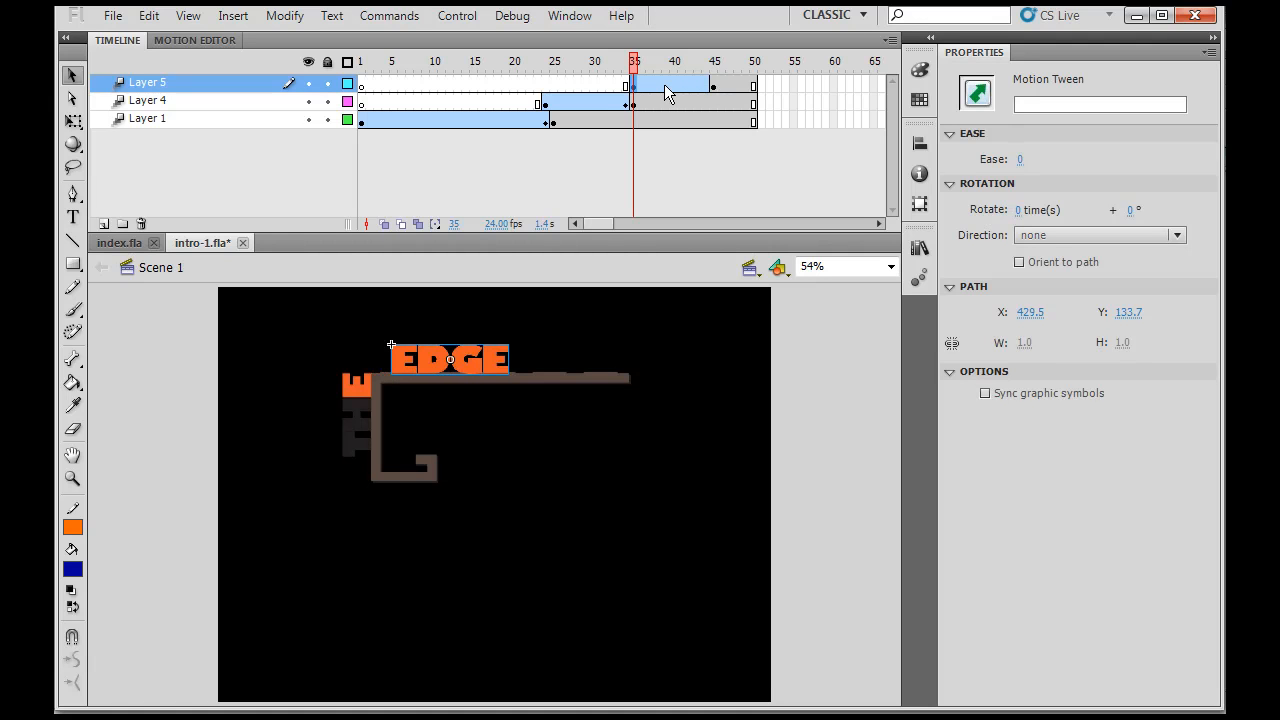
pyautogui.moveTo(450, 358); pyautogui.dragTo(760, 358)
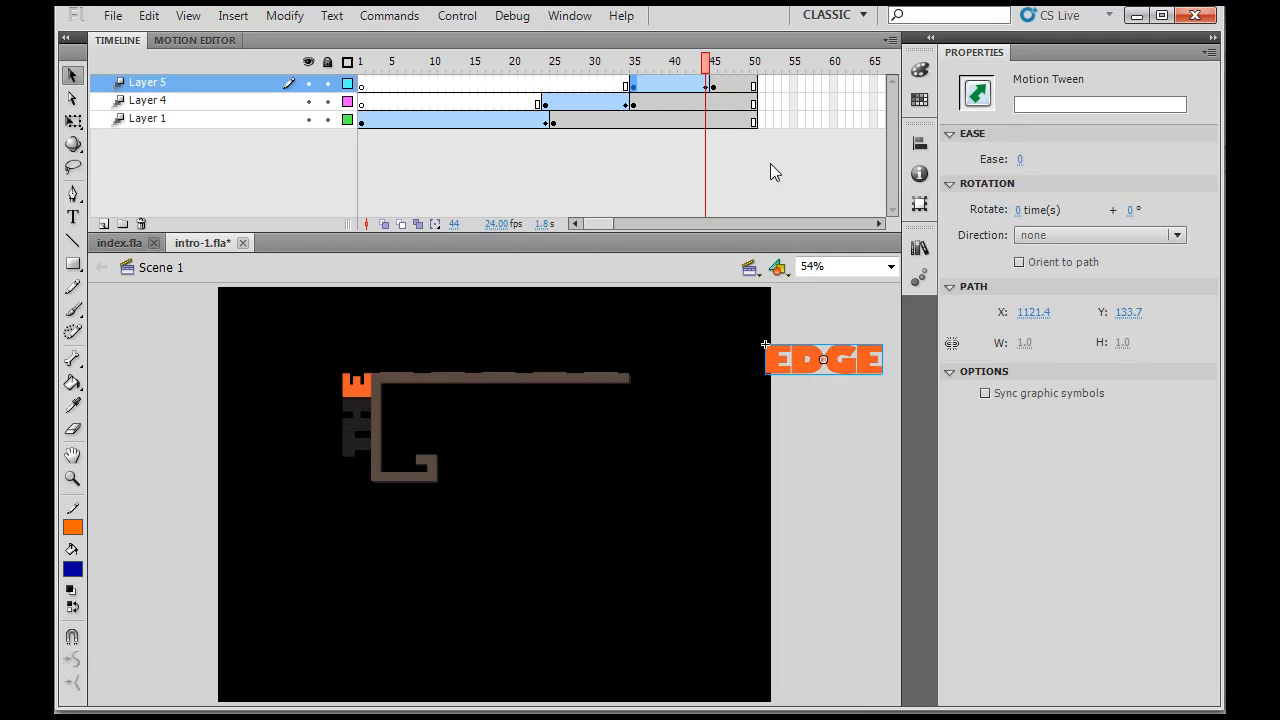
pyautogui.moveTo(824, 358); pyautogui.dragTo(513, 358)
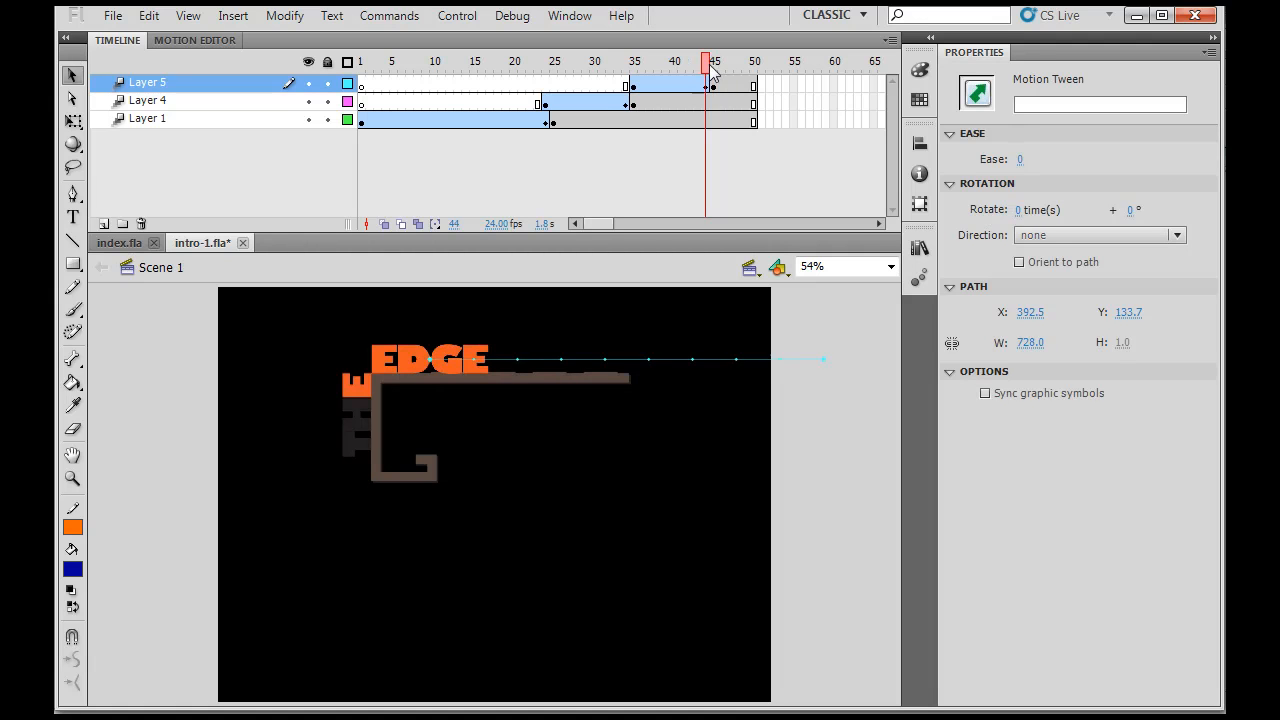
pyautogui.moveTo(710, 62); pyautogui.dragTo(673, 62)
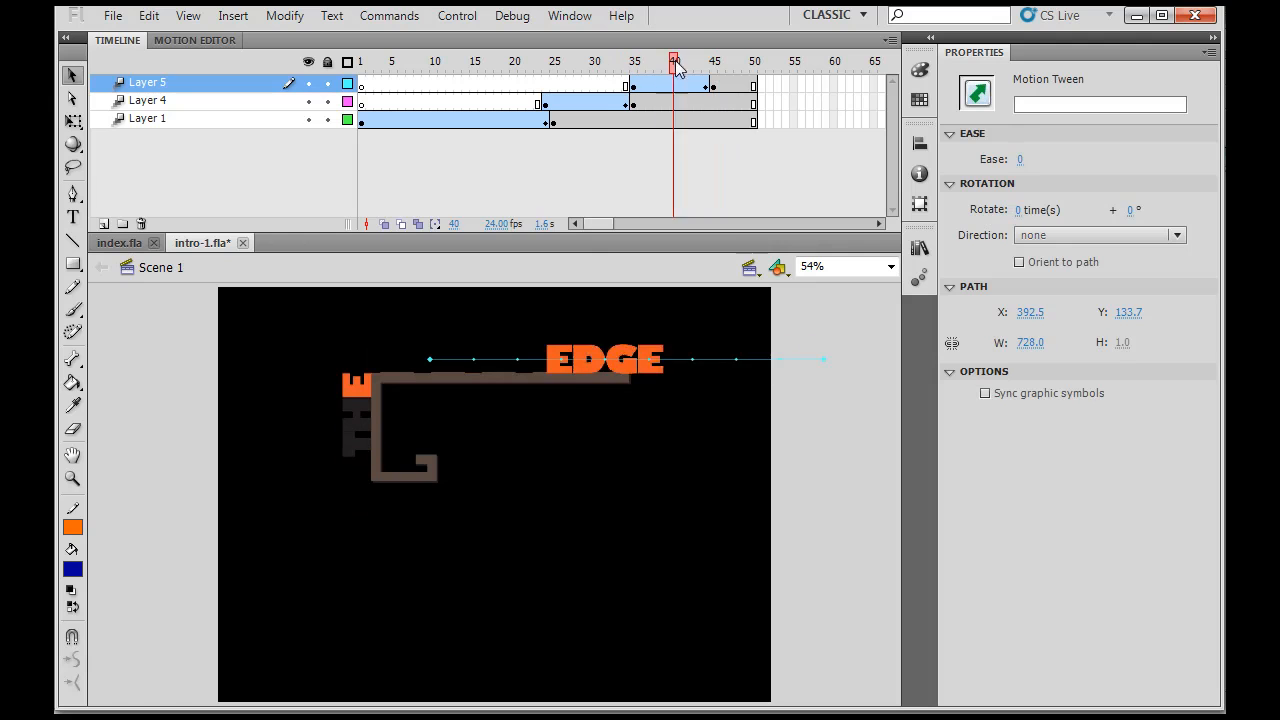
pyautogui.click(713, 61)
pyautogui.write('98')
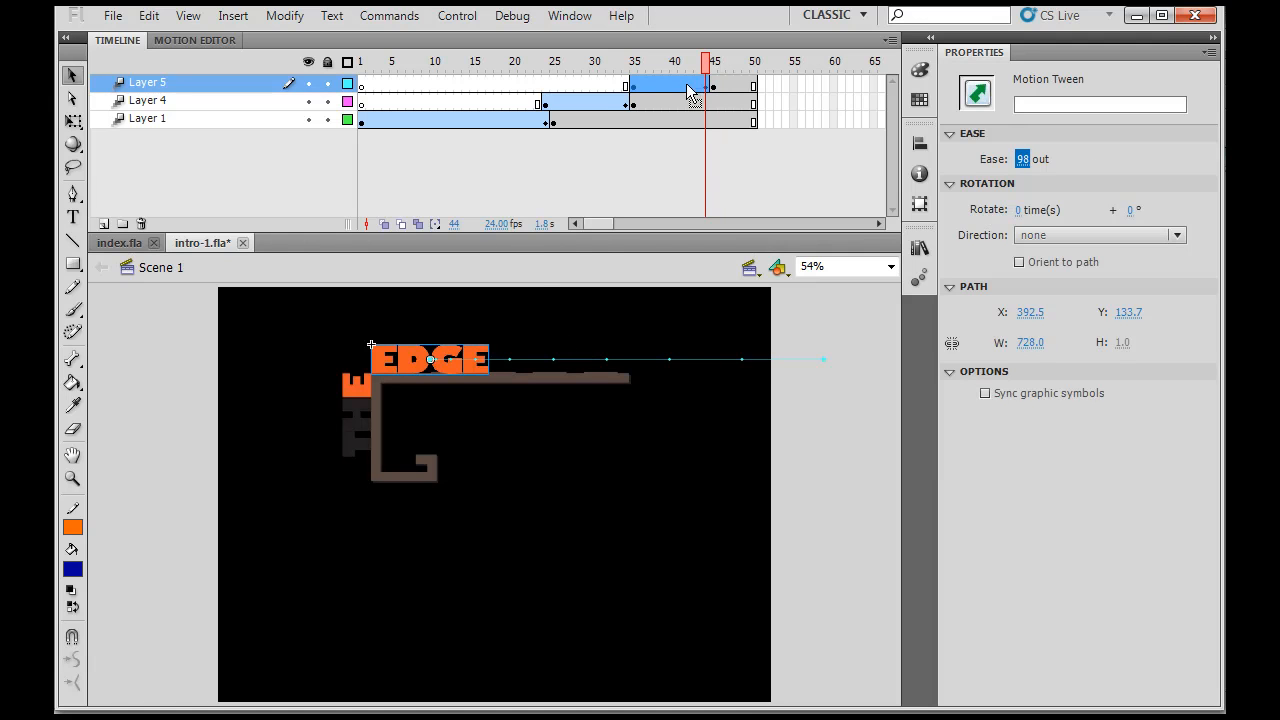
# - Confirm the 98 ease on EDGE's tween and play the logo intro via Control > Play
pyautogui.click(675, 61)
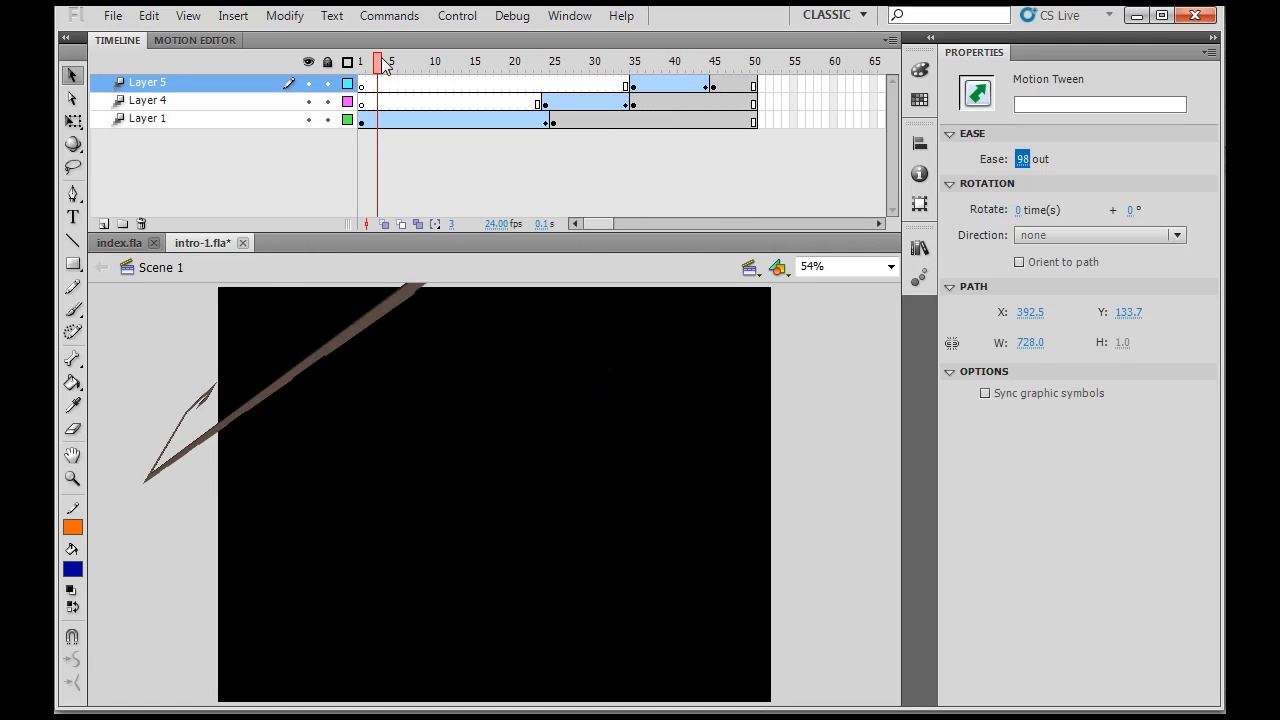
pyautogui.click(457, 15)
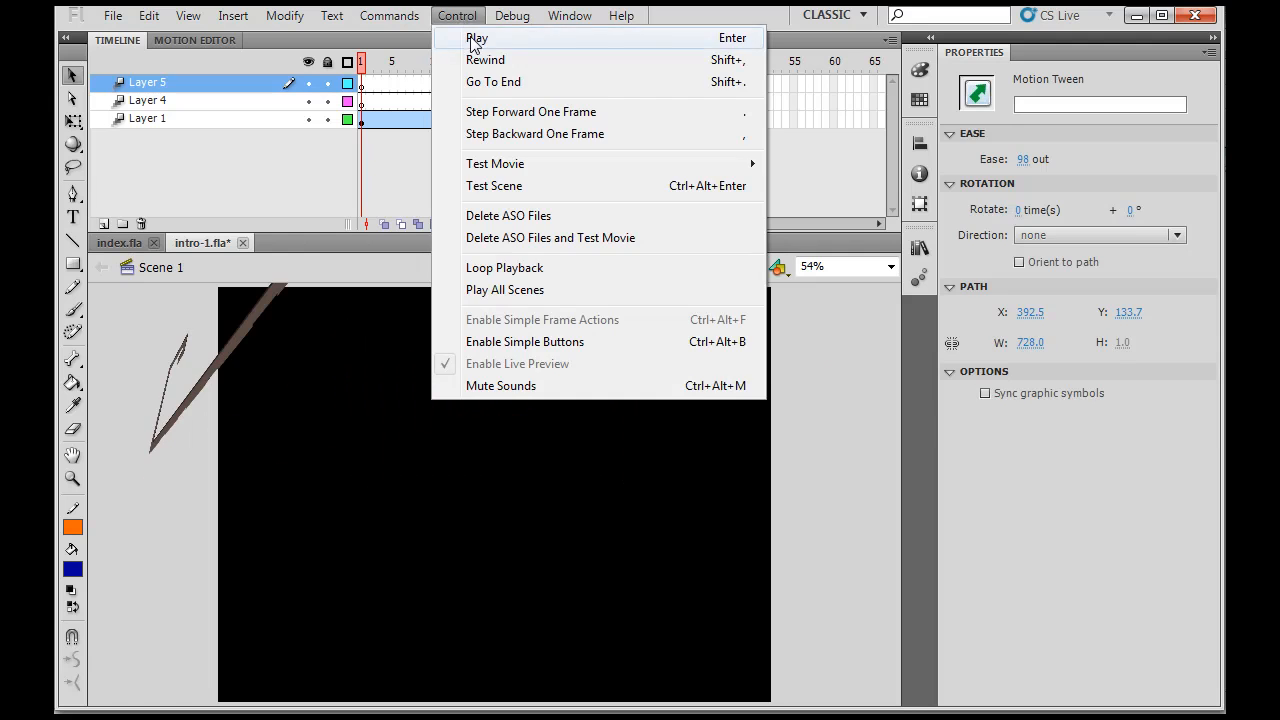
pyautogui.click(477, 38)
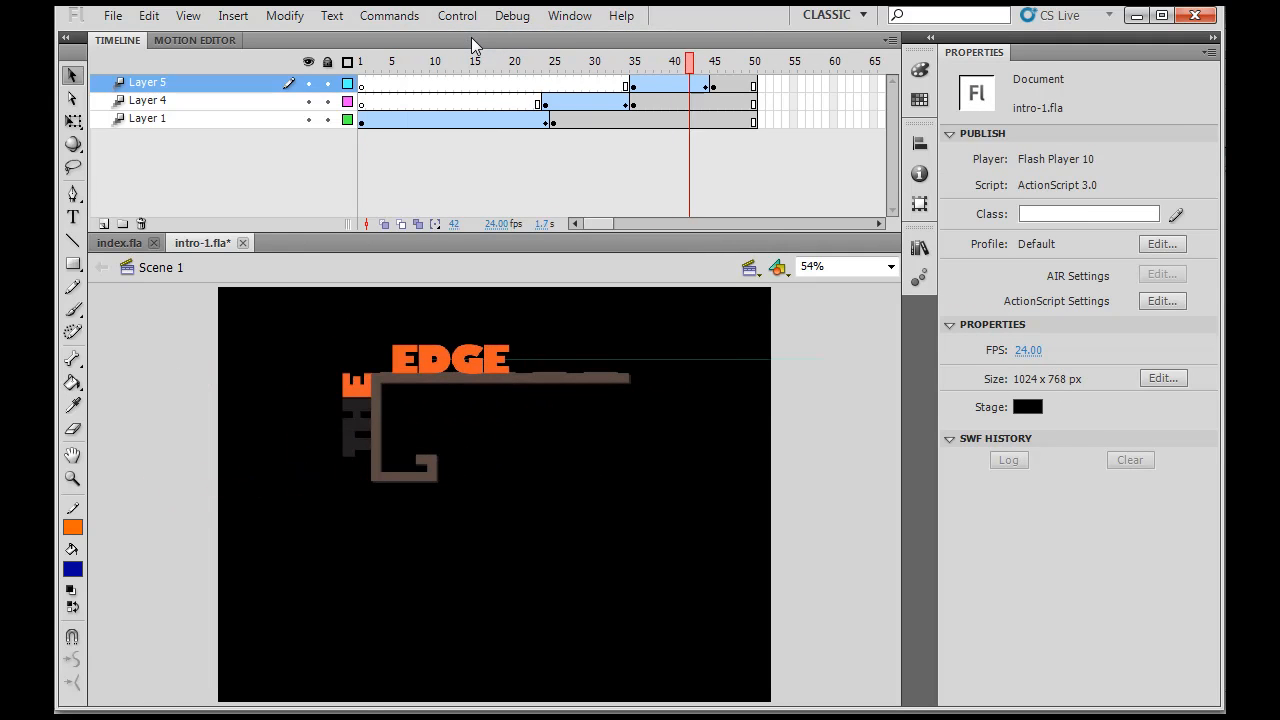